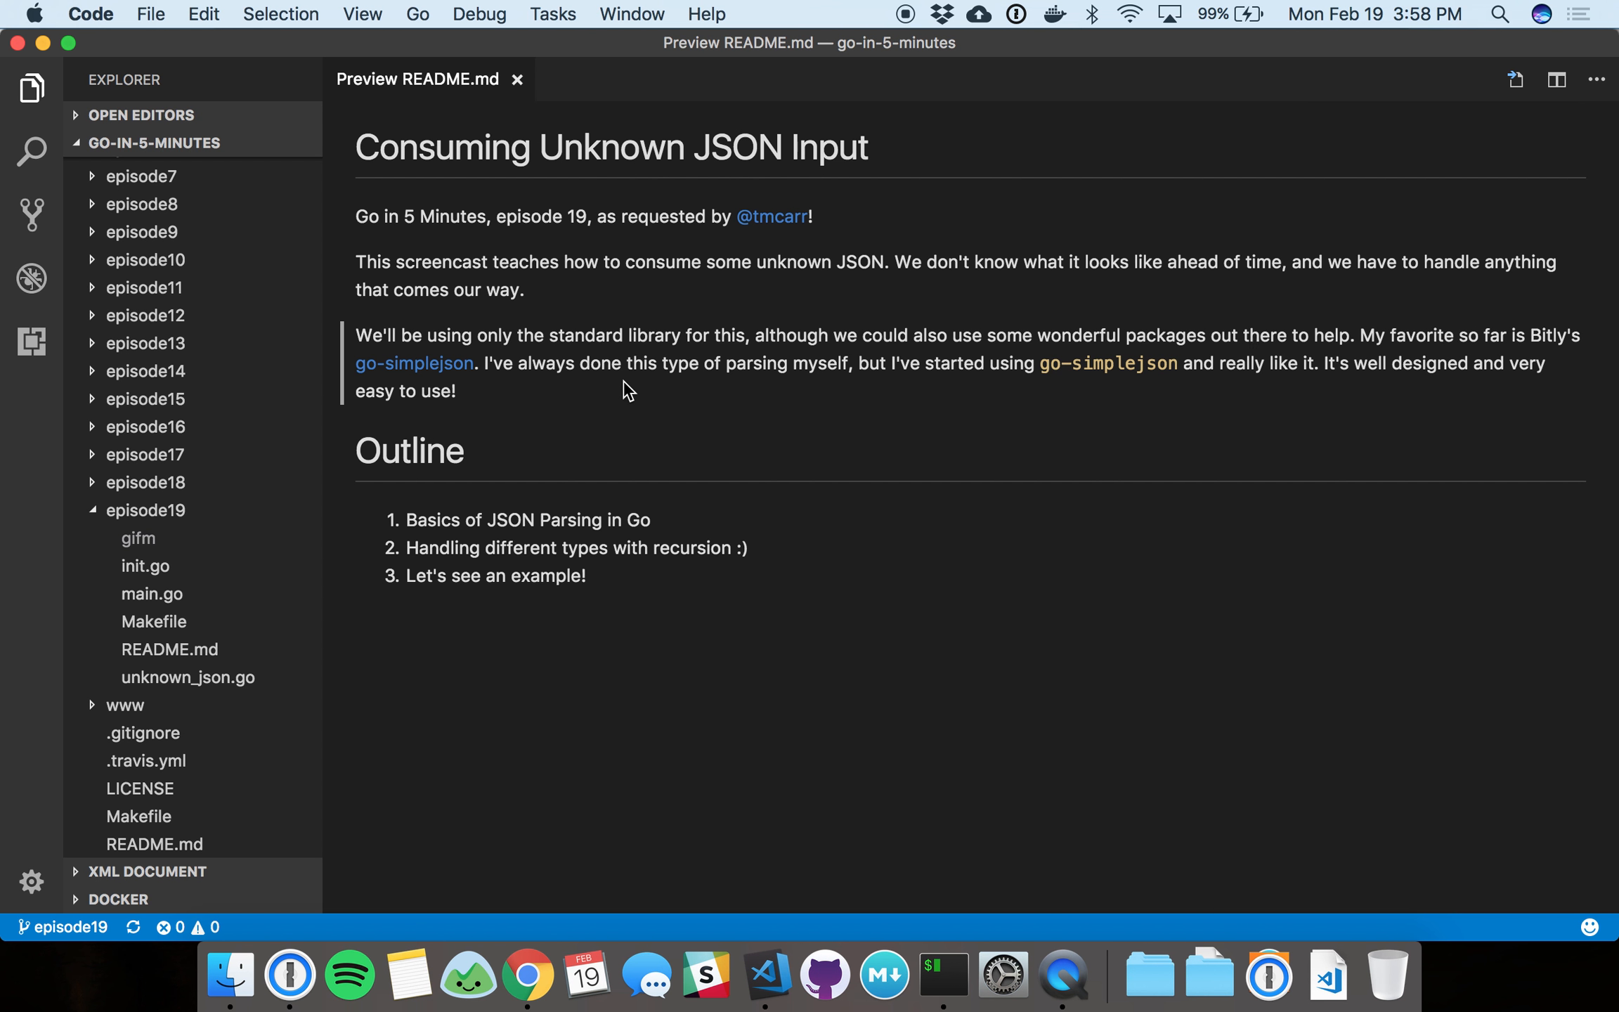
{"action": "mouse_move", "coordinate": [839, 391]}
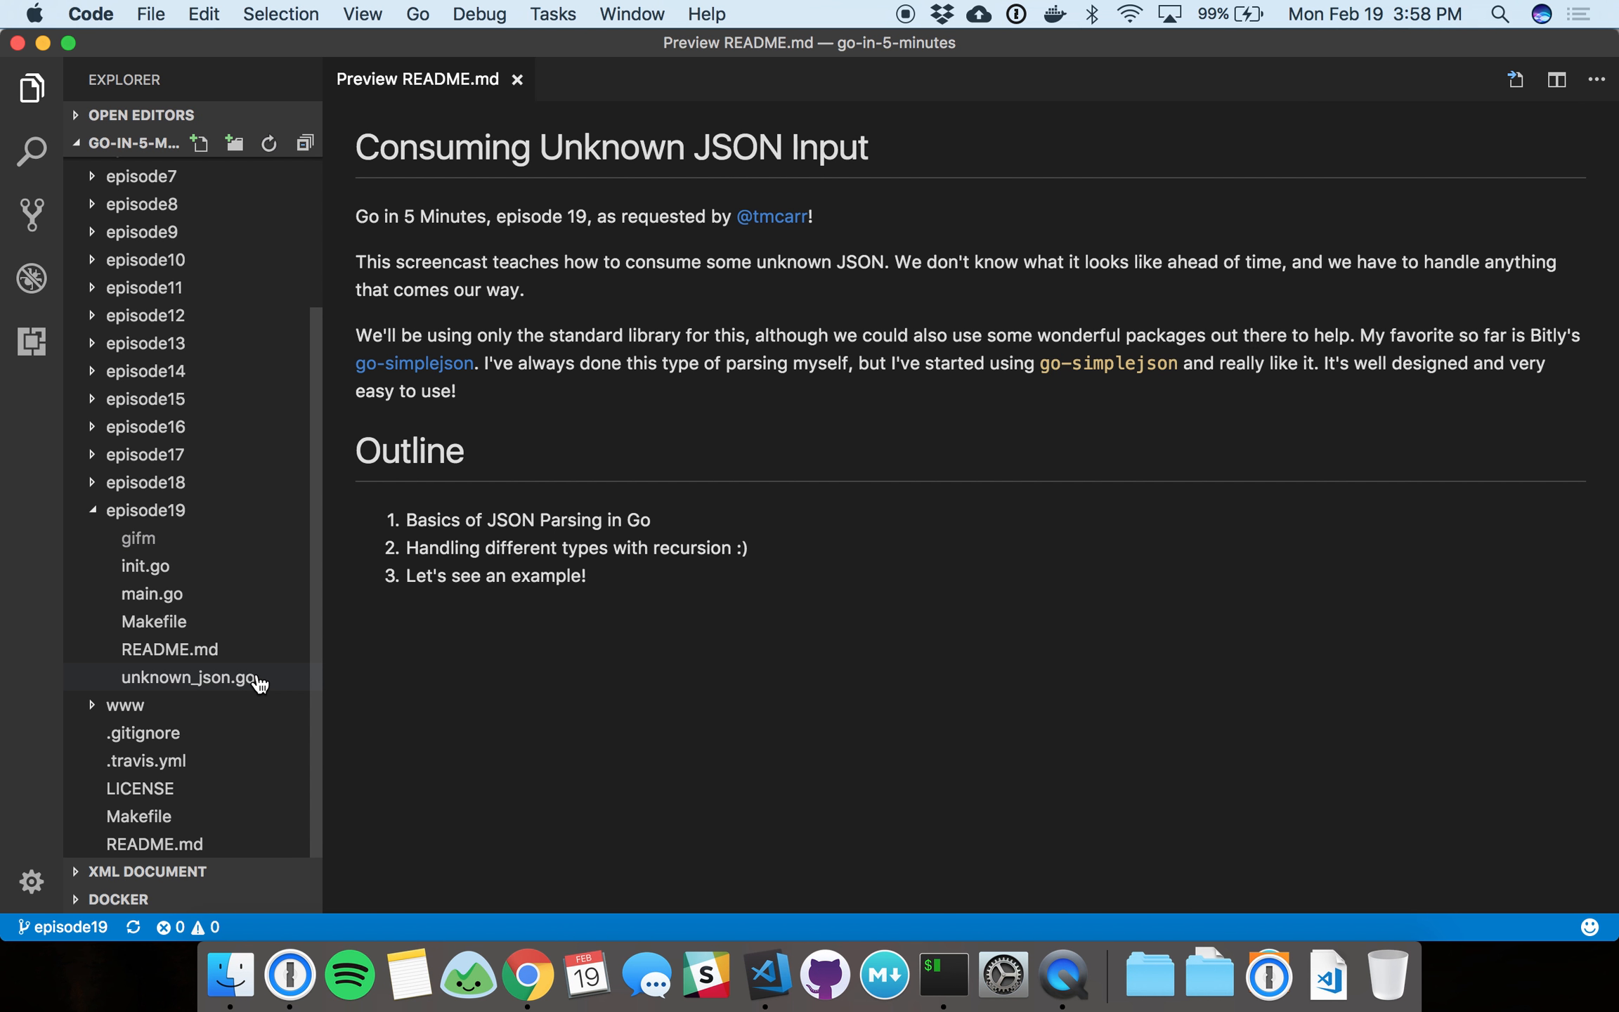
Open unknown_json.go and highlight the aDict JSON constant while discussing it.
{"action": "double_click", "coordinate": [189, 677]}
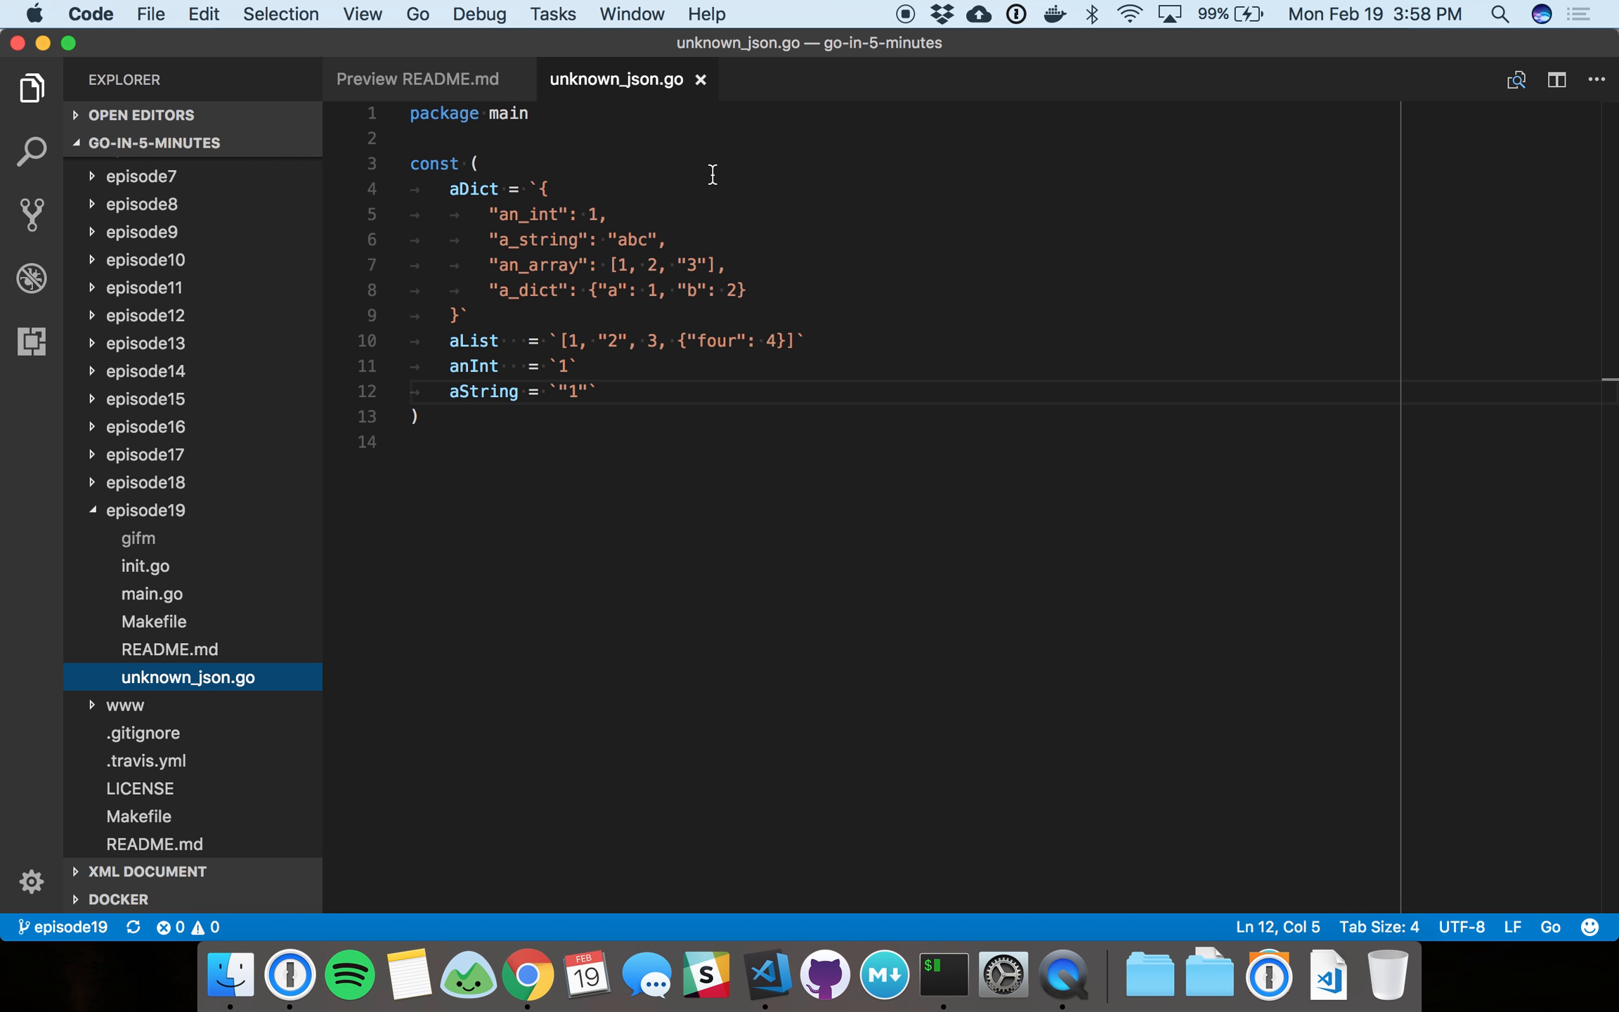
{"action": "left_click", "coordinate": [551, 188]}
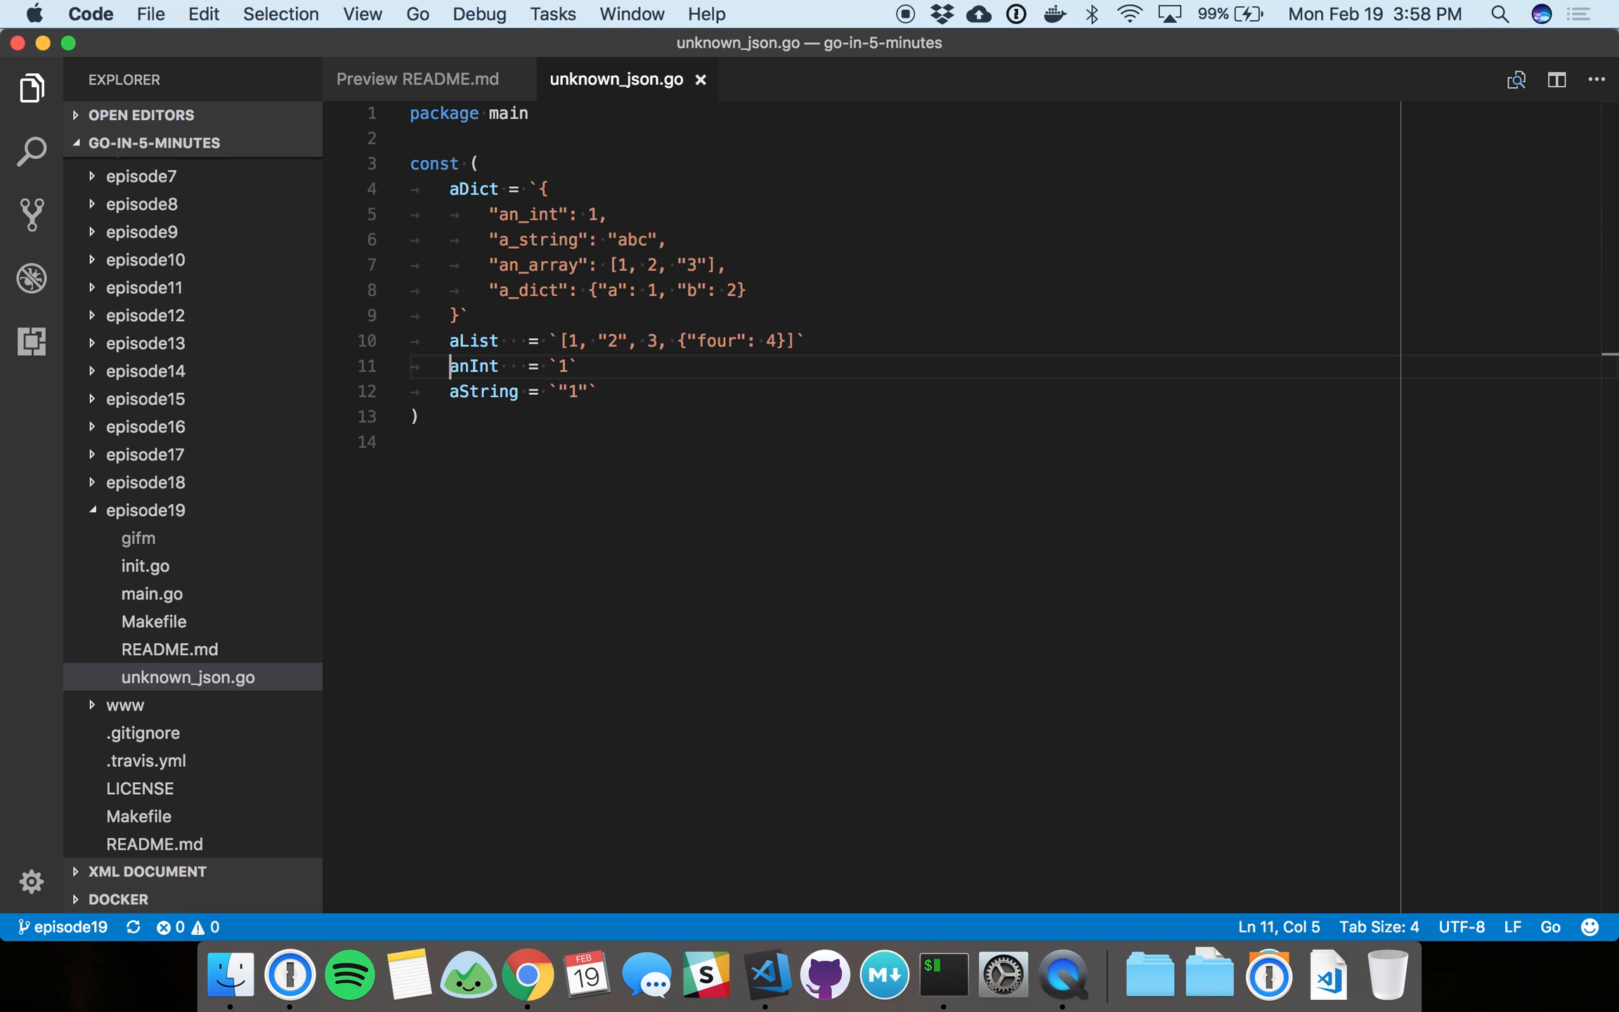
{"action": "left_click_drag", "start_coordinate": [449, 365], "coordinate": [410, 416]}
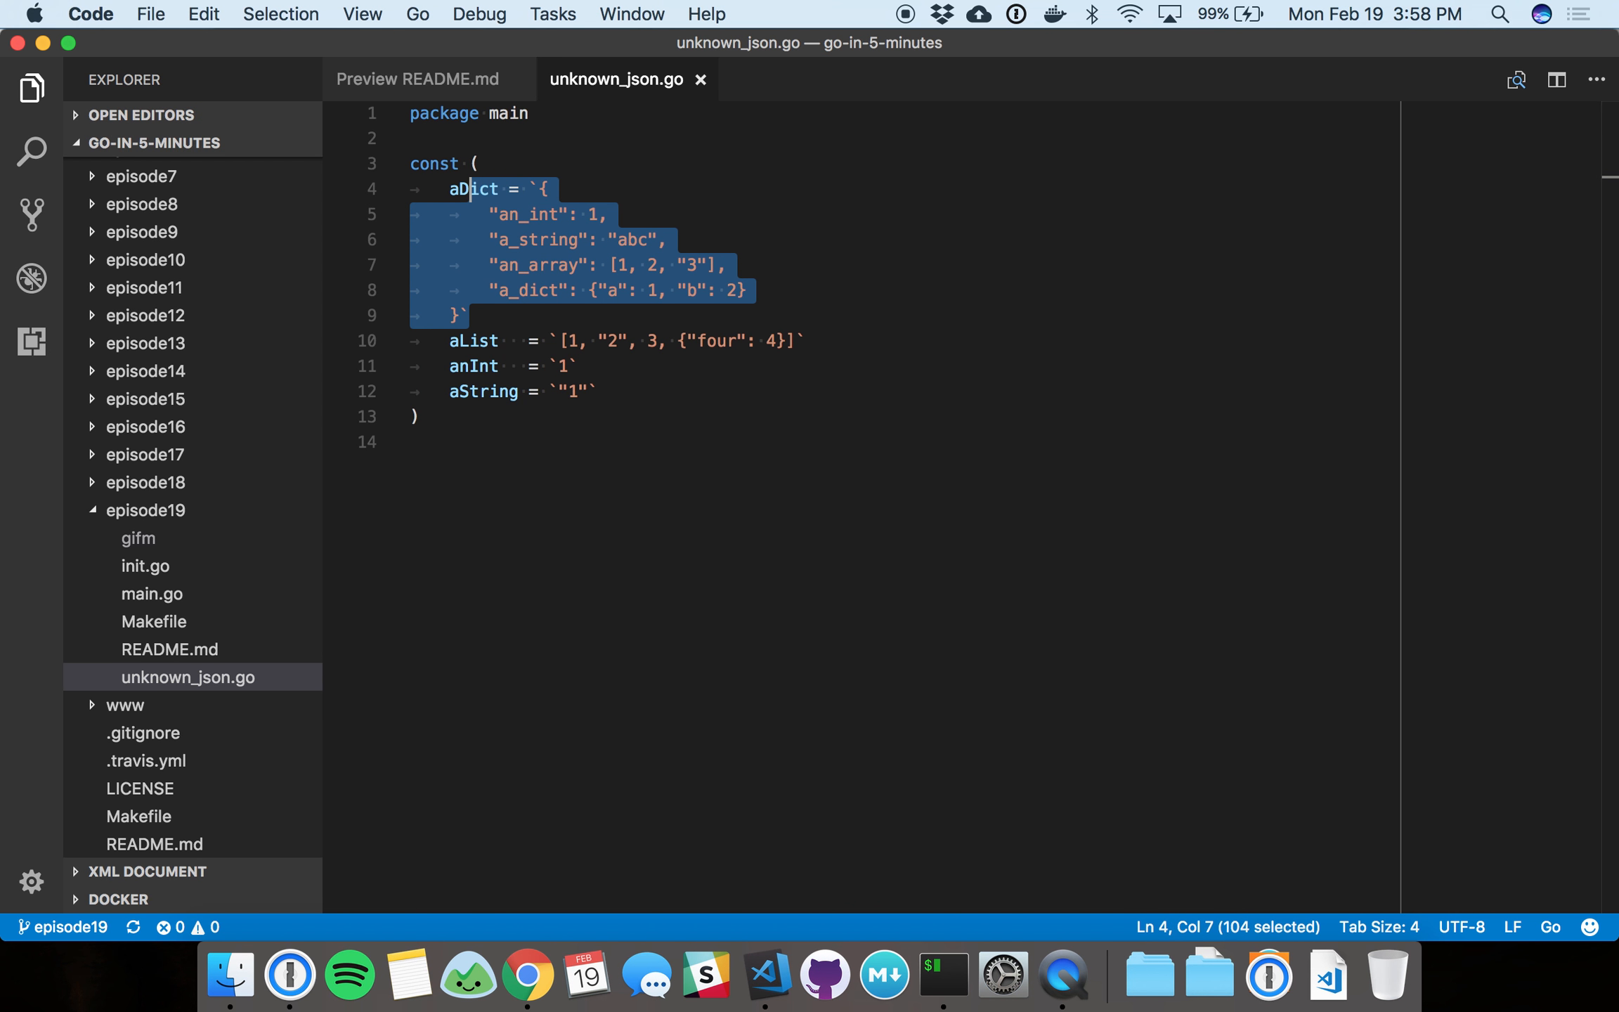
Clear the selection around the aList constant and move on toward main.go in the Explorer.
{"action": "left_click", "coordinate": [474, 340]}
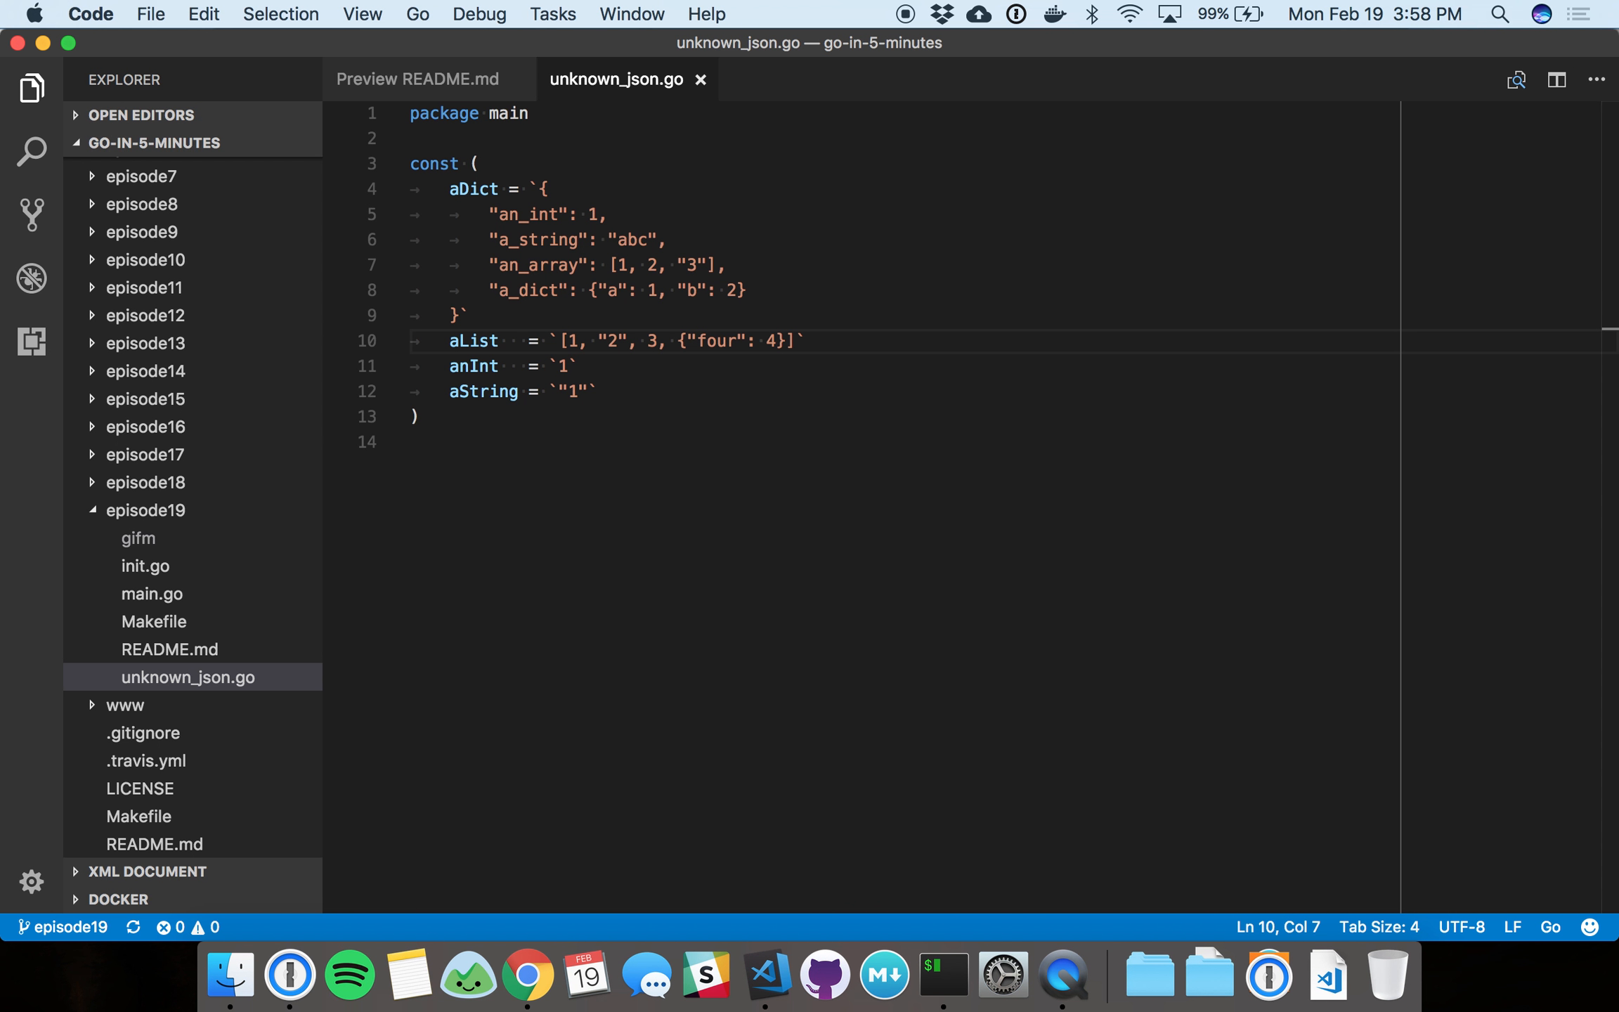
{"action": "left_click", "coordinate": [469, 314]}
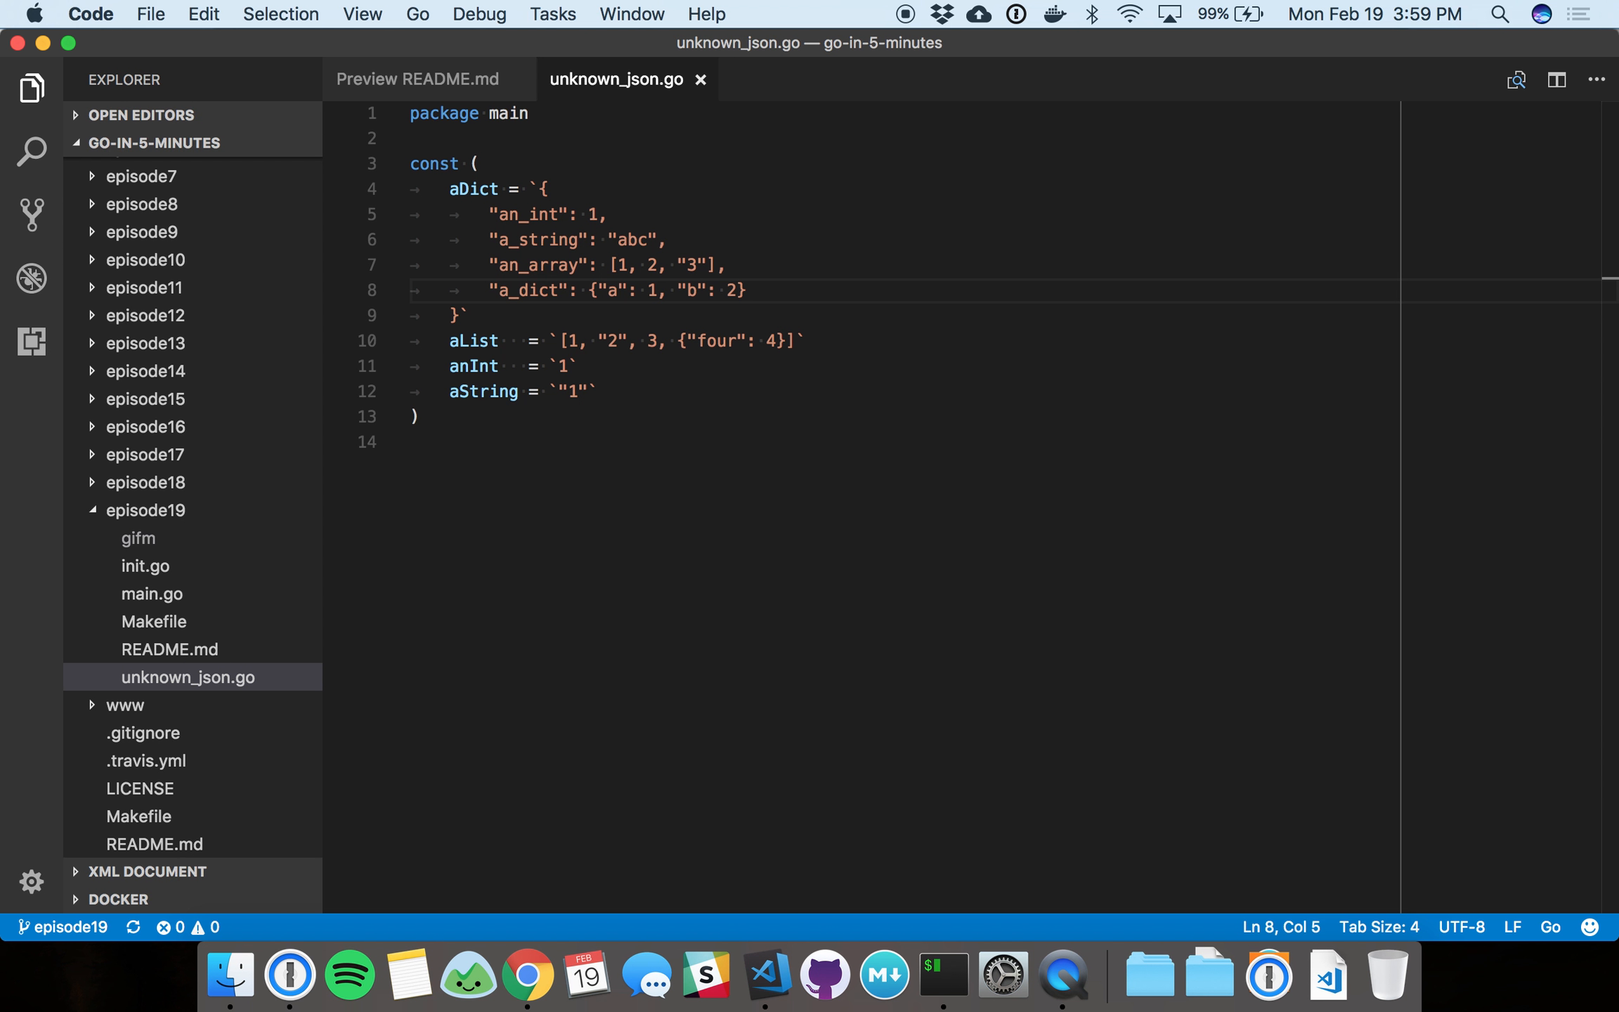
{"action": "left_click", "coordinate": [152, 593]}
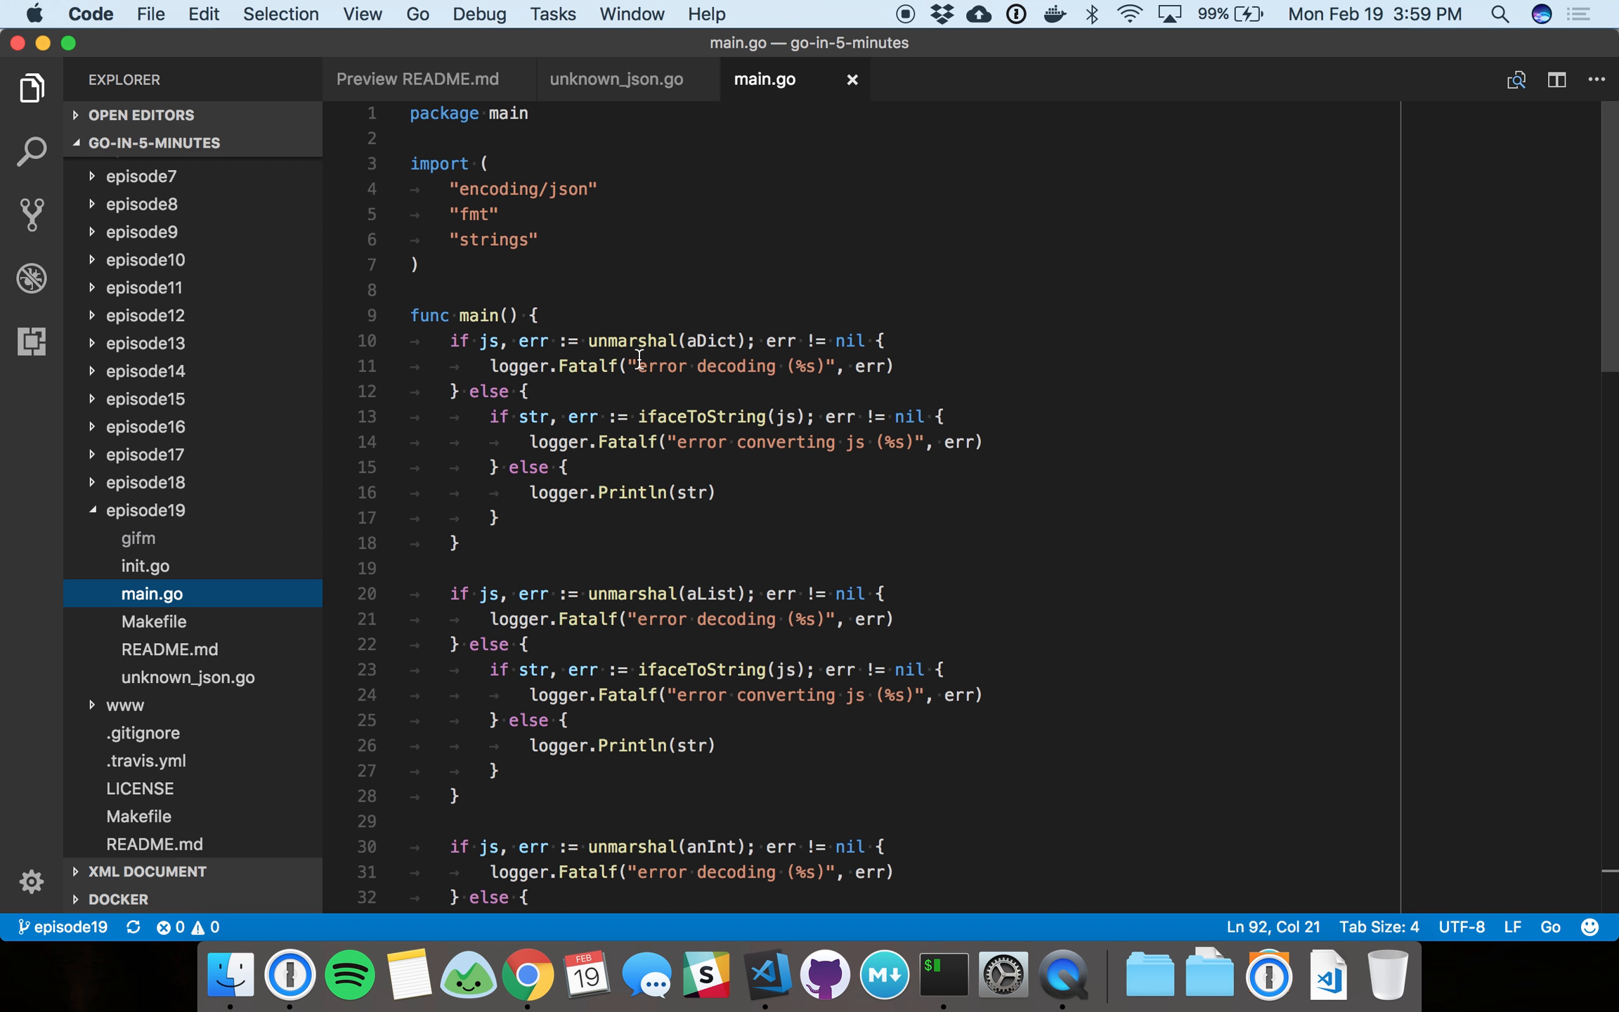
{"action": "mouse_move", "coordinate": [679, 414]}
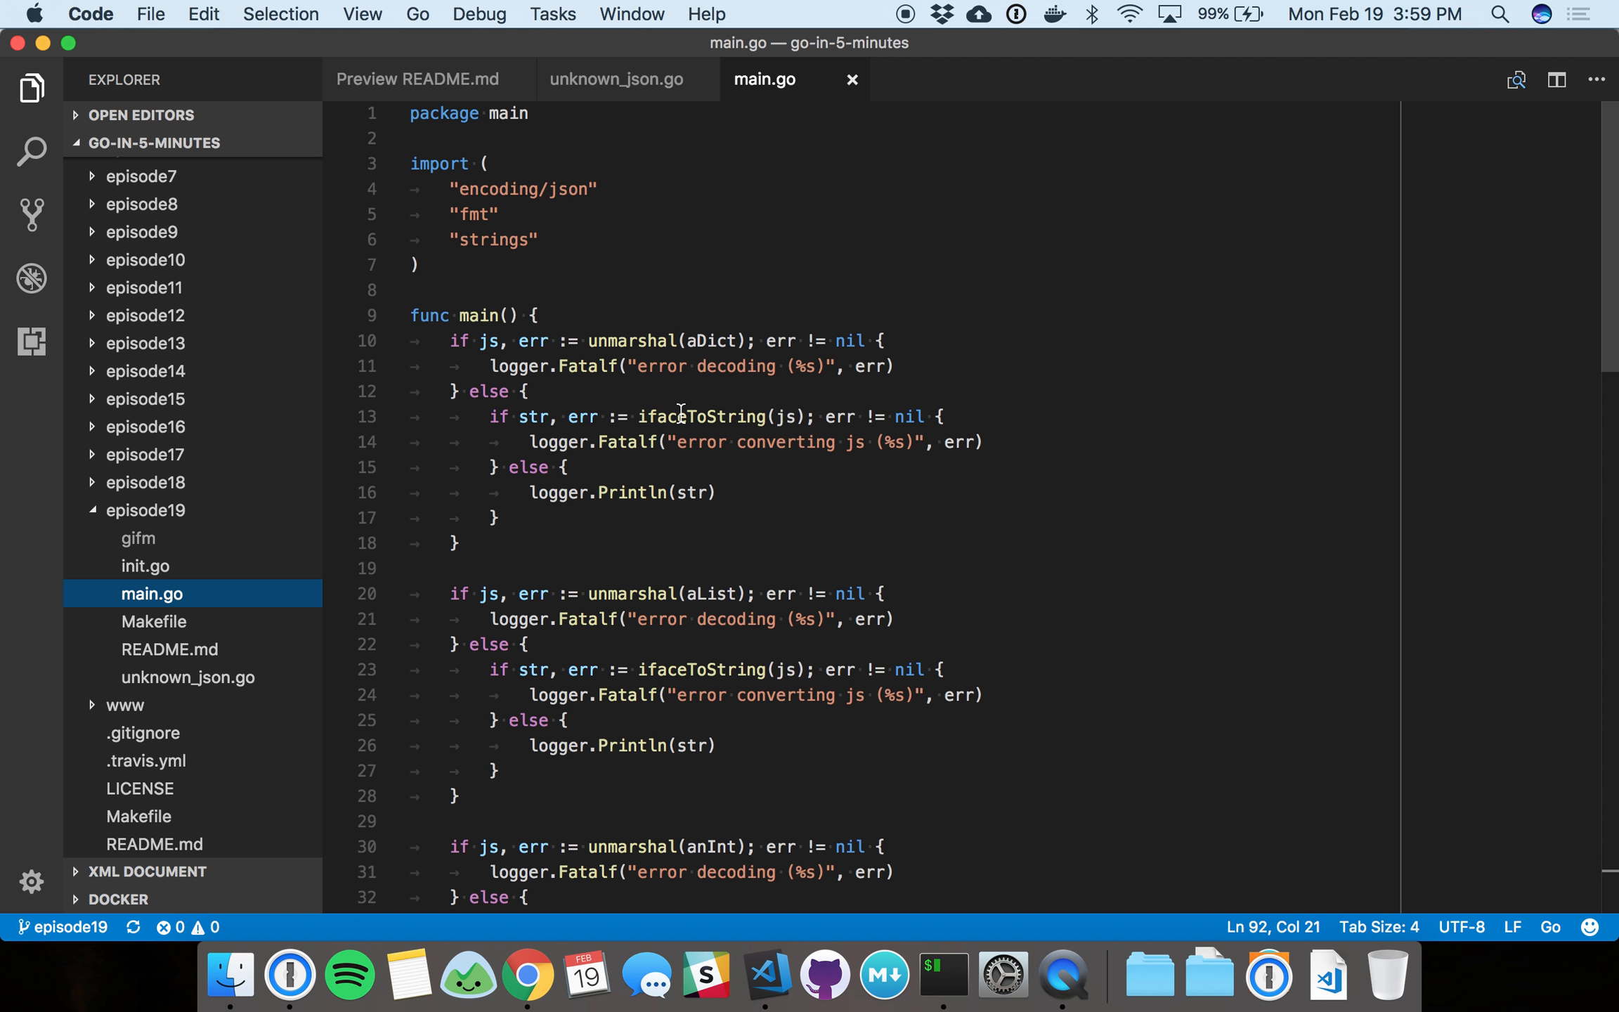
{"action": "mouse_move", "coordinate": [666, 310]}
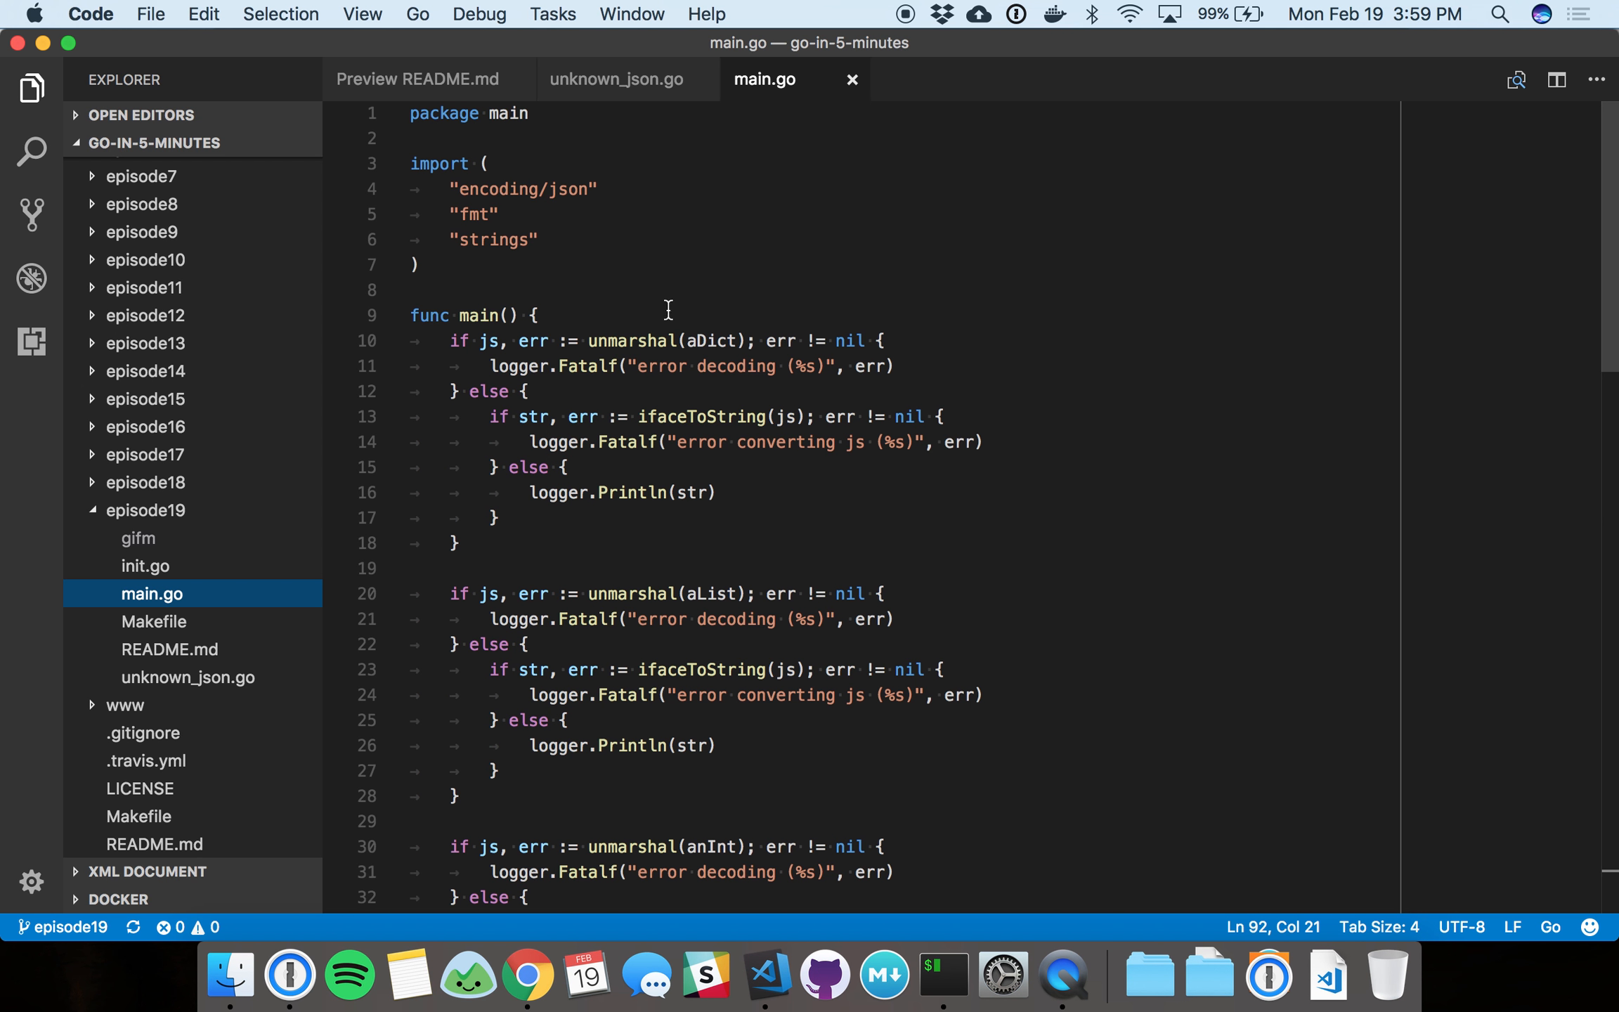
{"action": "mouse_move", "coordinate": [629, 340]}
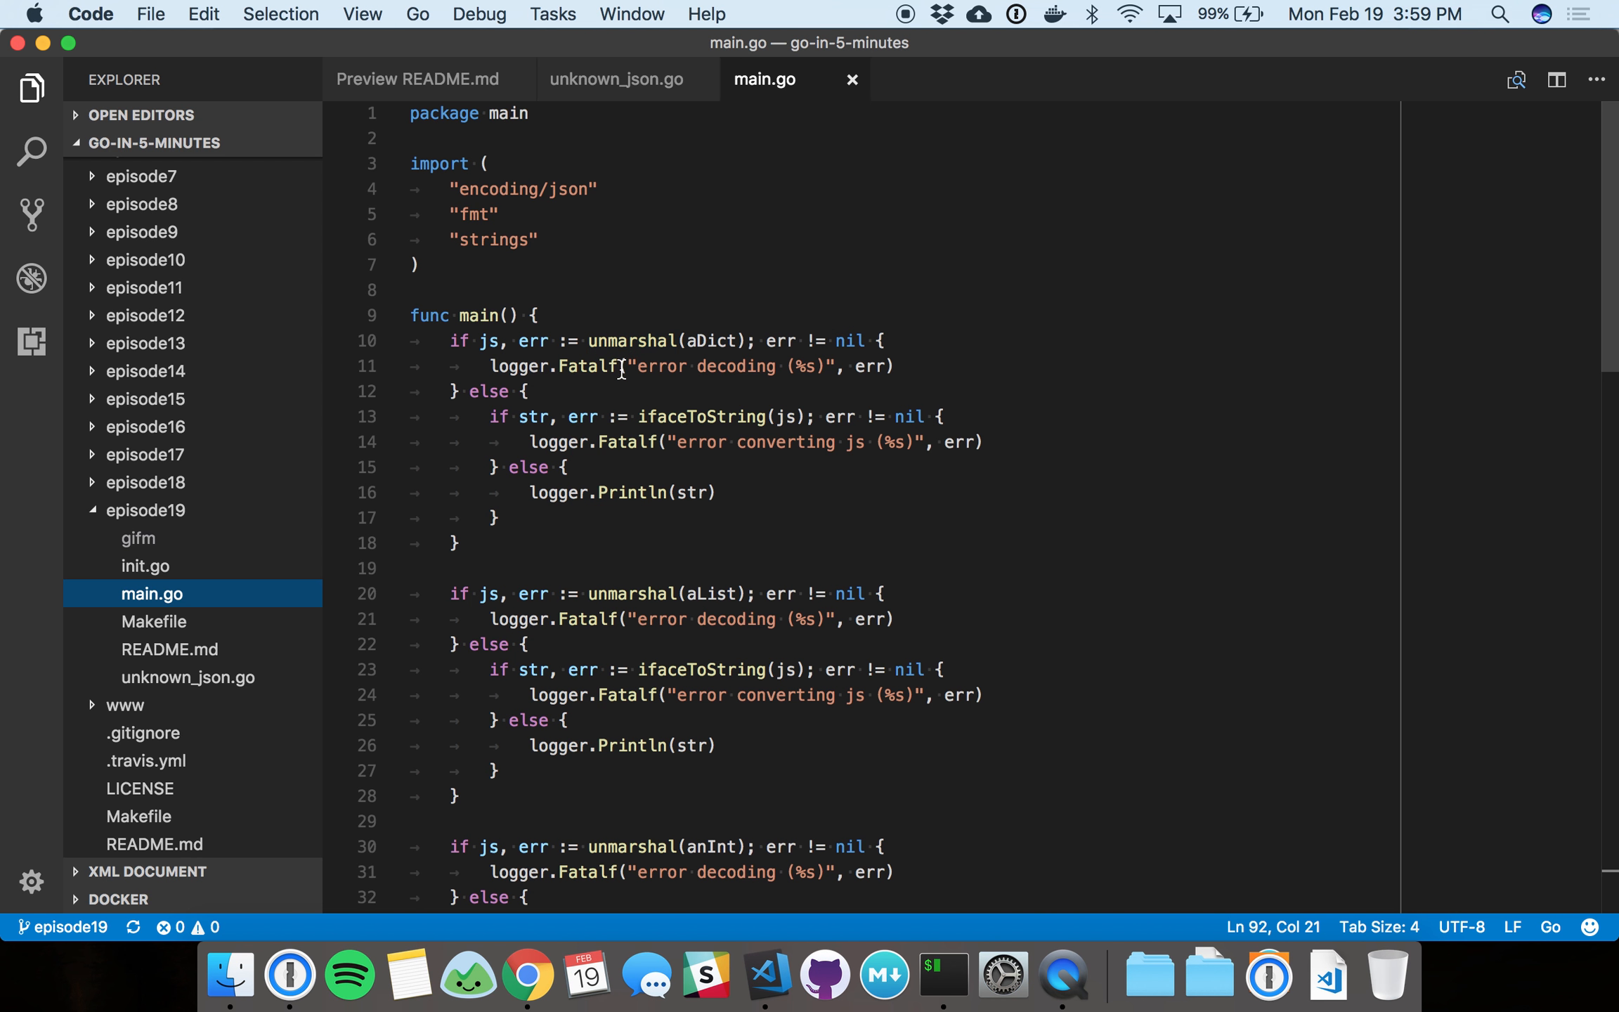
{"action": "mouse_move", "coordinate": [693, 416]}
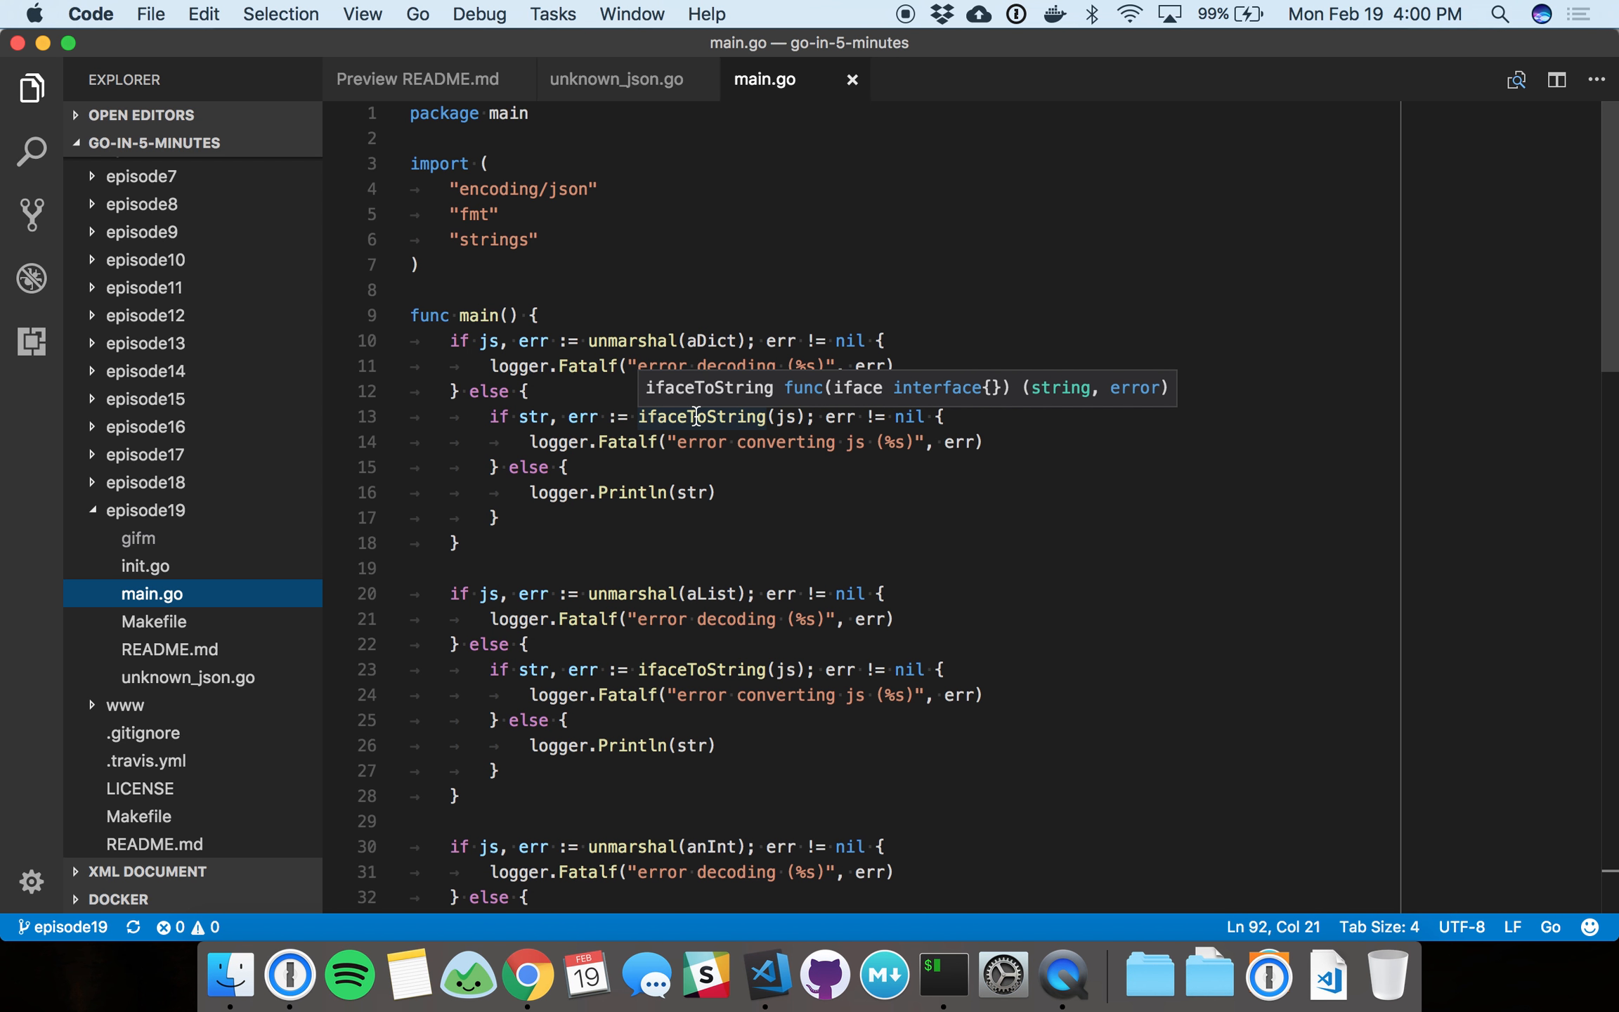
Scroll main.go down to the repeated unmarshal-and-convert blocks for aList, anInt and aString.
{"action": "scroll", "scroll_direction": "down", "scroll_amount": 3}
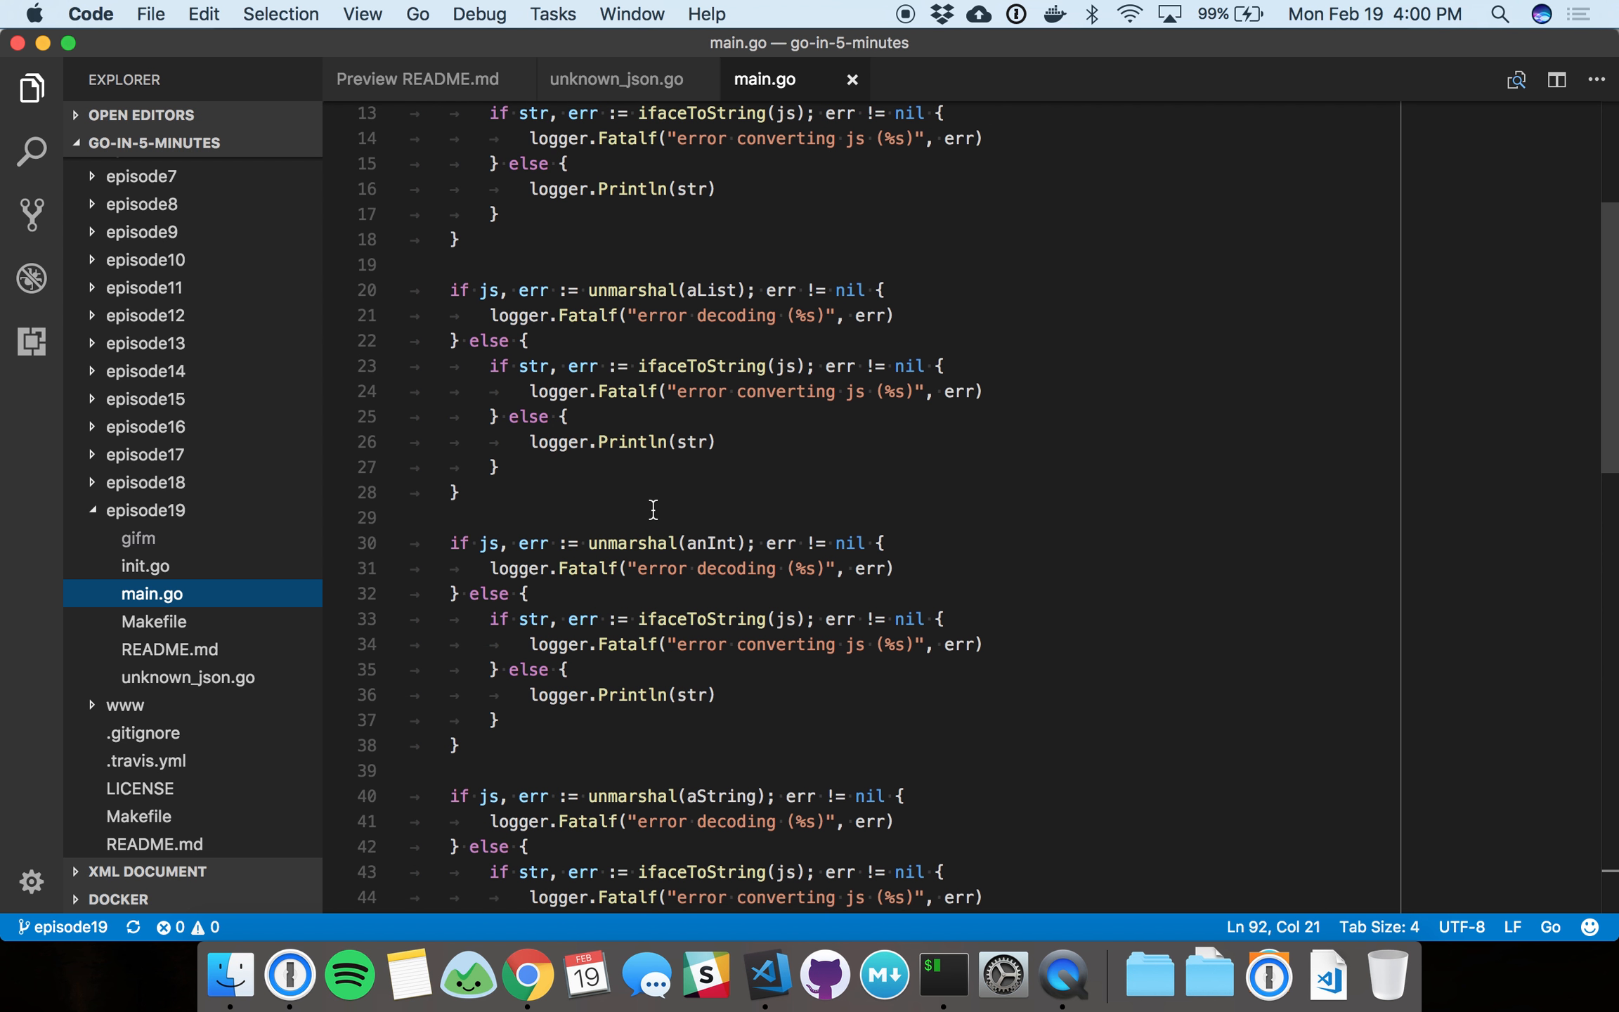
Scroll to the unmarshal helper and mark its JSON decoder line and final return.
{"action": "scroll", "scroll_direction": "down", "scroll_amount": 3}
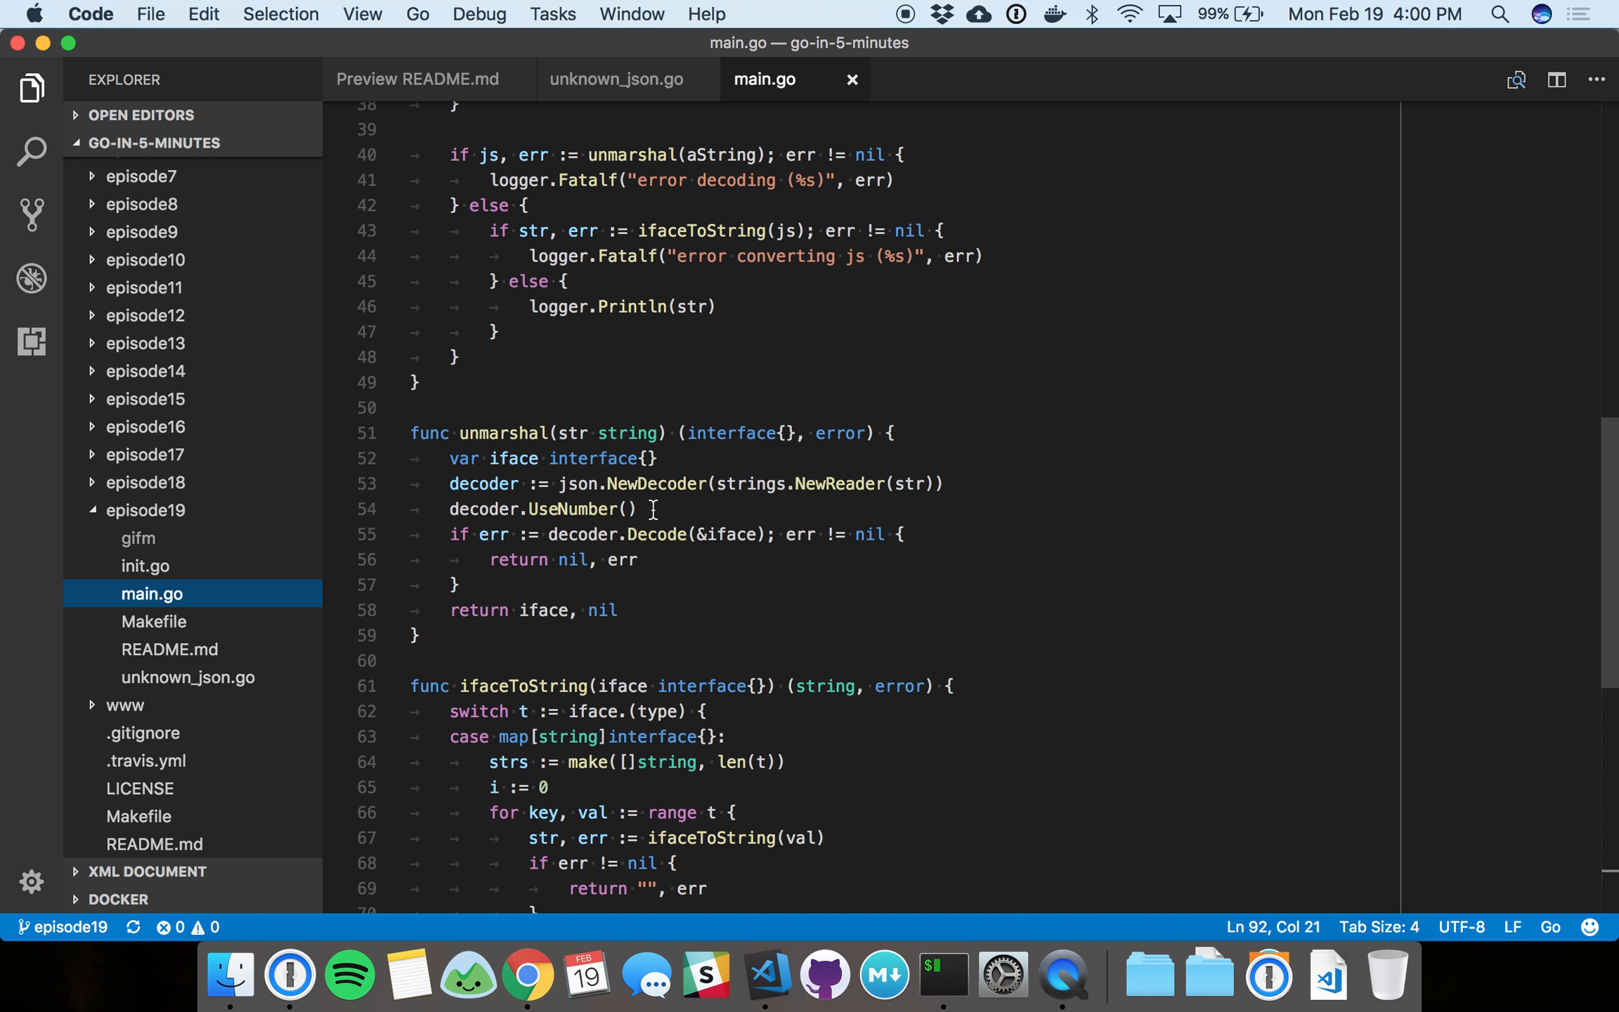
{"action": "mouse_move", "coordinate": [697, 458]}
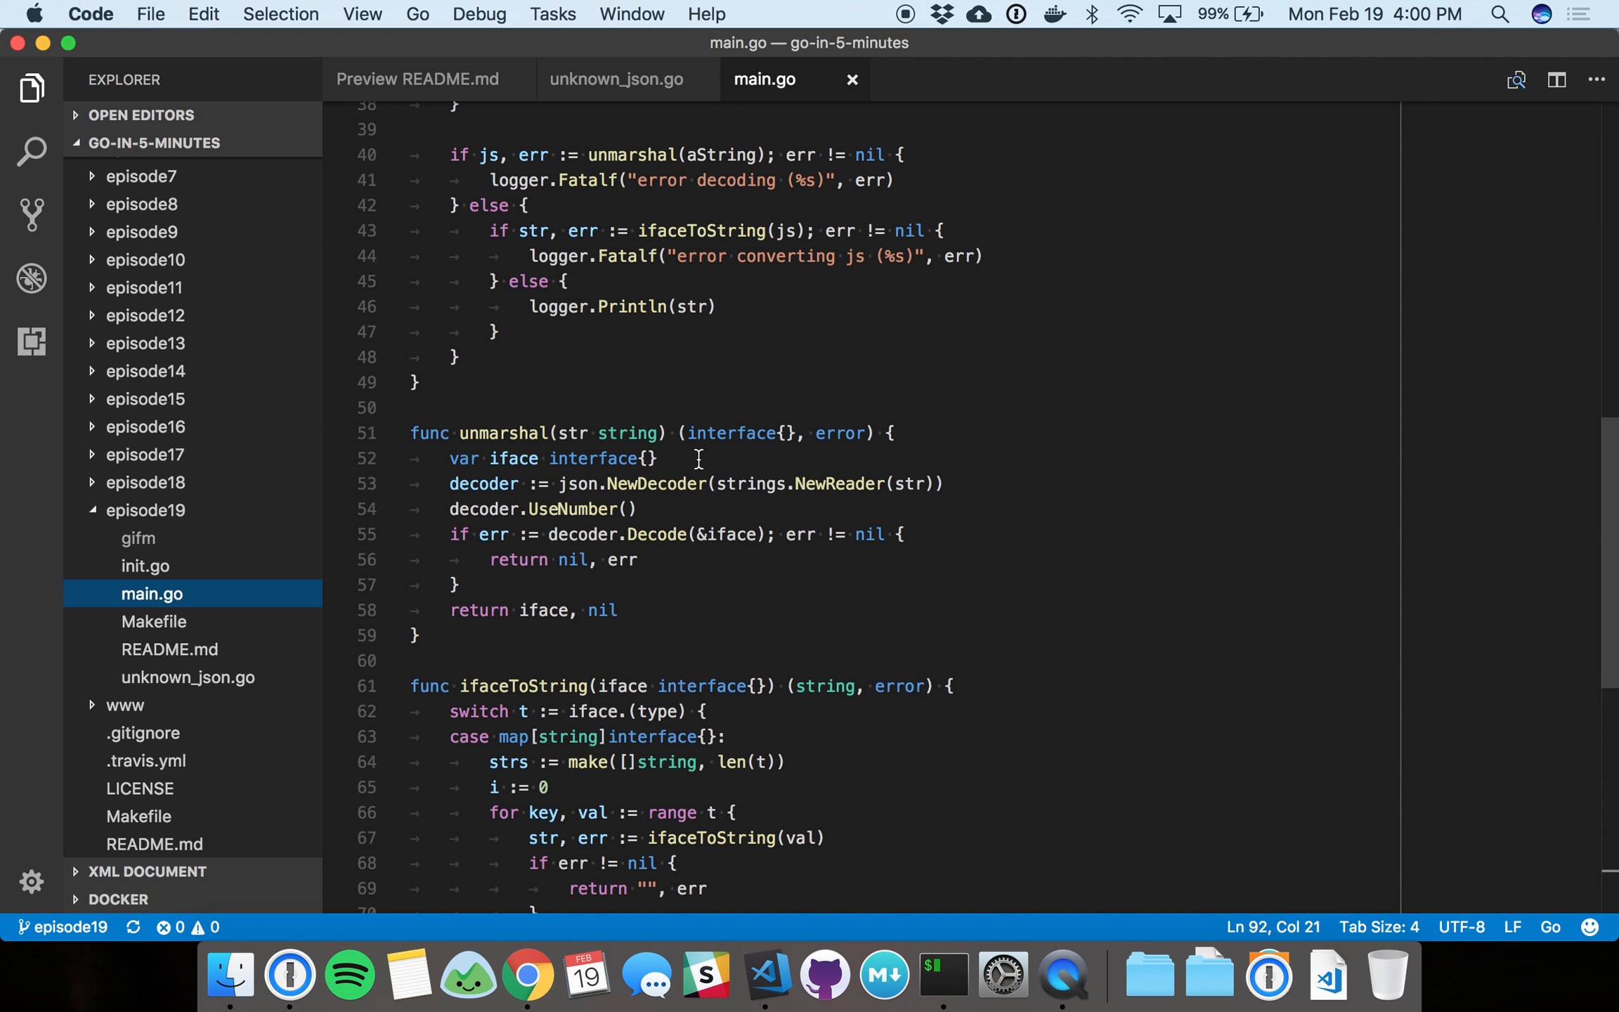
{"action": "left_click", "coordinate": [645, 458]}
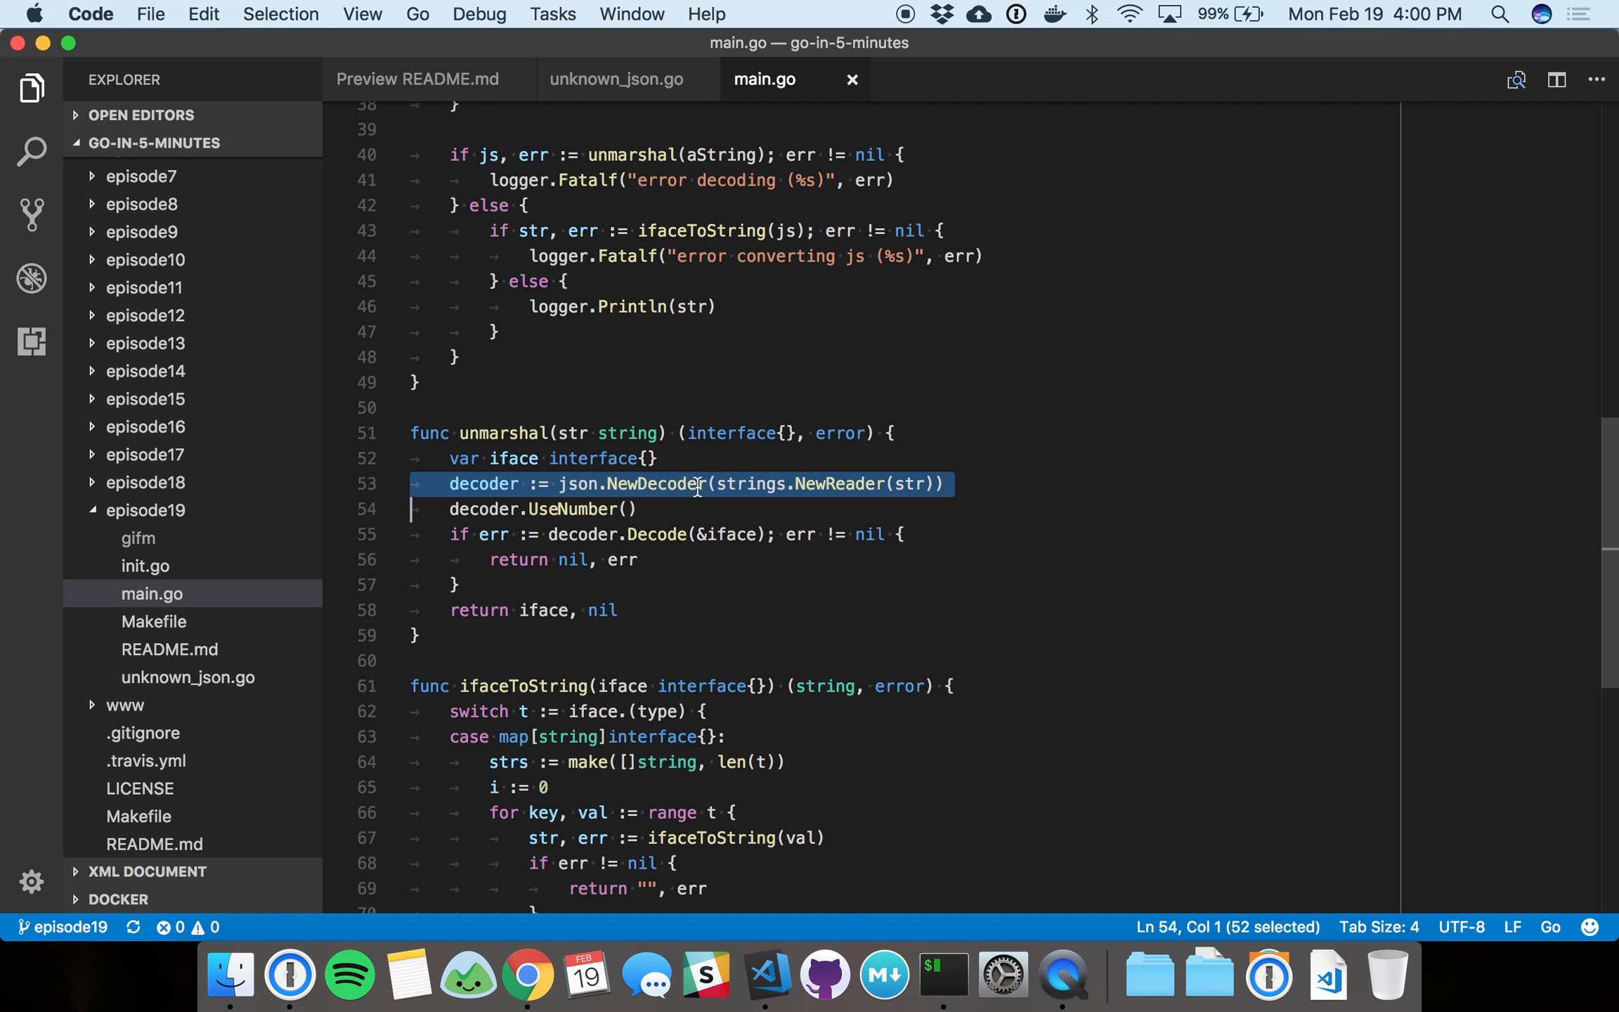
{"action": "left_click", "coordinate": [940, 483]}
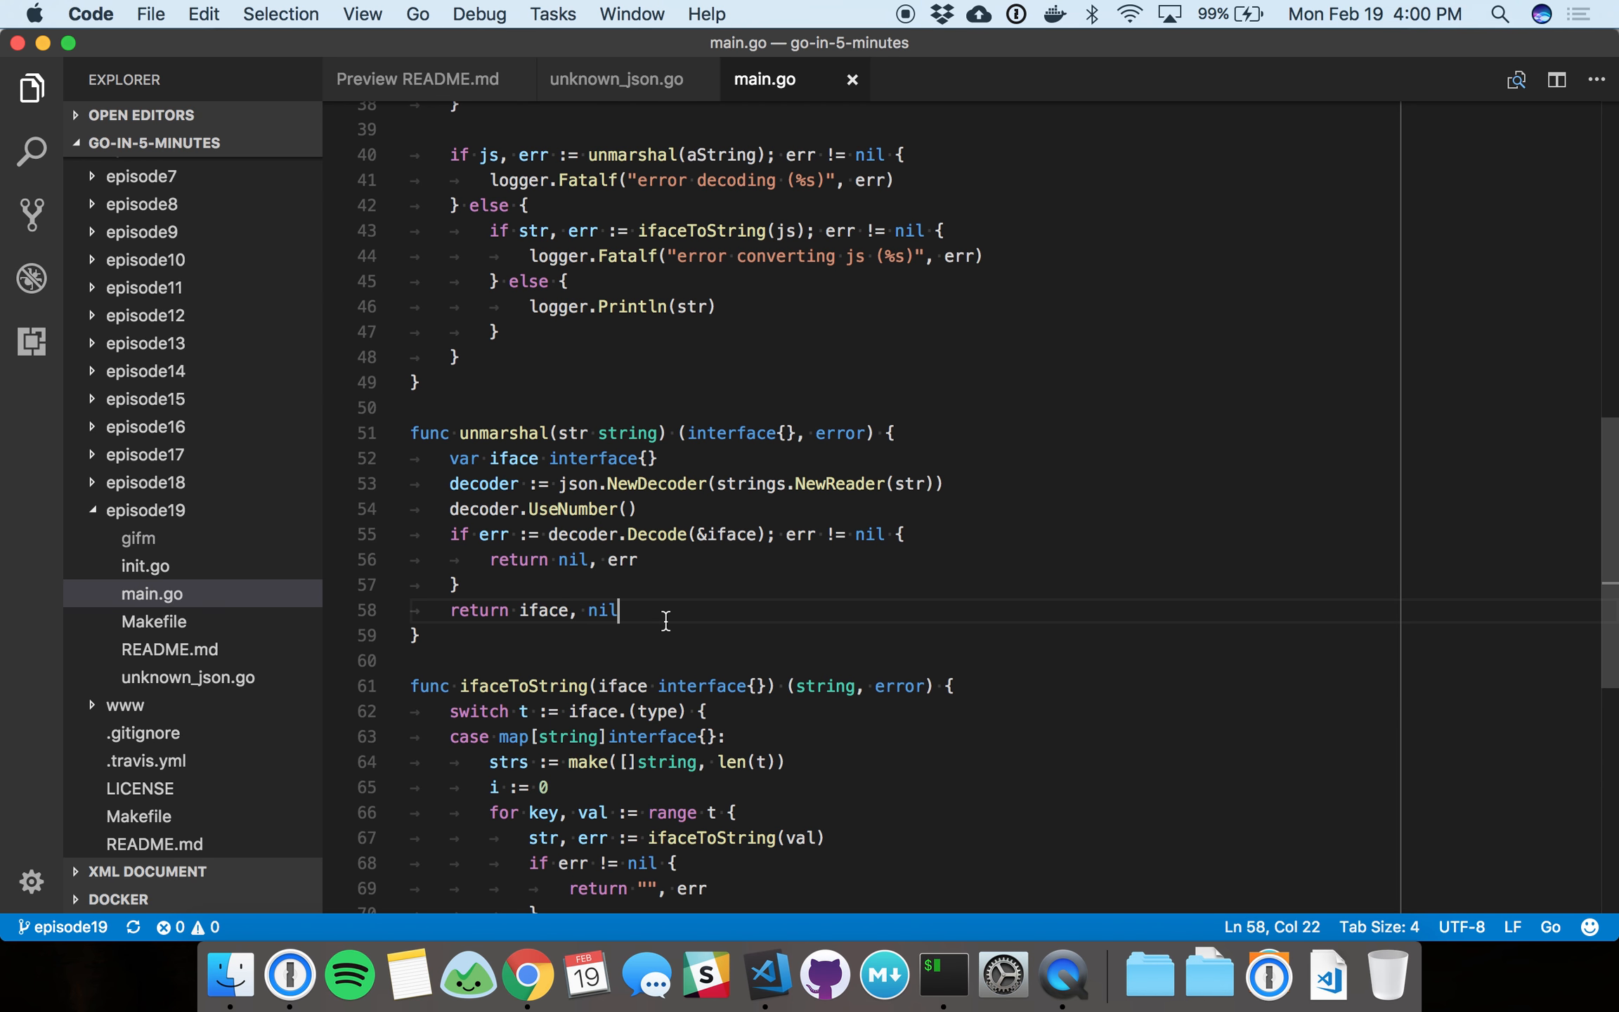
{"action": "scroll", "scroll_direction": "down", "scroll_amount": 3}
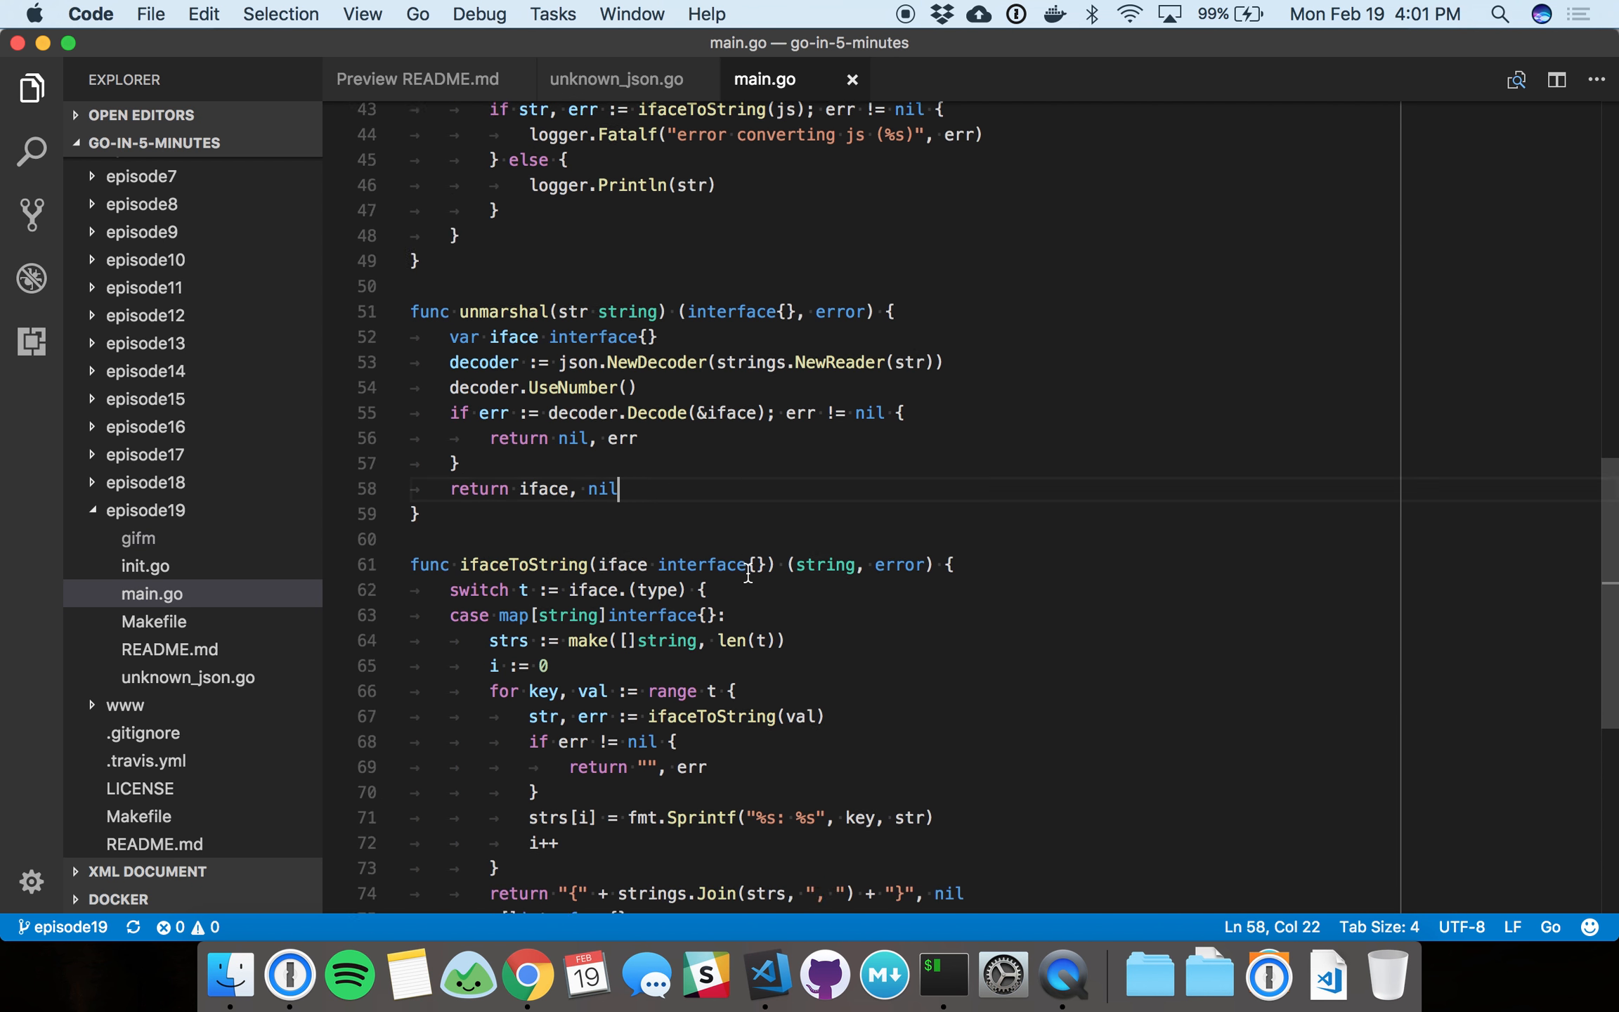
{"action": "scroll", "scroll_direction": "down", "scroll_amount": 3}
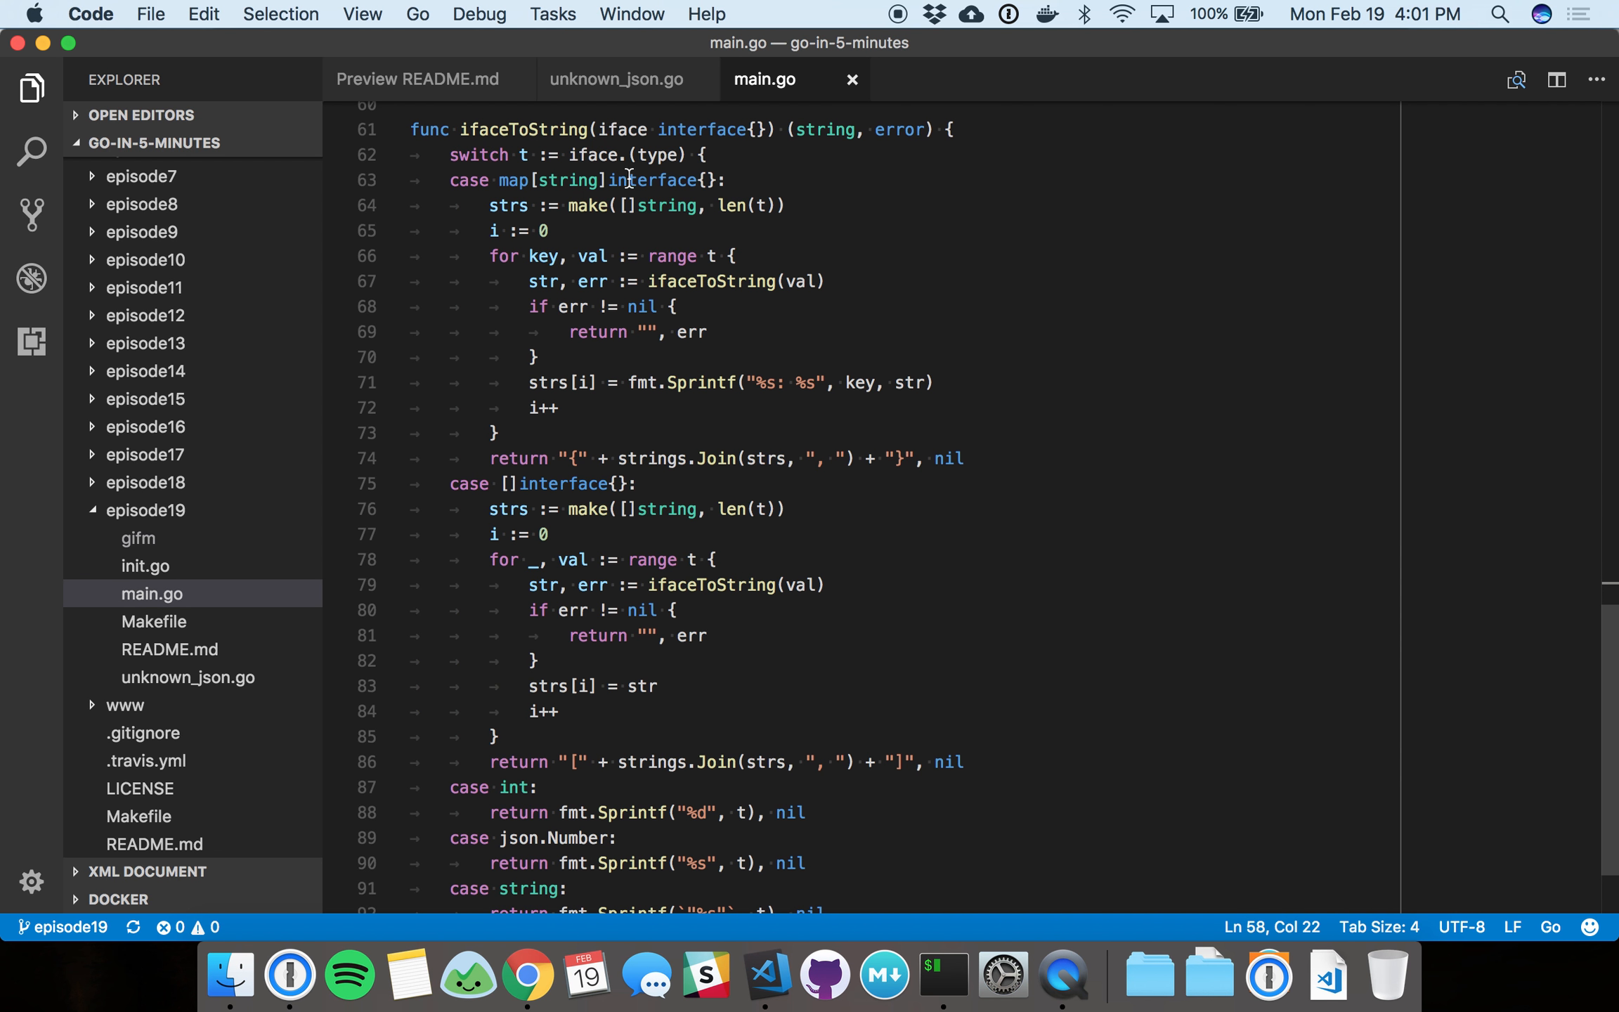
{"action": "mouse_move", "coordinate": [607, 287]}
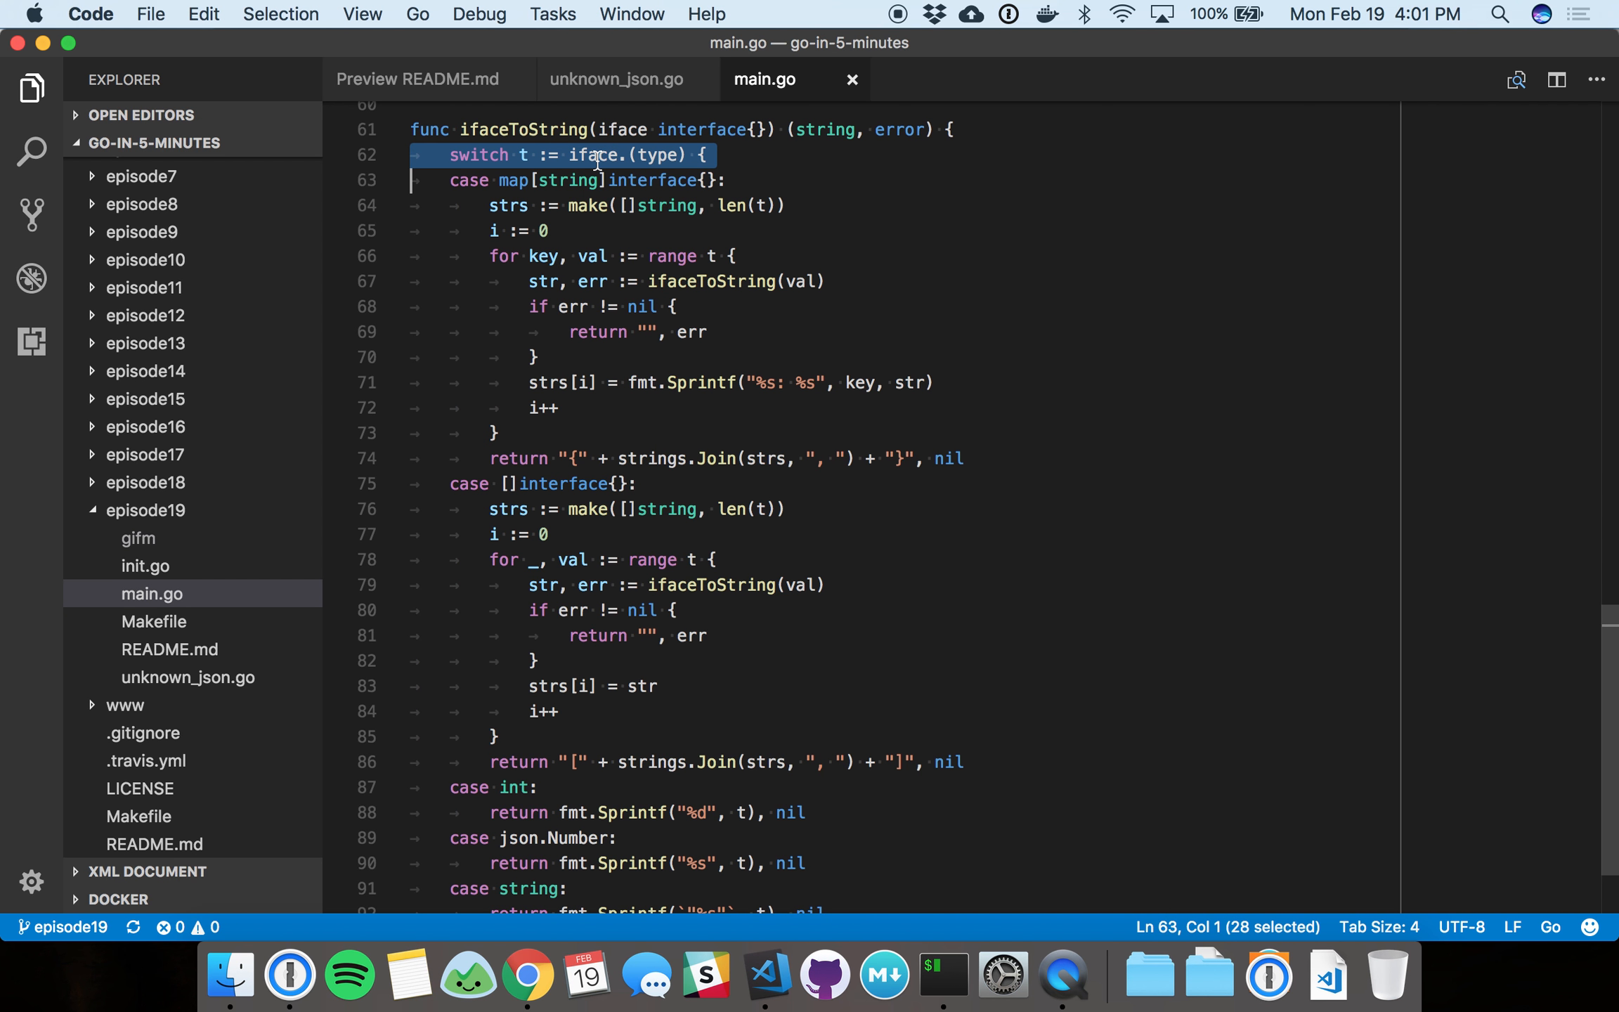
{"action": "left_click", "coordinate": [706, 154]}
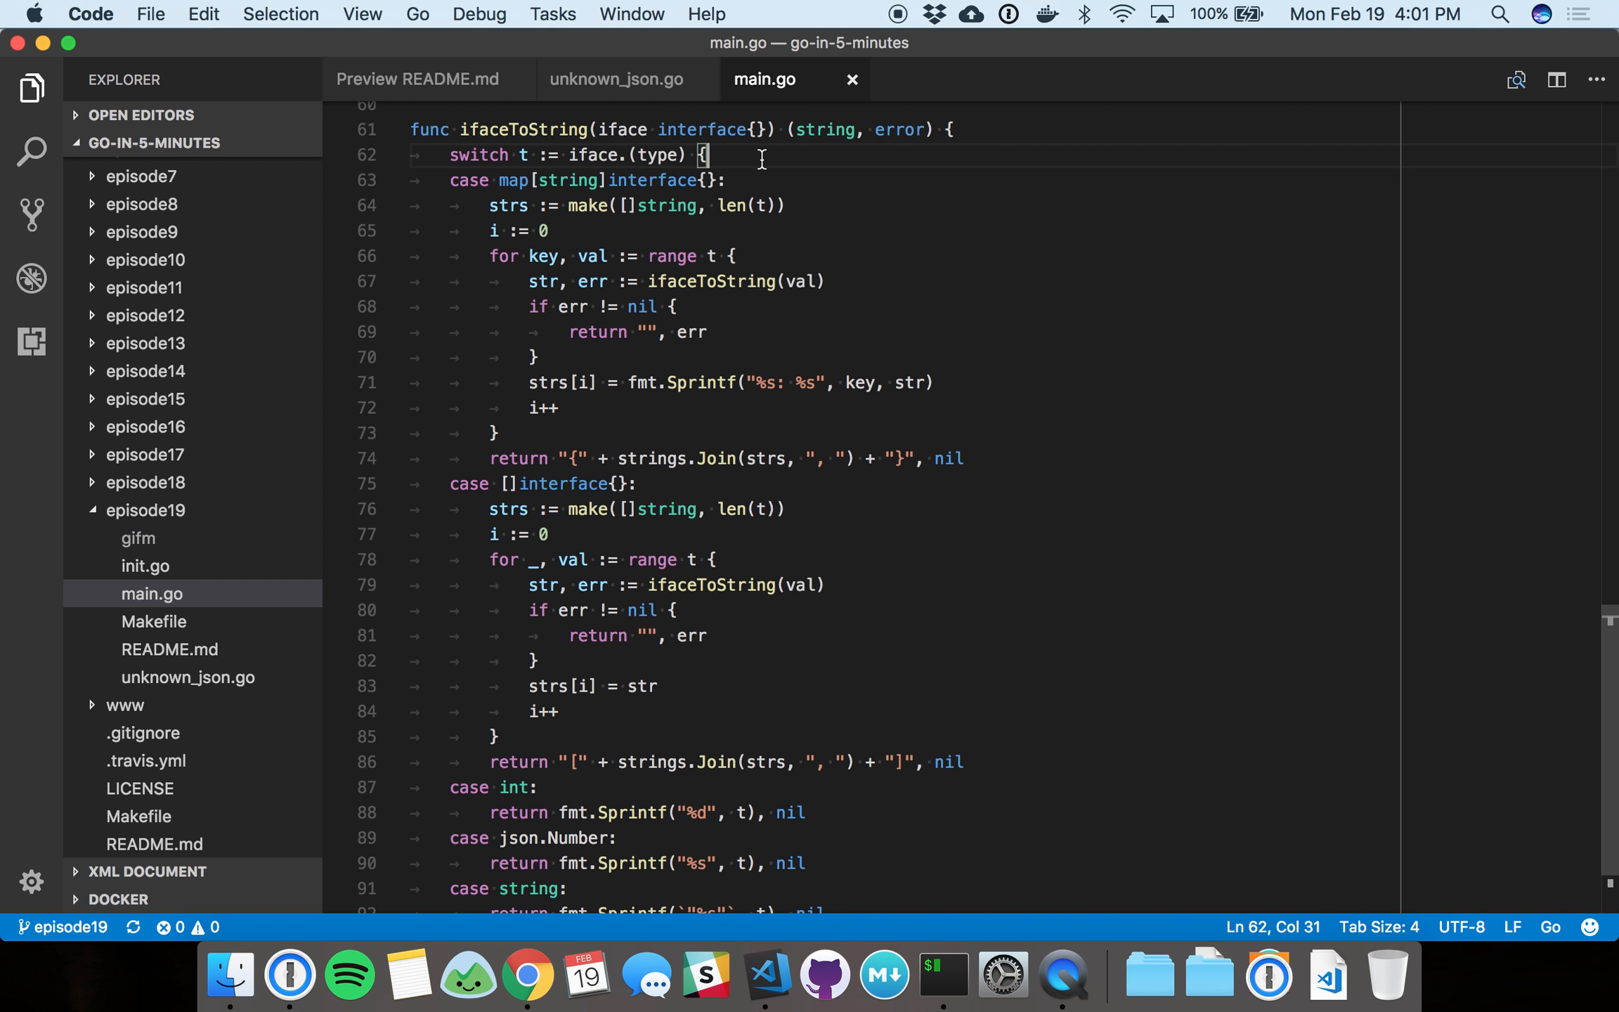
{"action": "left_click", "coordinate": [519, 155]}
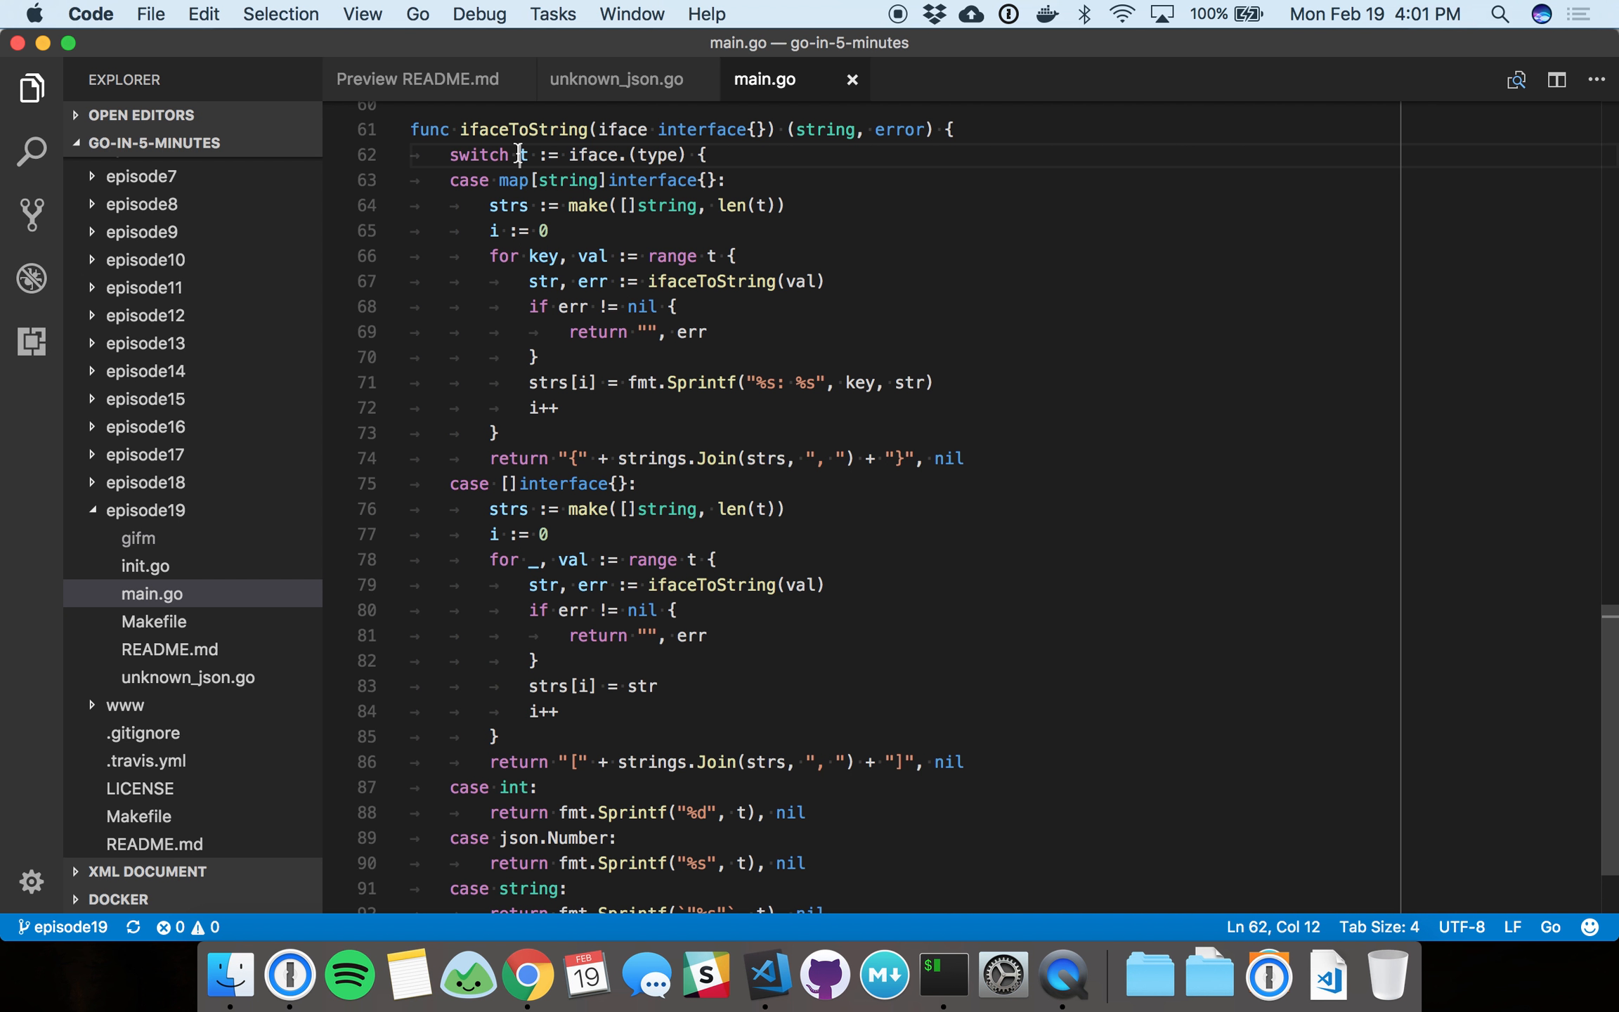
{"action": "double_click", "coordinate": [520, 155]}
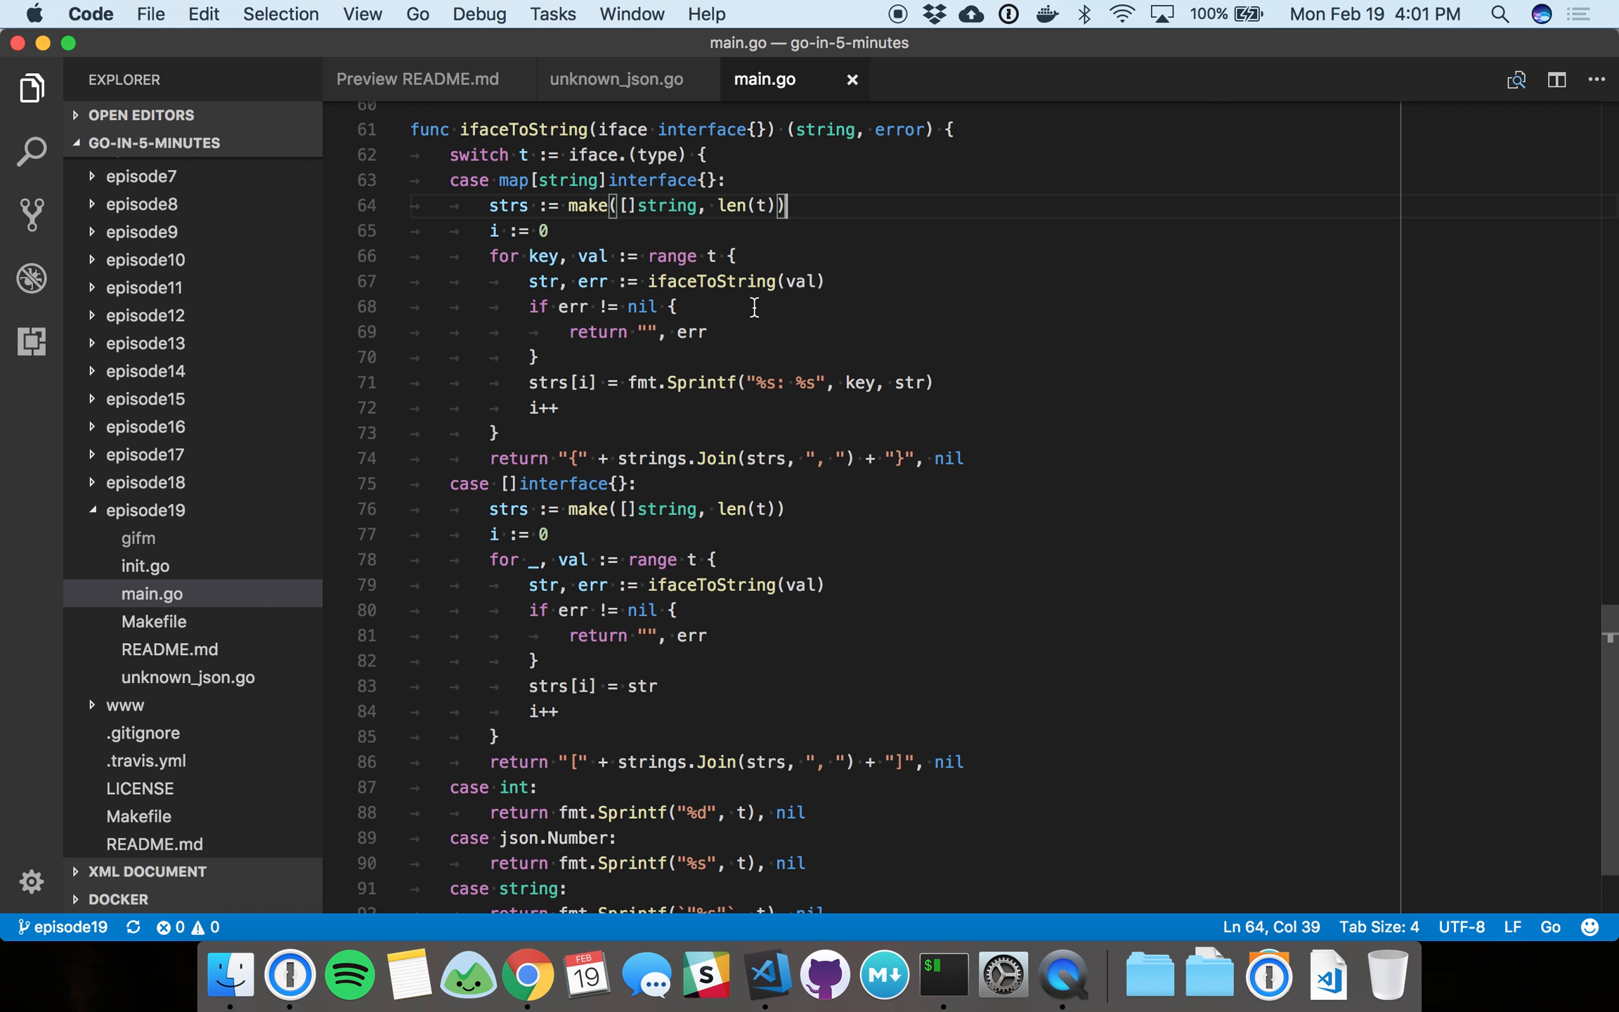
{"action": "mouse_move", "coordinate": [754, 240]}
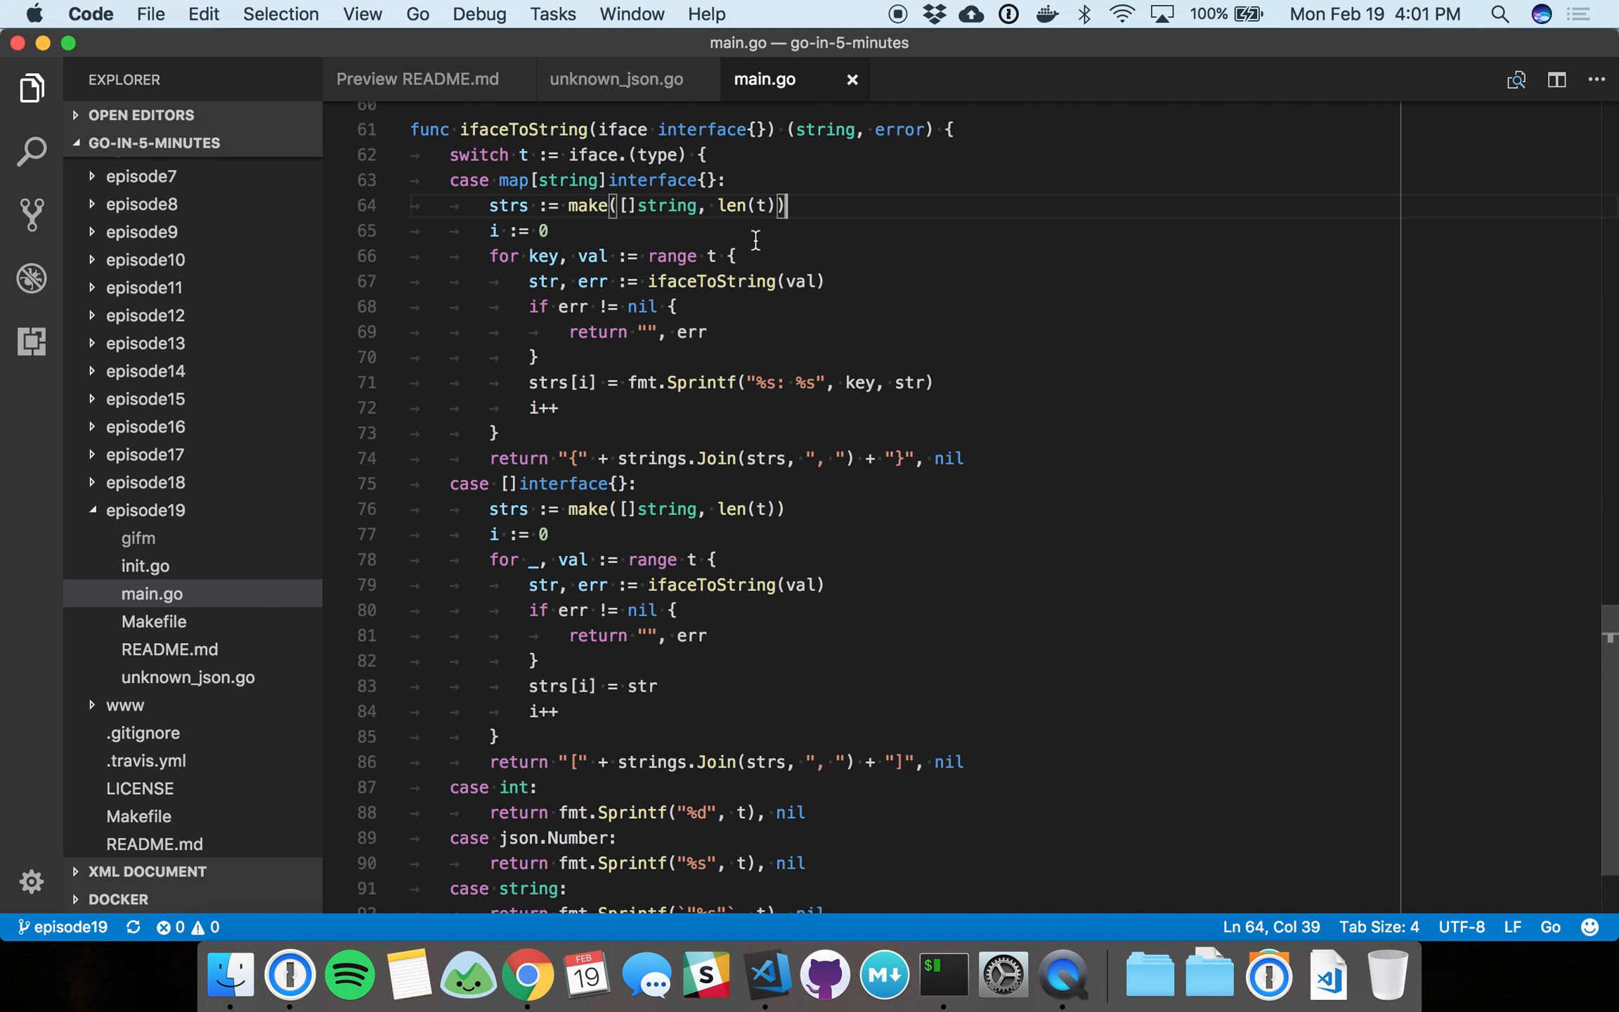
{"action": "left_click", "coordinate": [552, 255]}
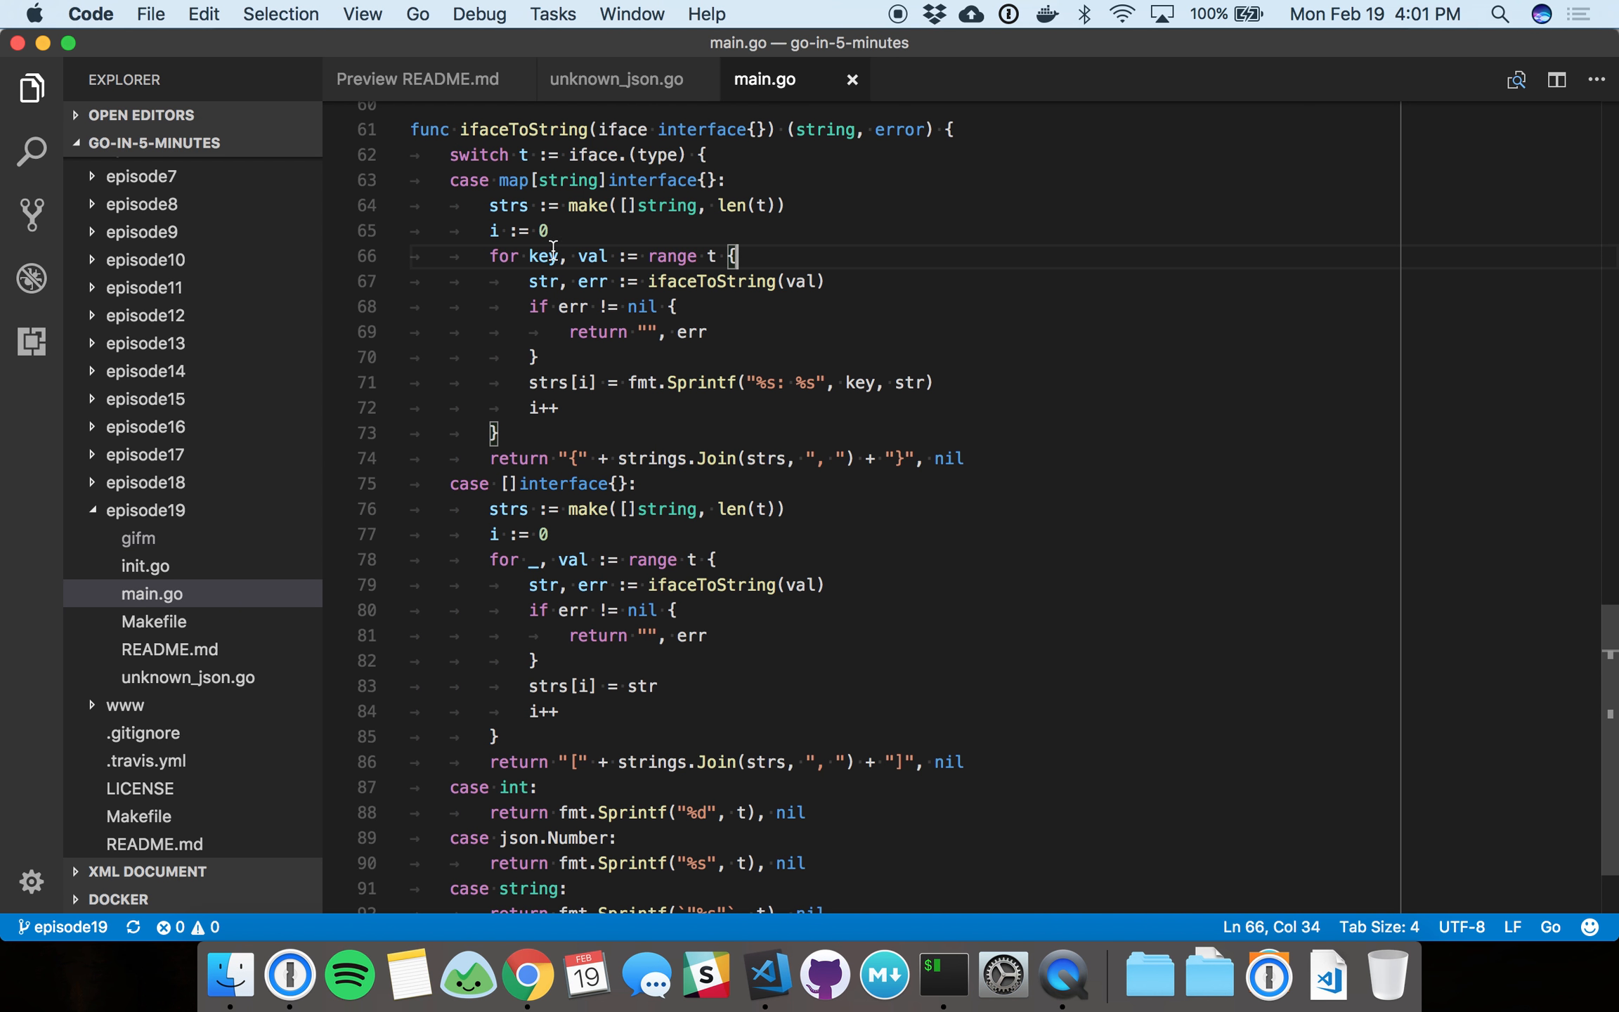
{"action": "mouse_move", "coordinate": [680, 360]}
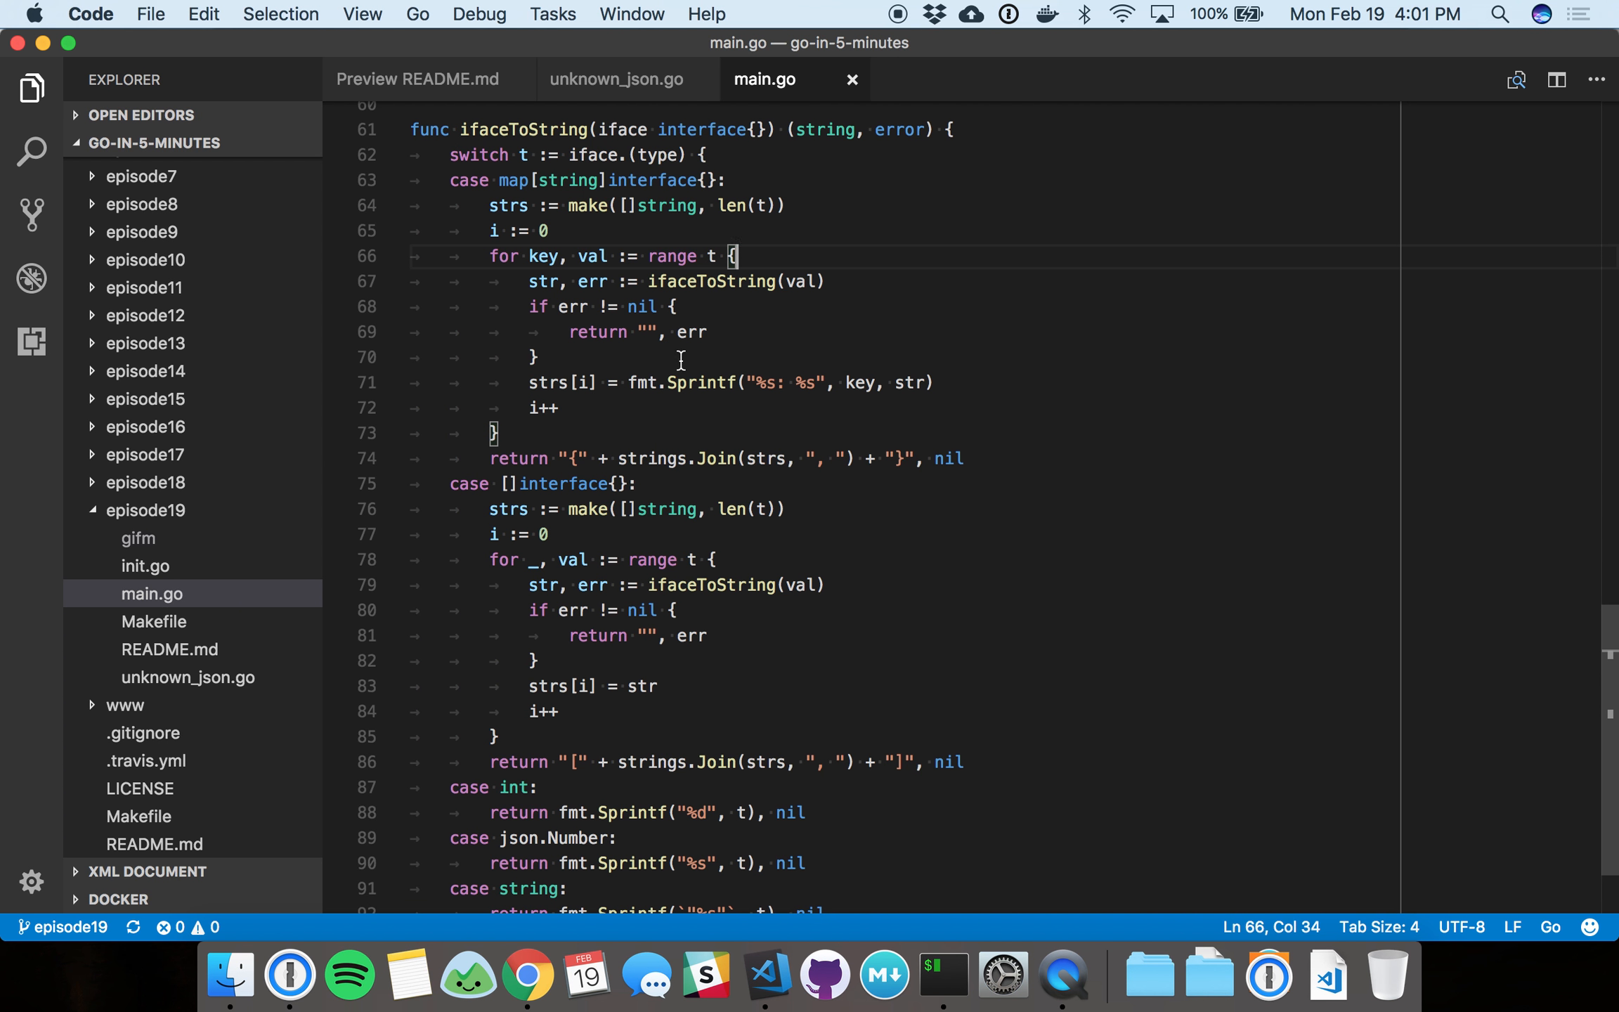
{"action": "mouse_move", "coordinate": [709, 281]}
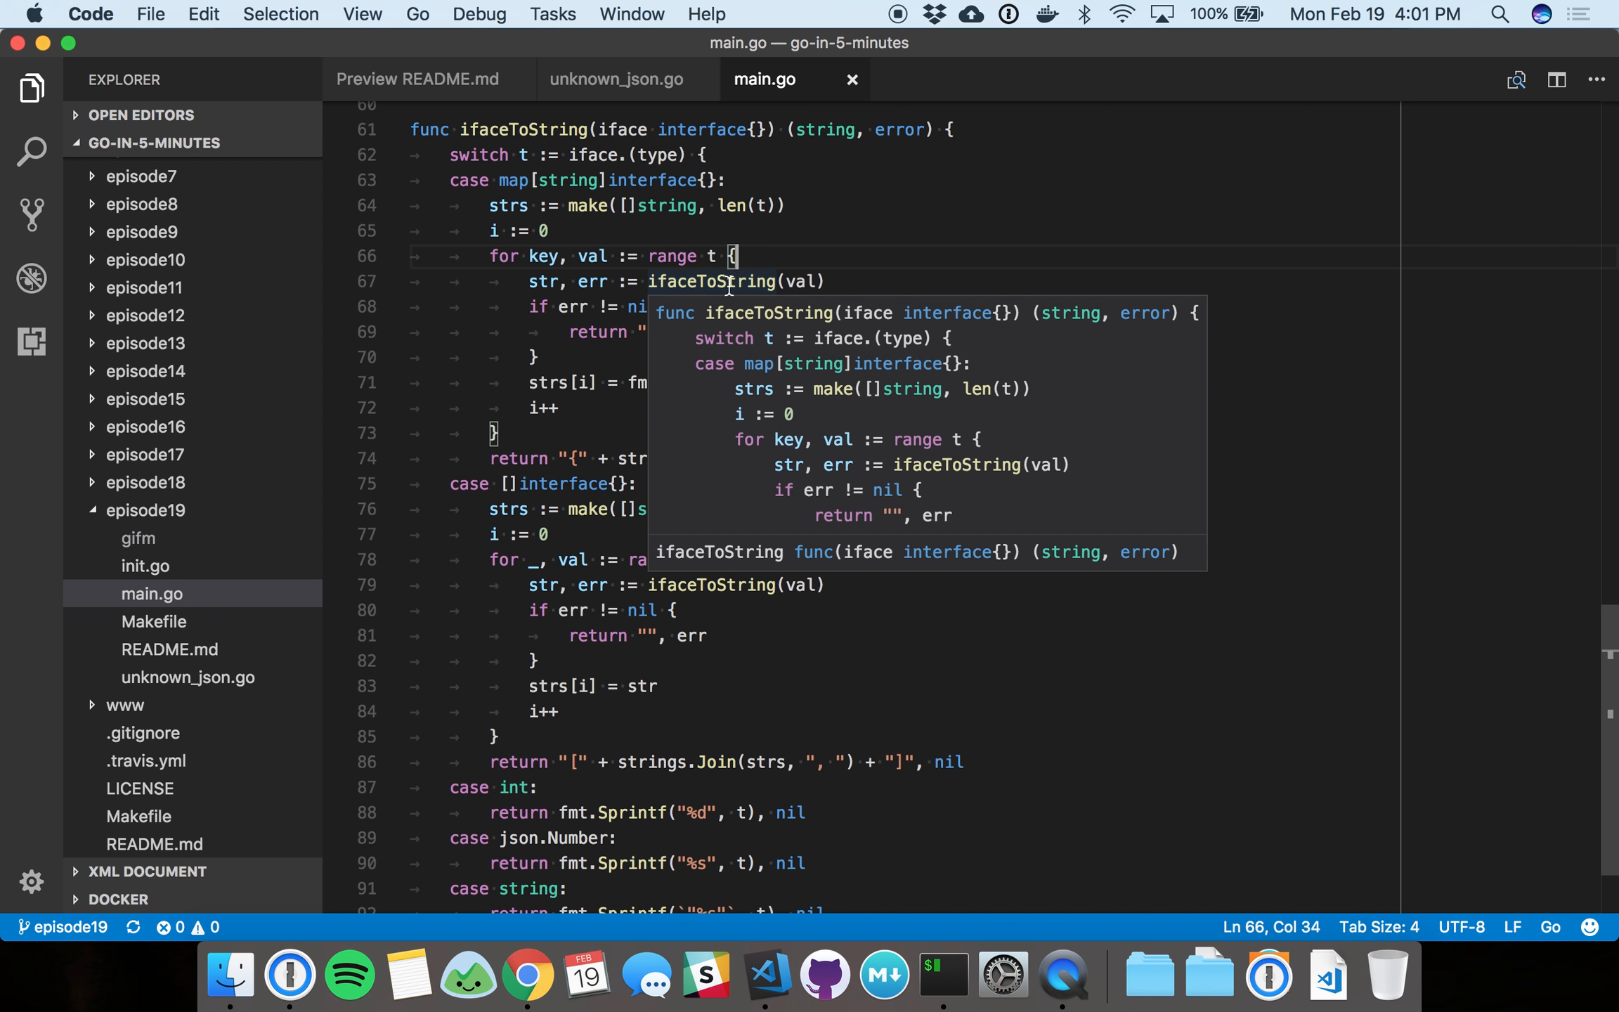
{"action": "mouse_move", "coordinate": [722, 281]}
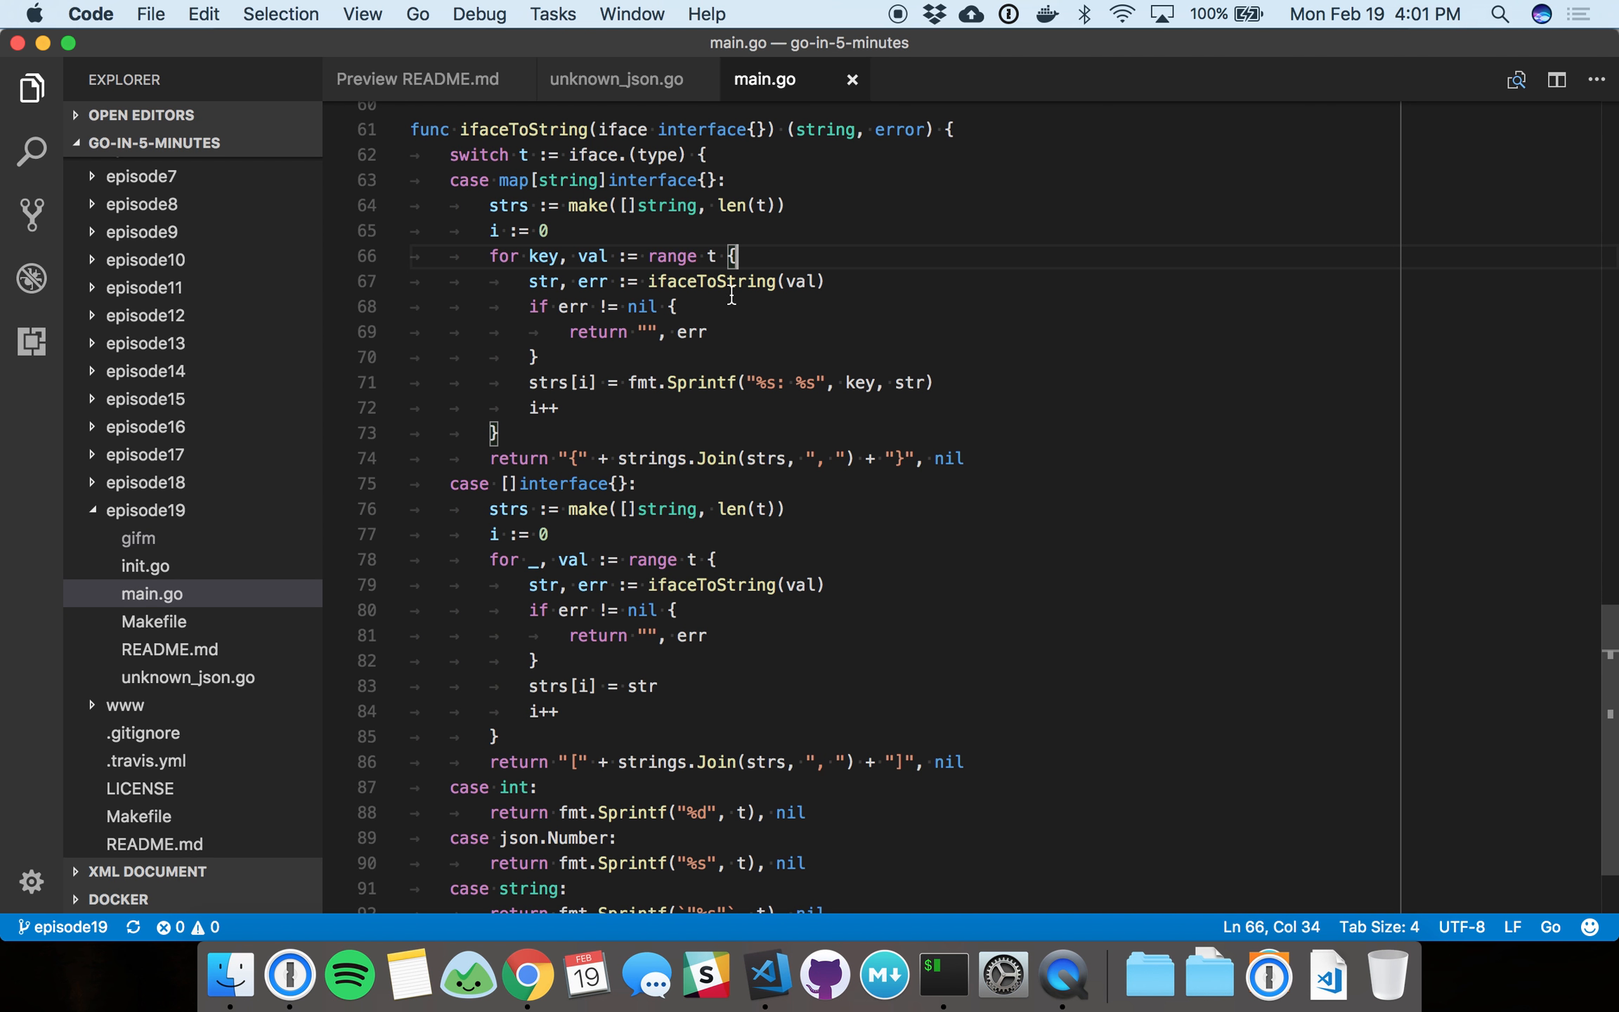
{"action": "mouse_move", "coordinate": [708, 281]}
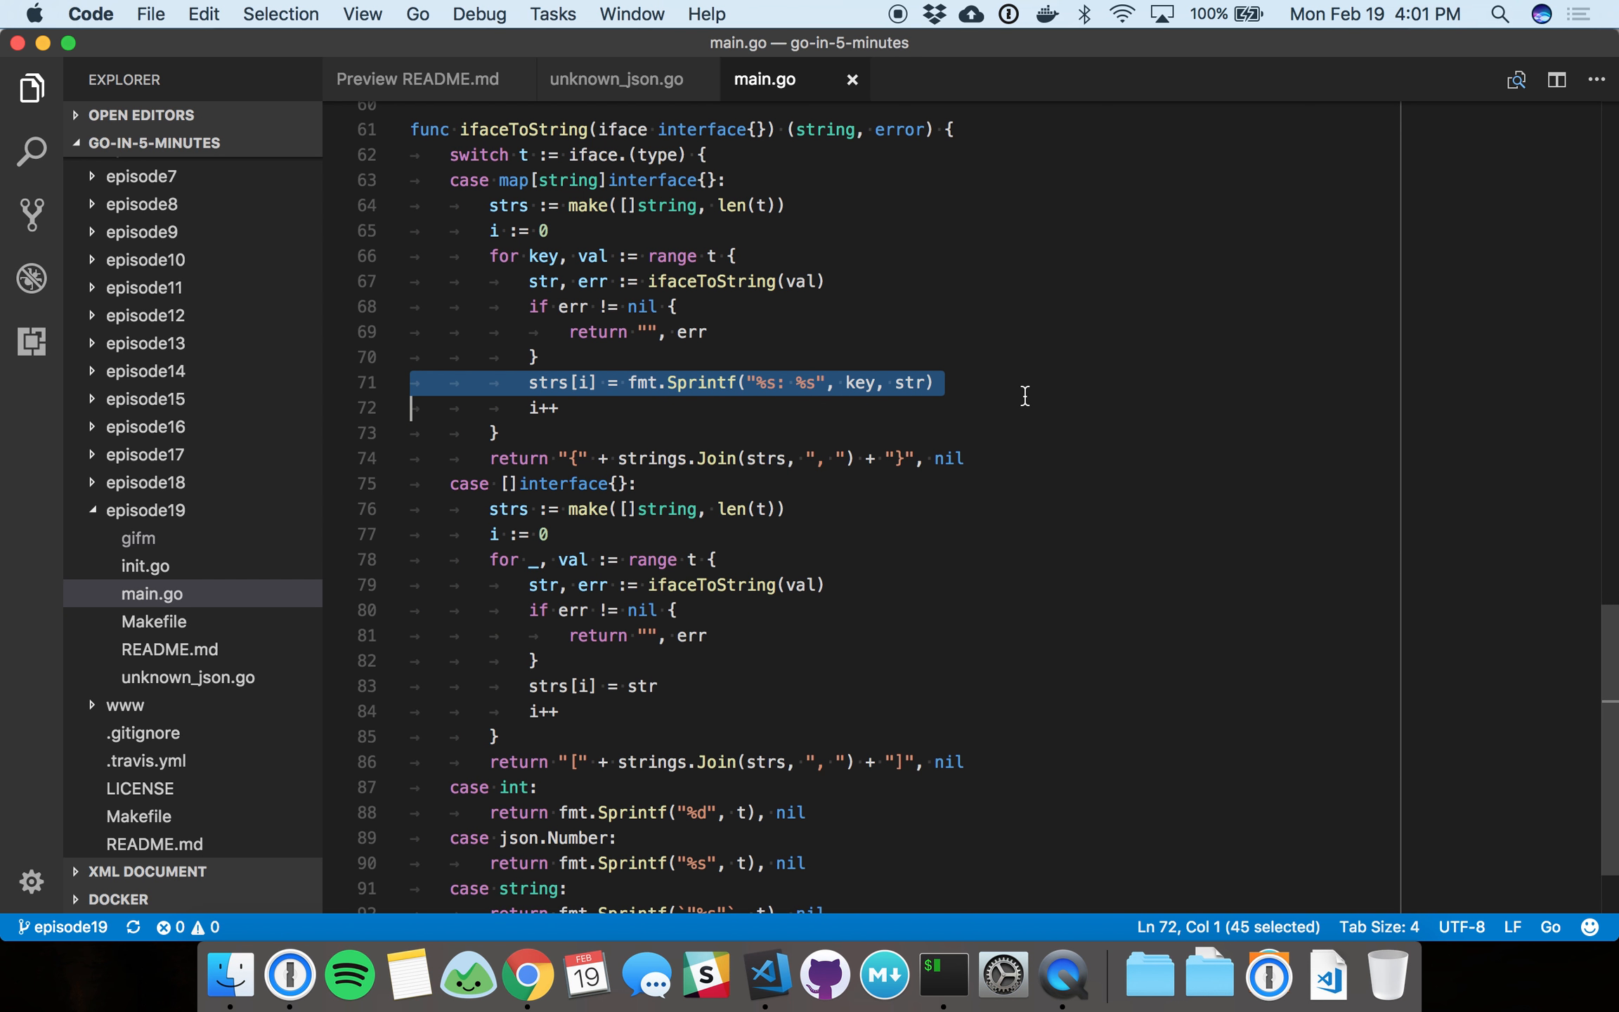
{"action": "left_click", "coordinate": [934, 382]}
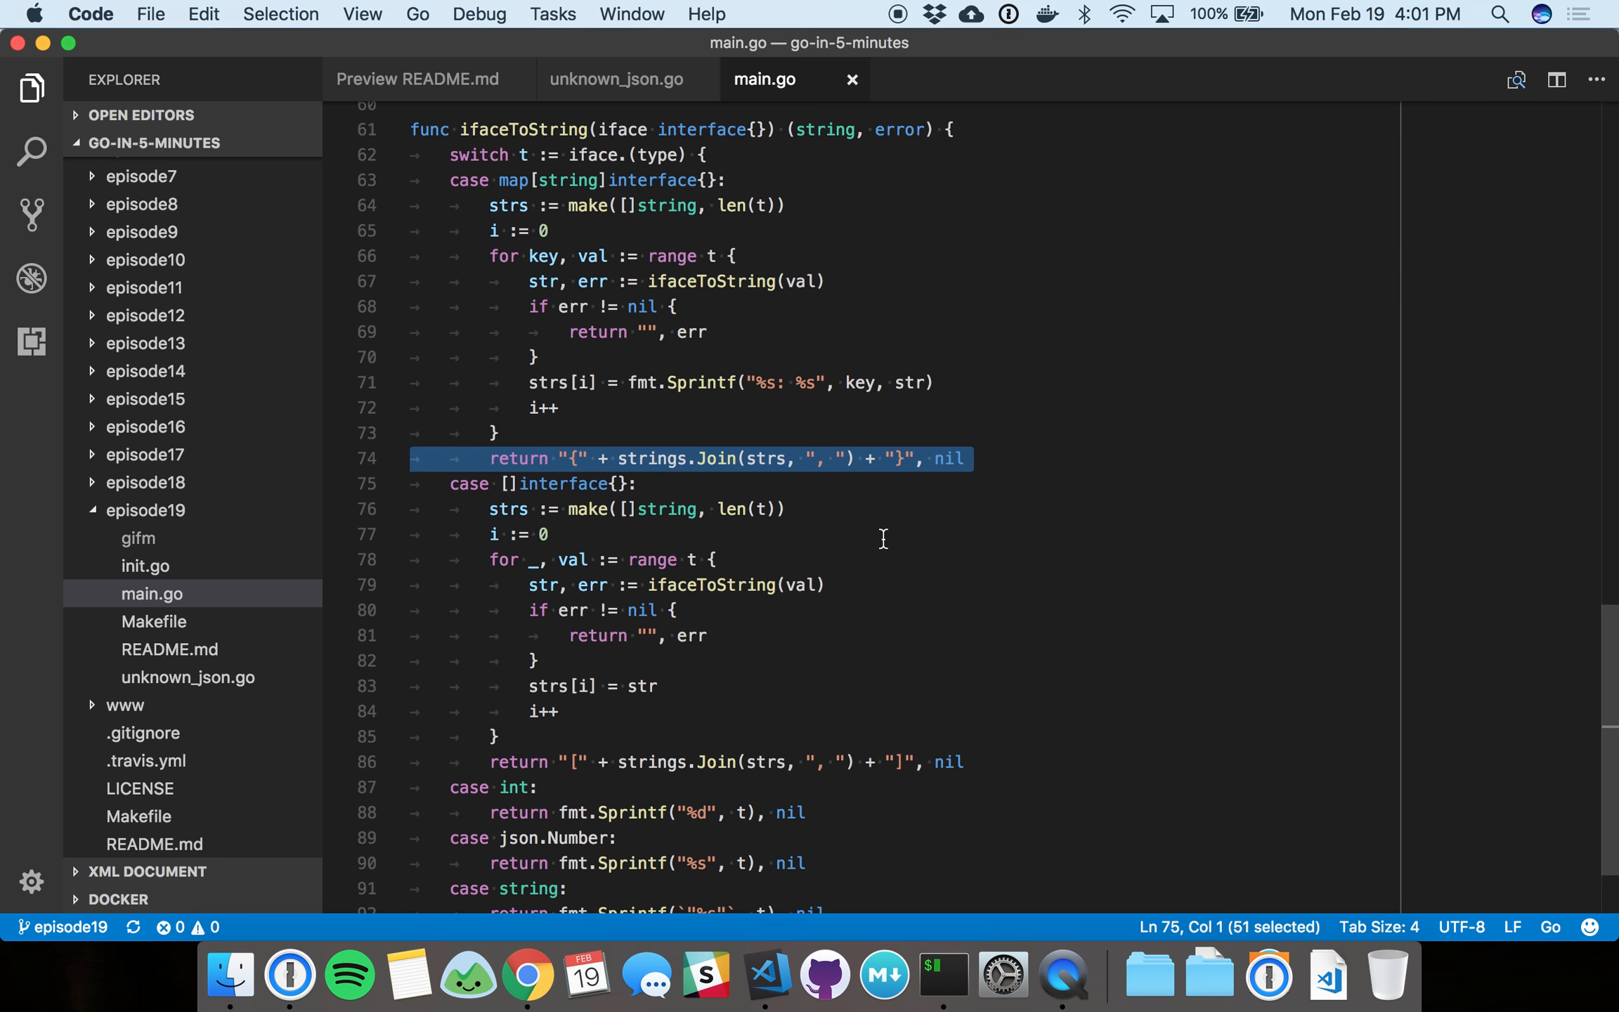
{"action": "mouse_move", "coordinate": [906, 541]}
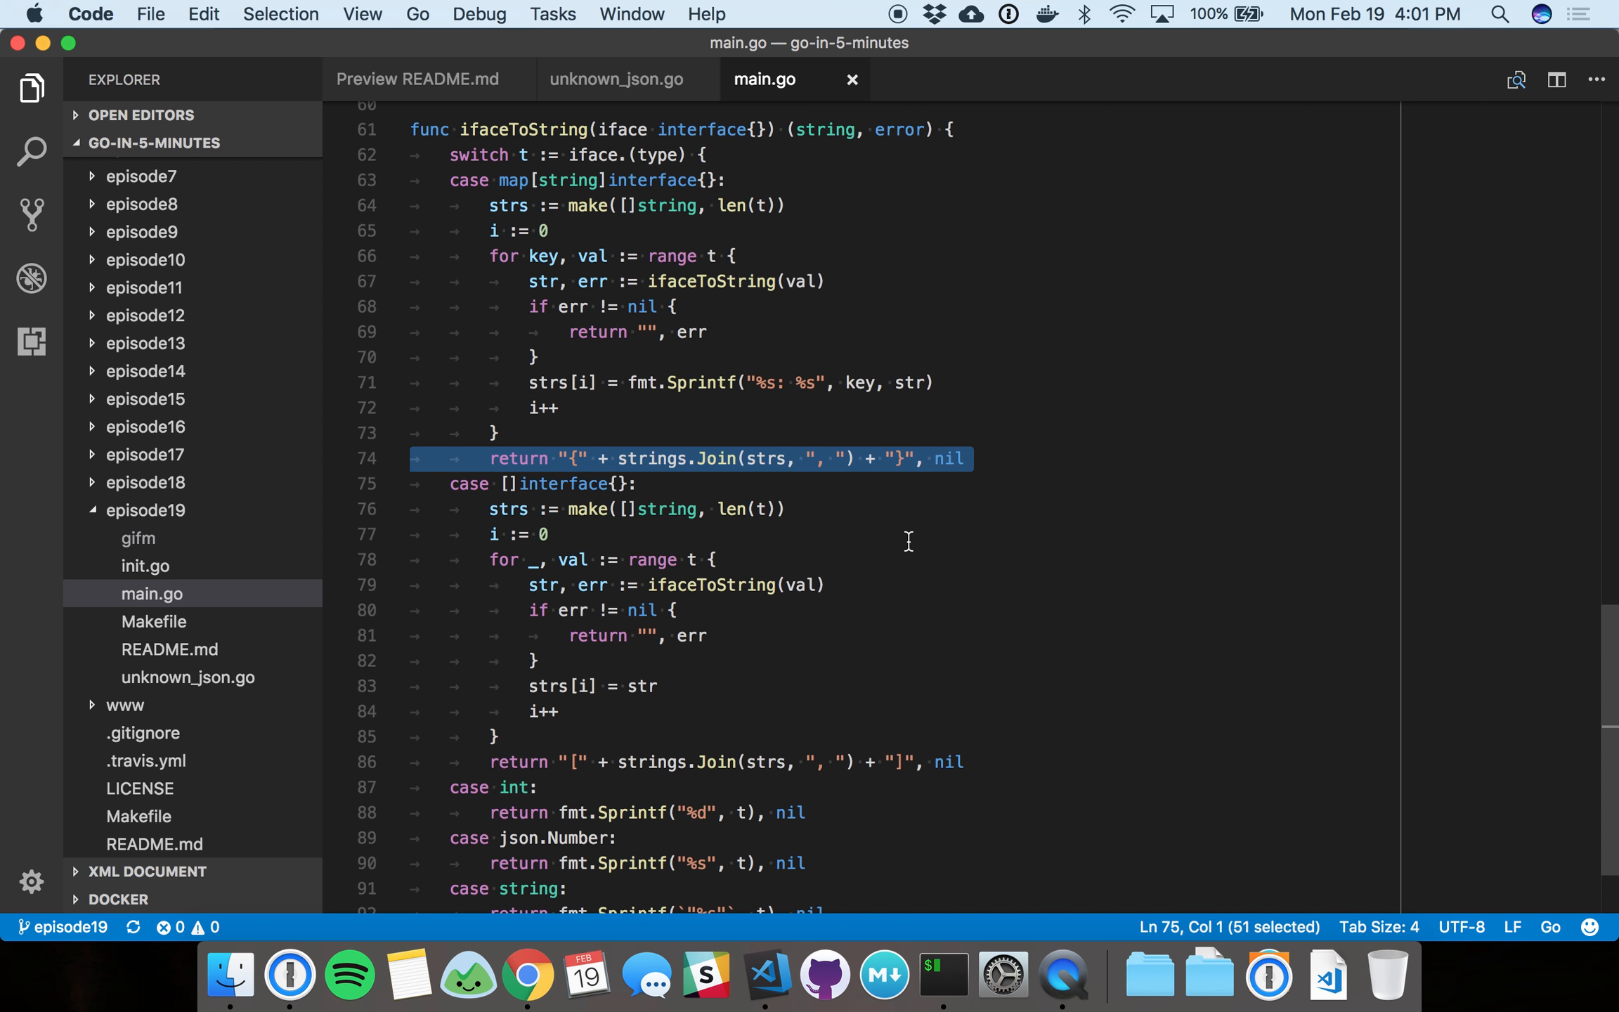
{"action": "scroll", "scroll_direction": "down", "scroll_amount": 3}
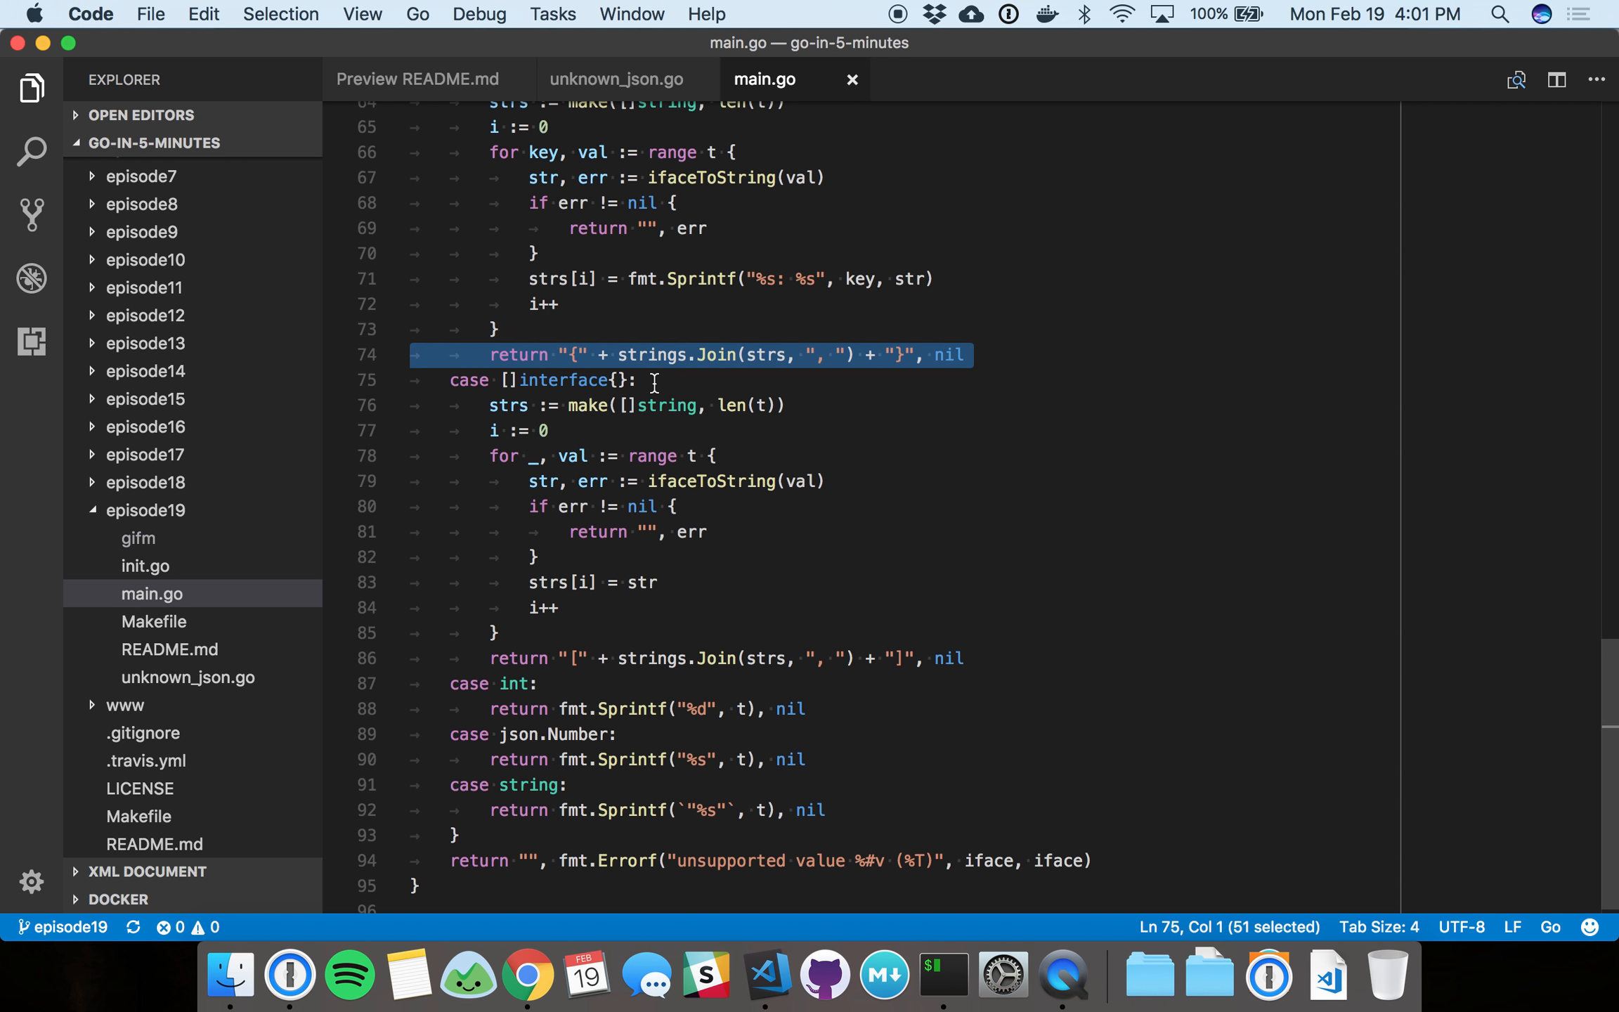
{"action": "mouse_move", "coordinate": [652, 405]}
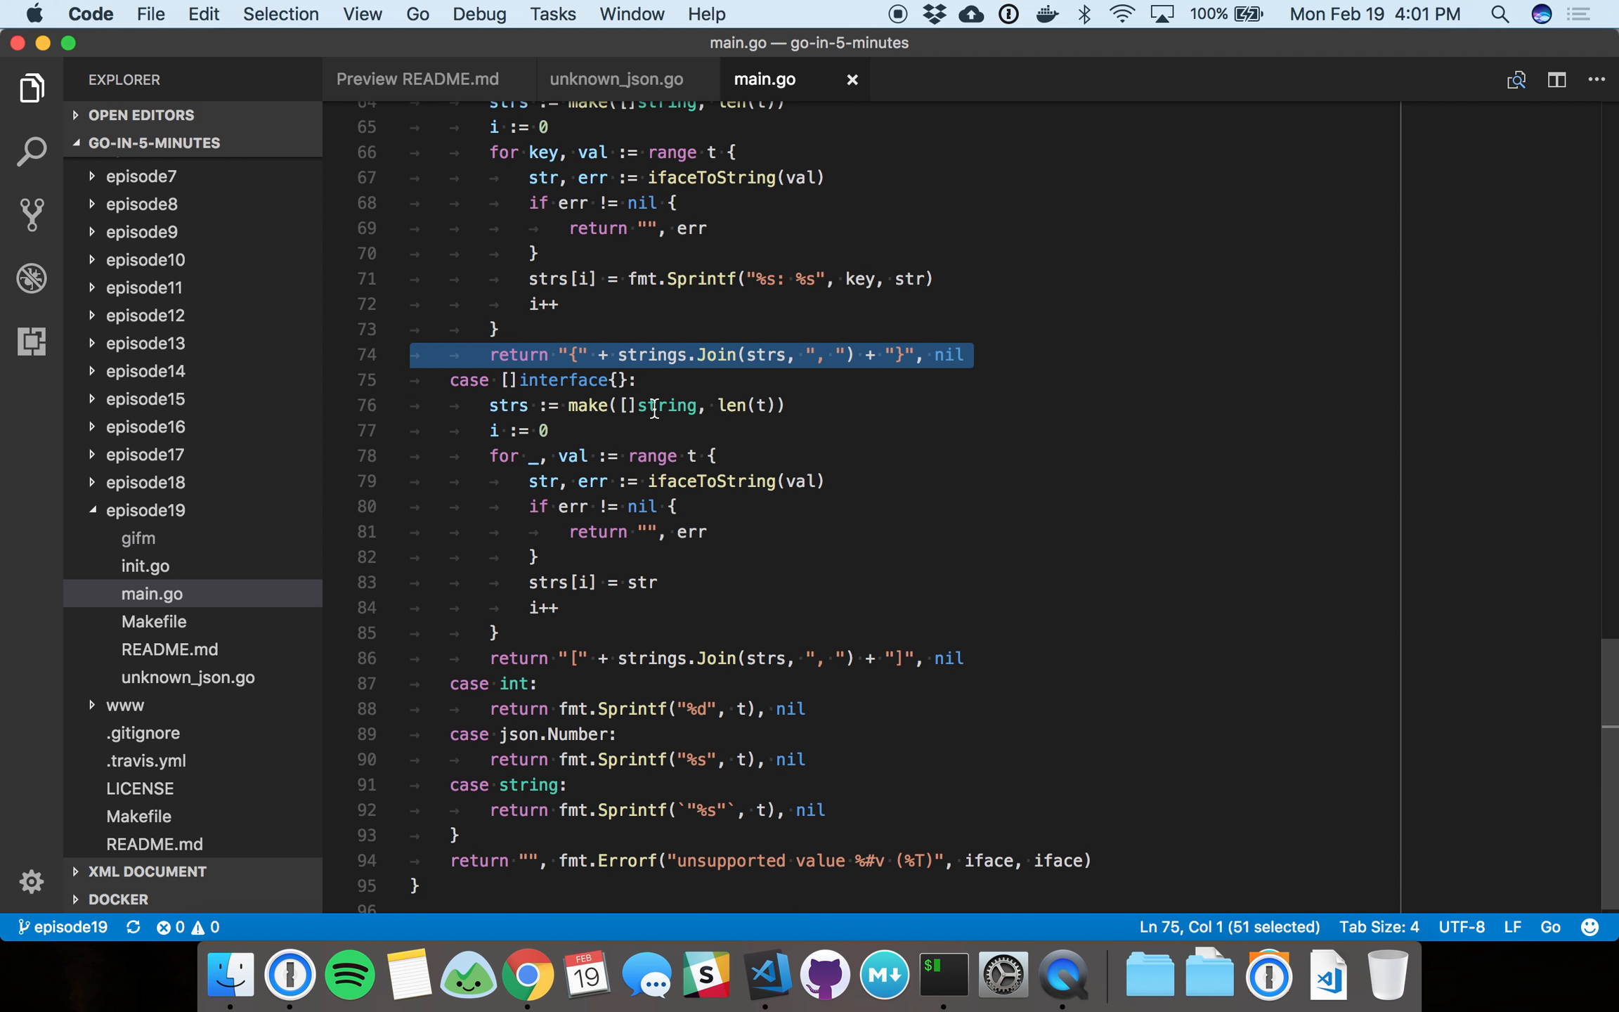
{"action": "mouse_move", "coordinate": [643, 455]}
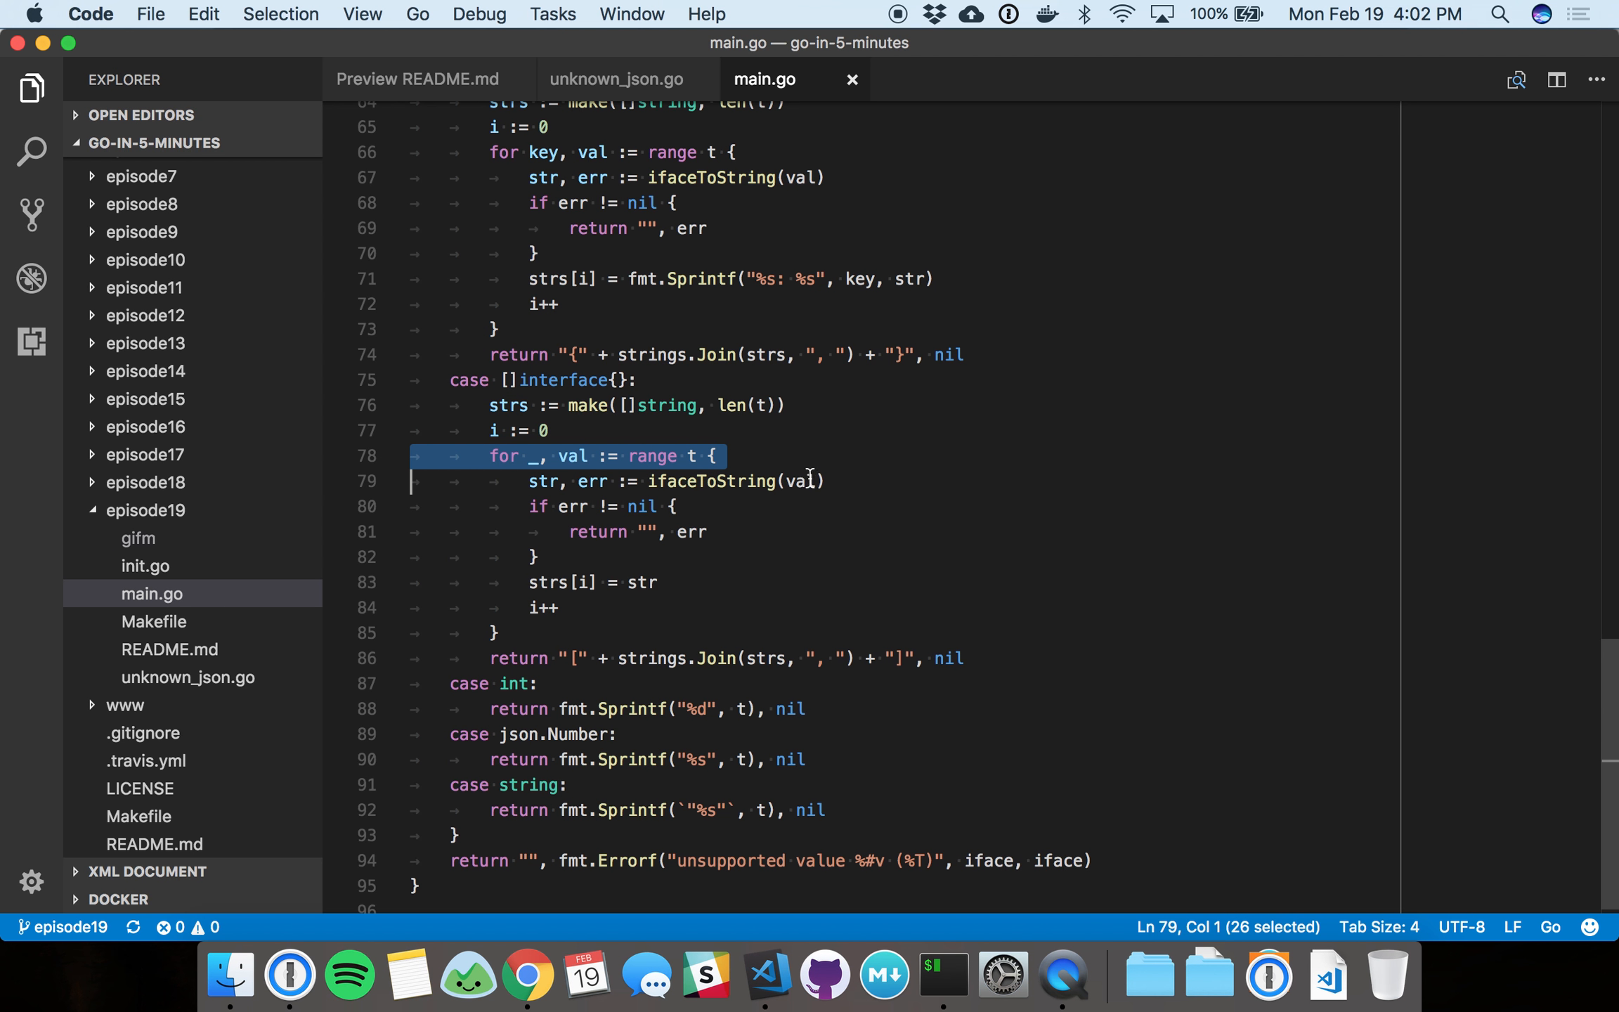
{"action": "mouse_move", "coordinate": [800, 481]}
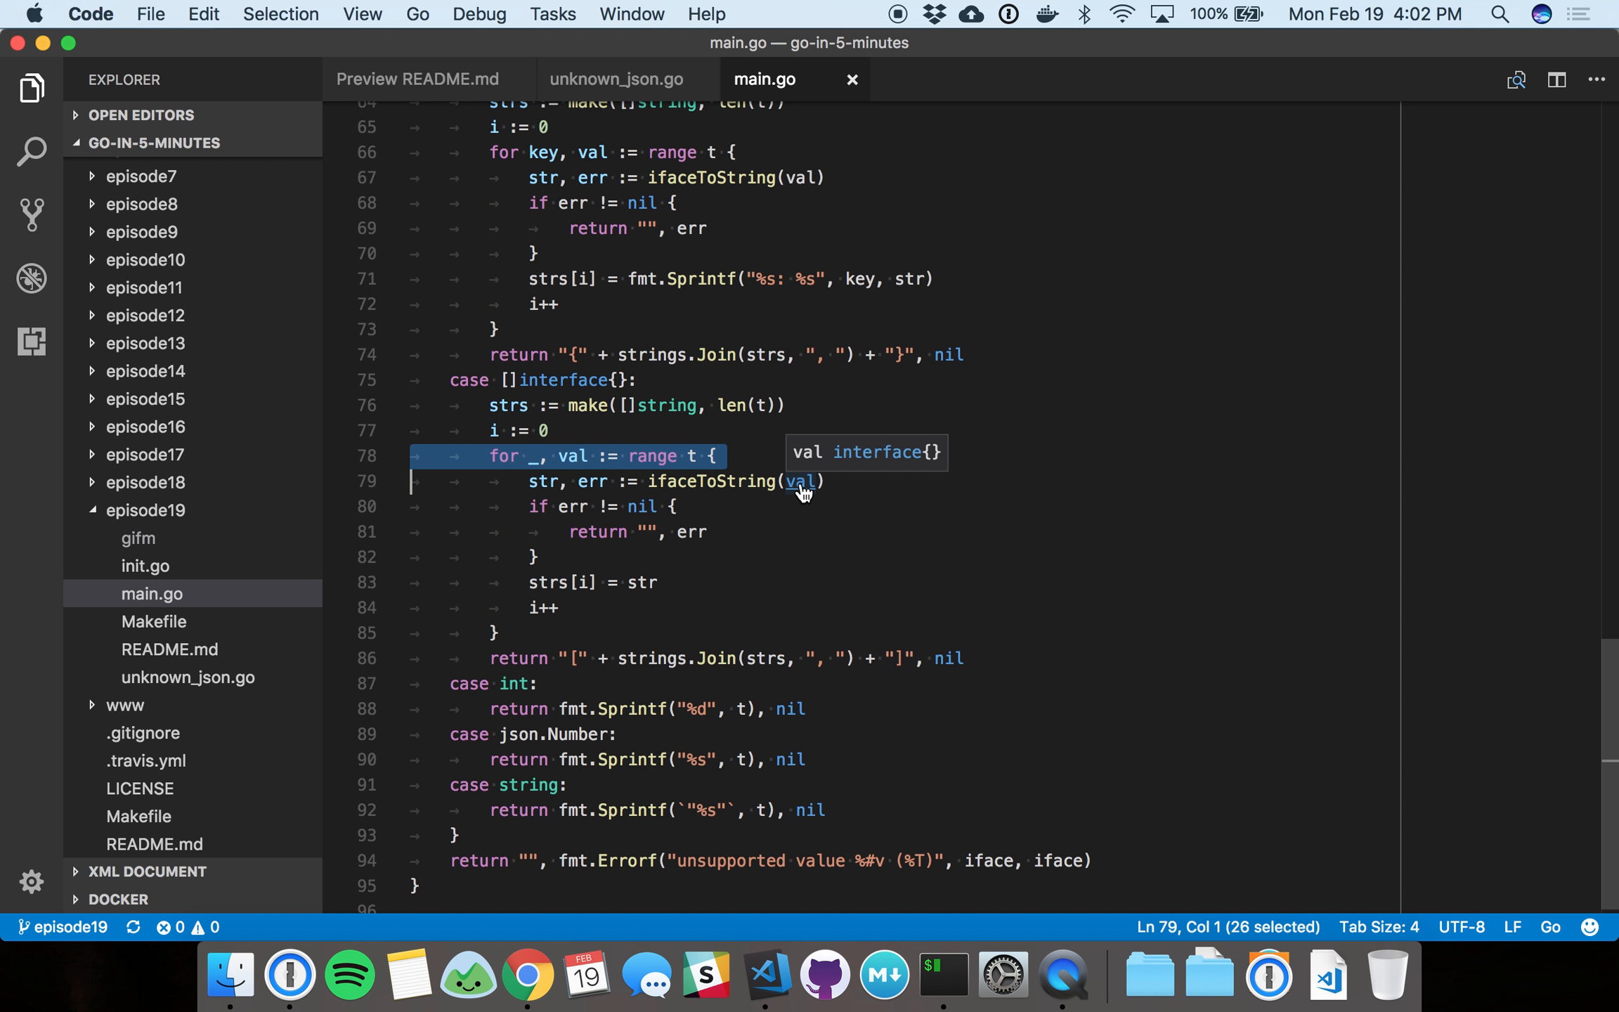
{"action": "double_click", "coordinate": [711, 481]}
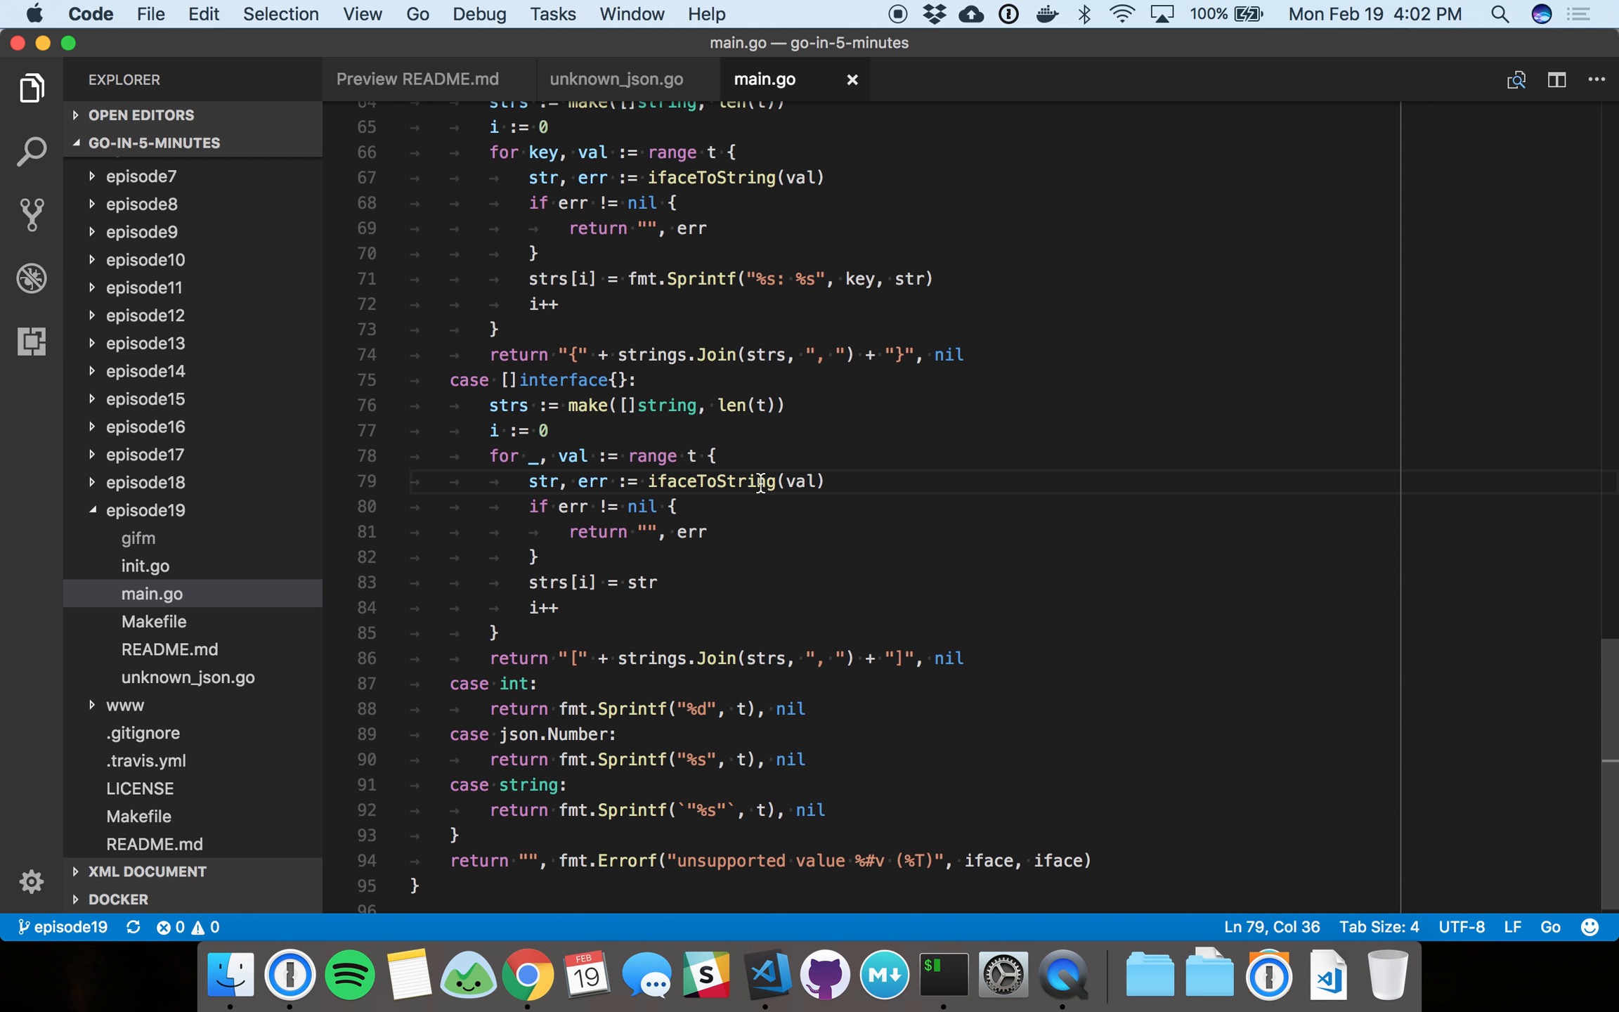
{"action": "mouse_move", "coordinate": [722, 582]}
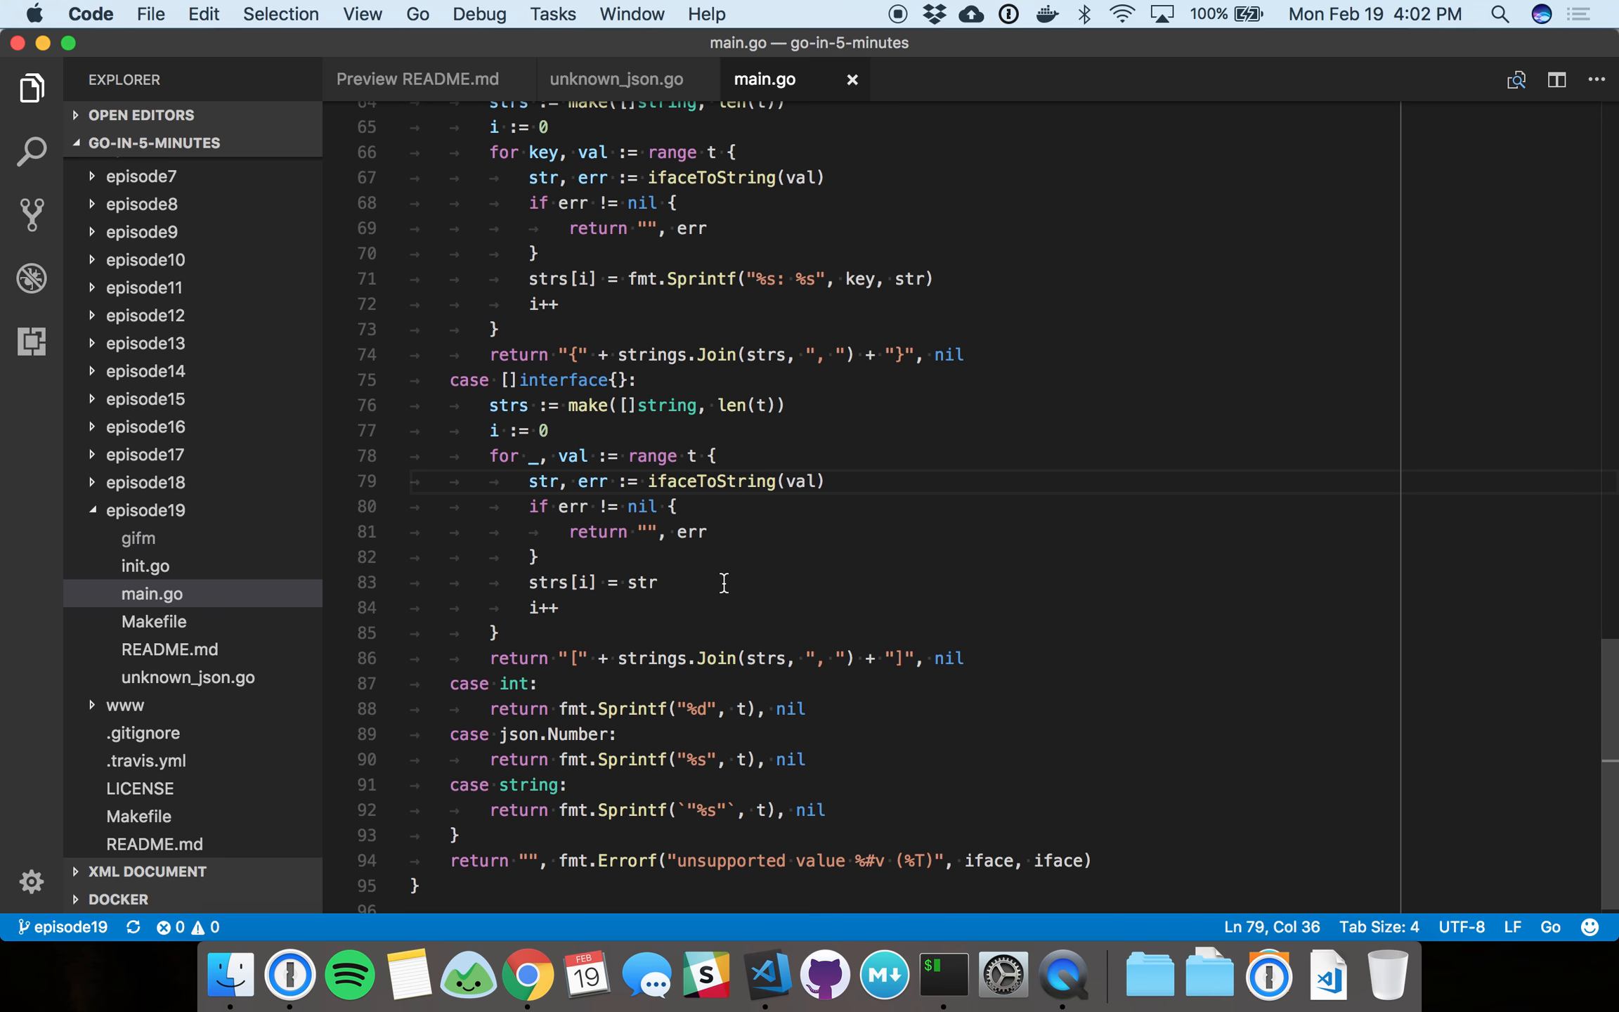
{"action": "double_click", "coordinate": [640, 581]}
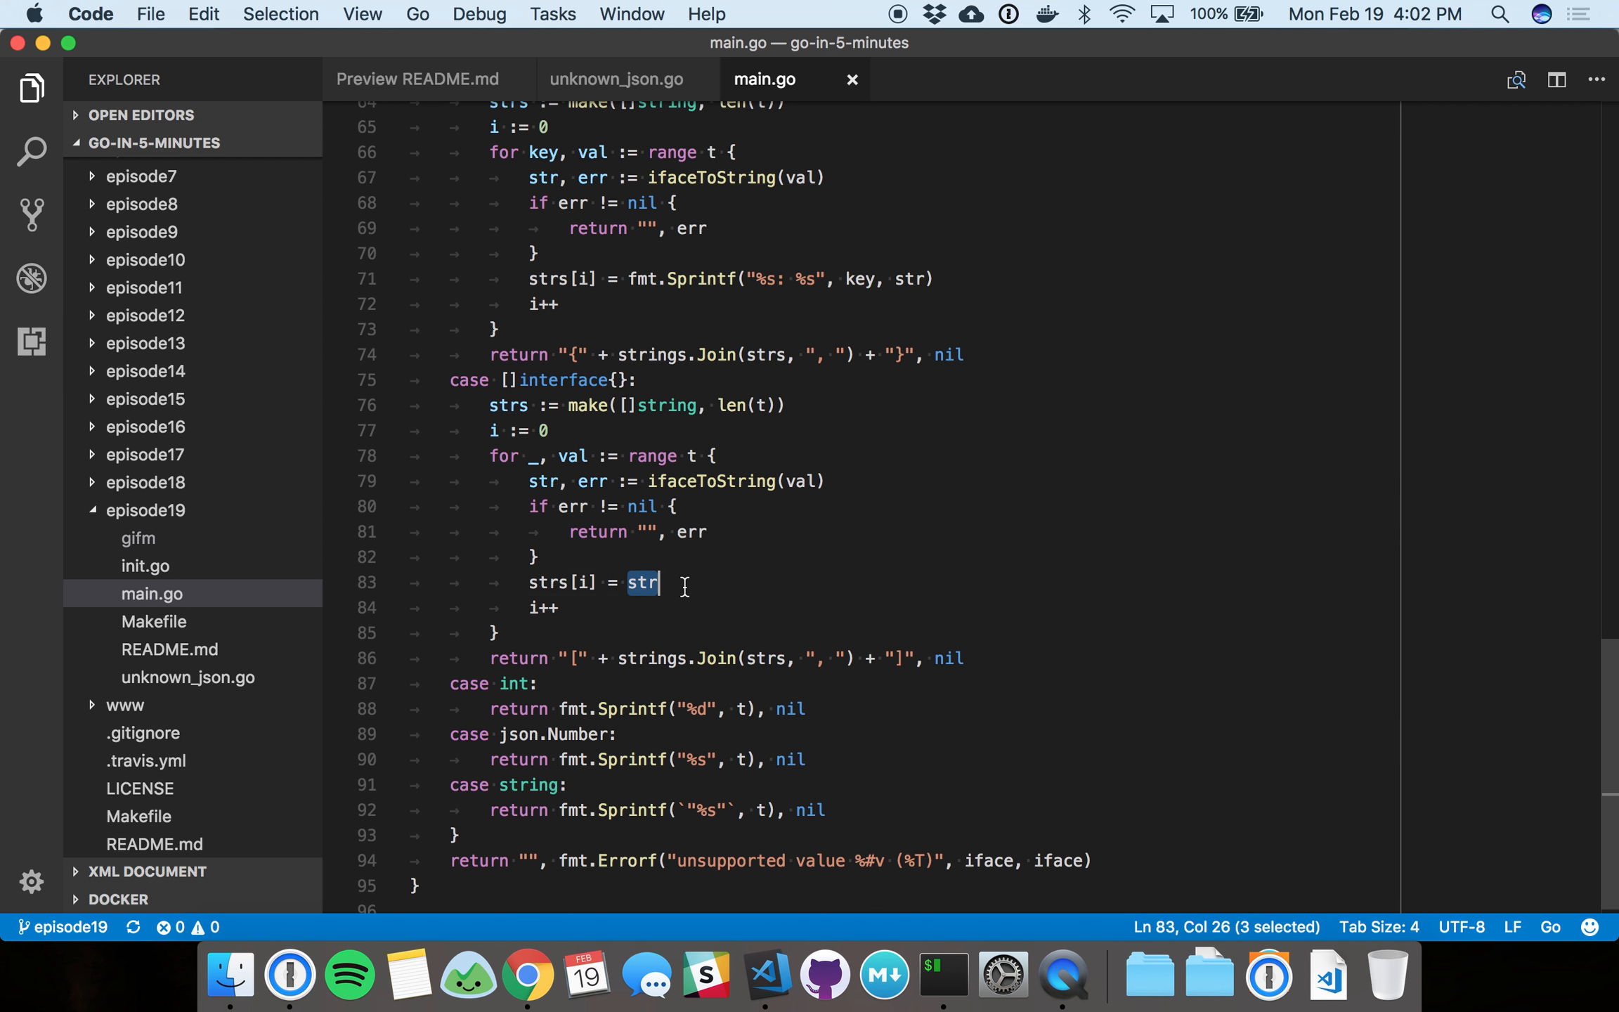
{"action": "left_click", "coordinate": [764, 657]}
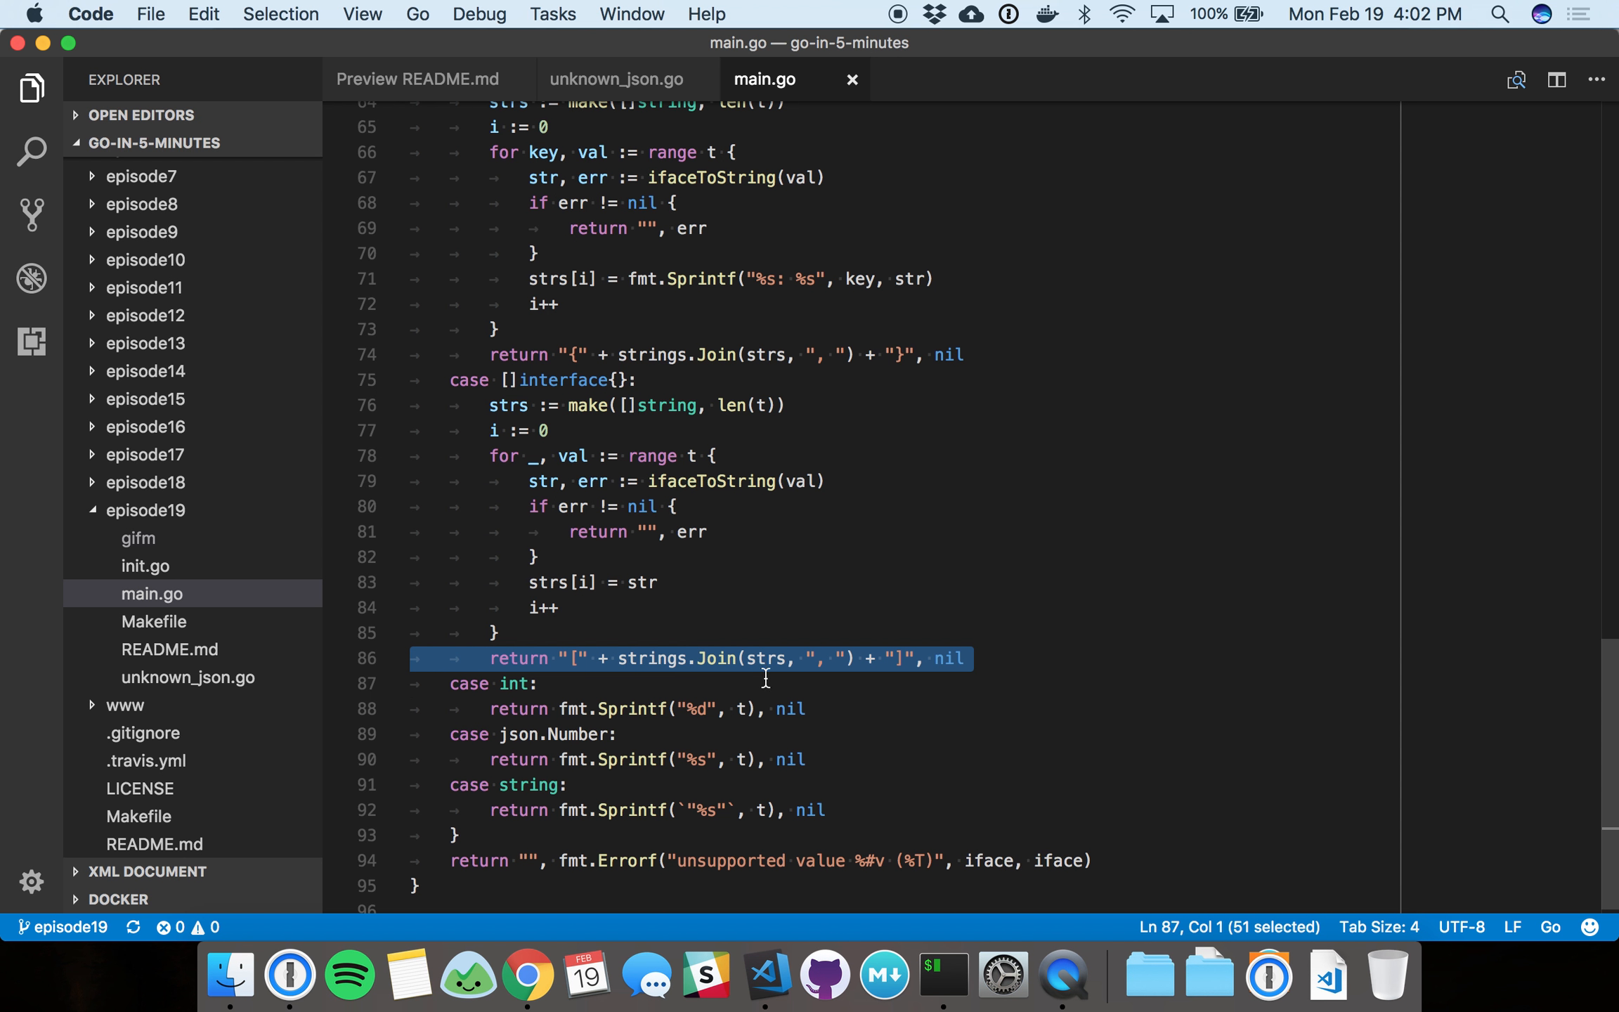
{"action": "mouse_move", "coordinate": [995, 661]}
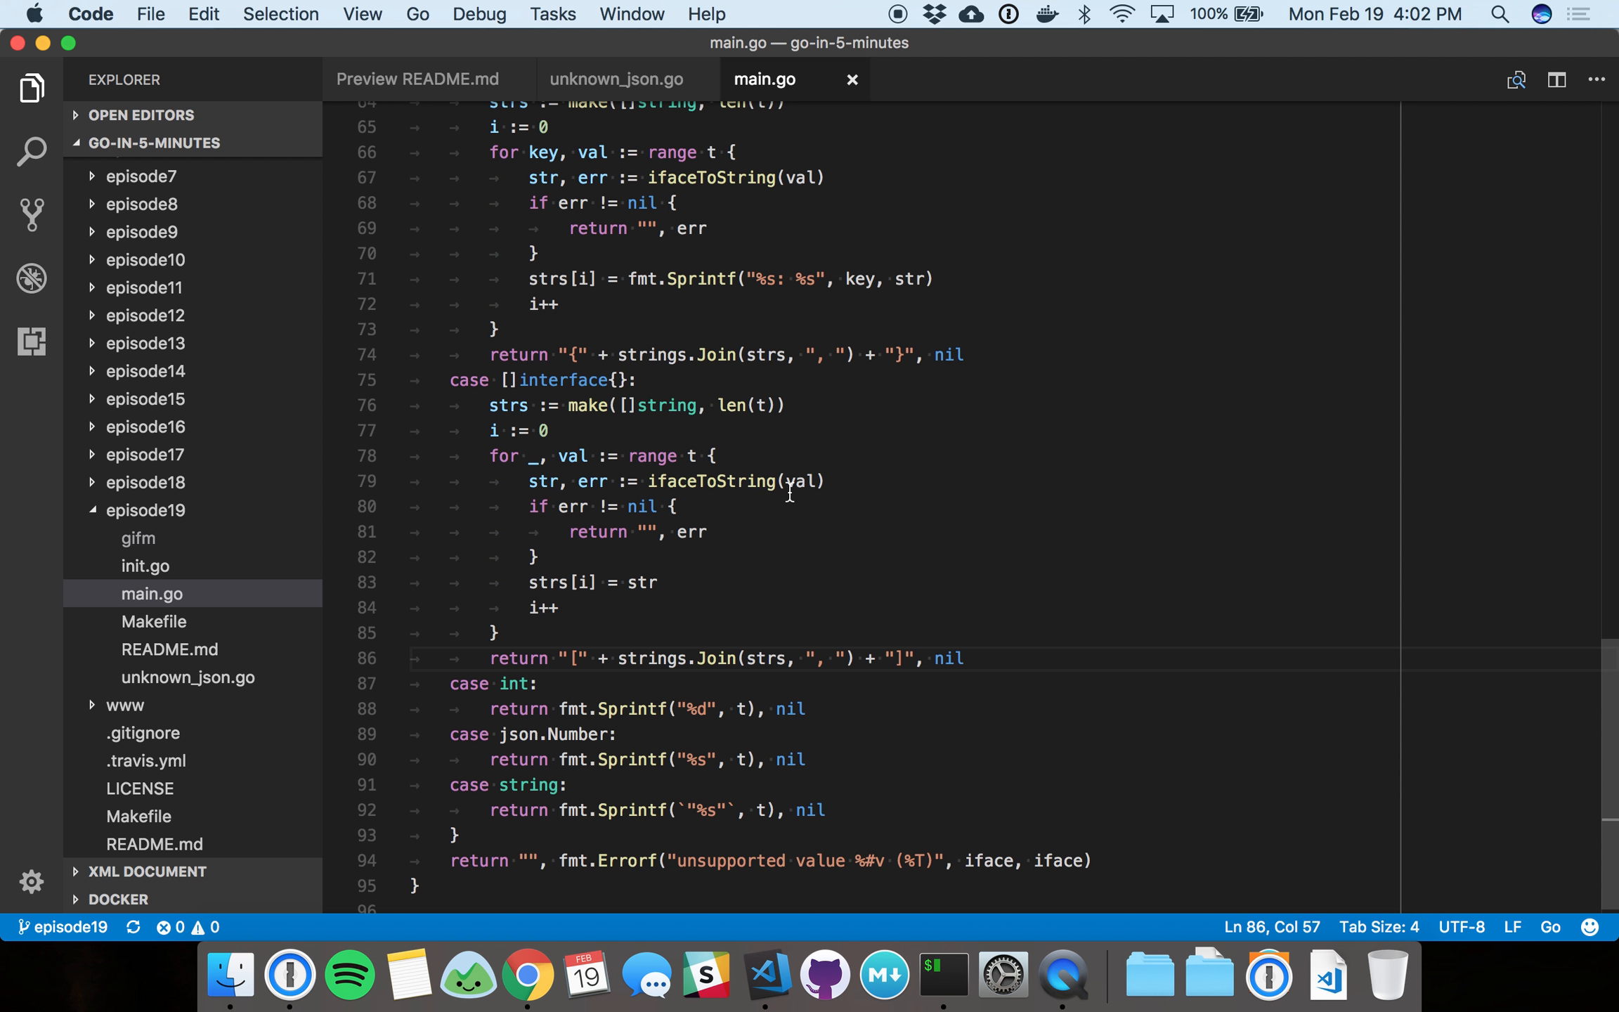
{"action": "mouse_move", "coordinate": [800, 480]}
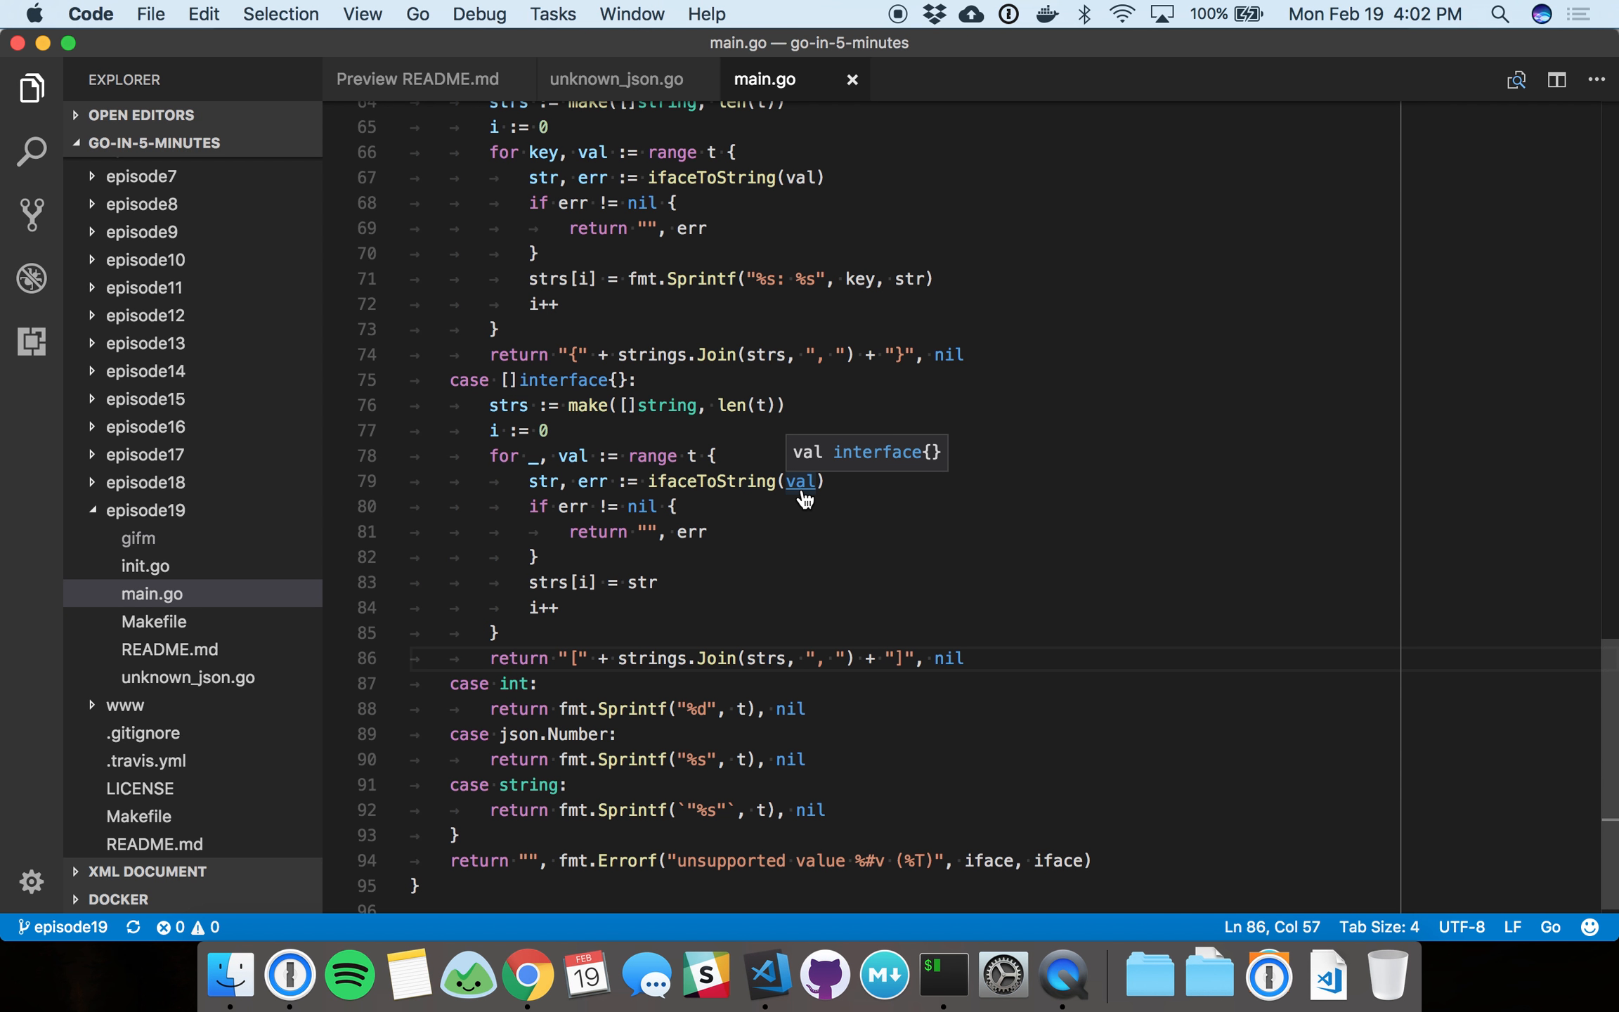
{"action": "mouse_move", "coordinate": [800, 481]}
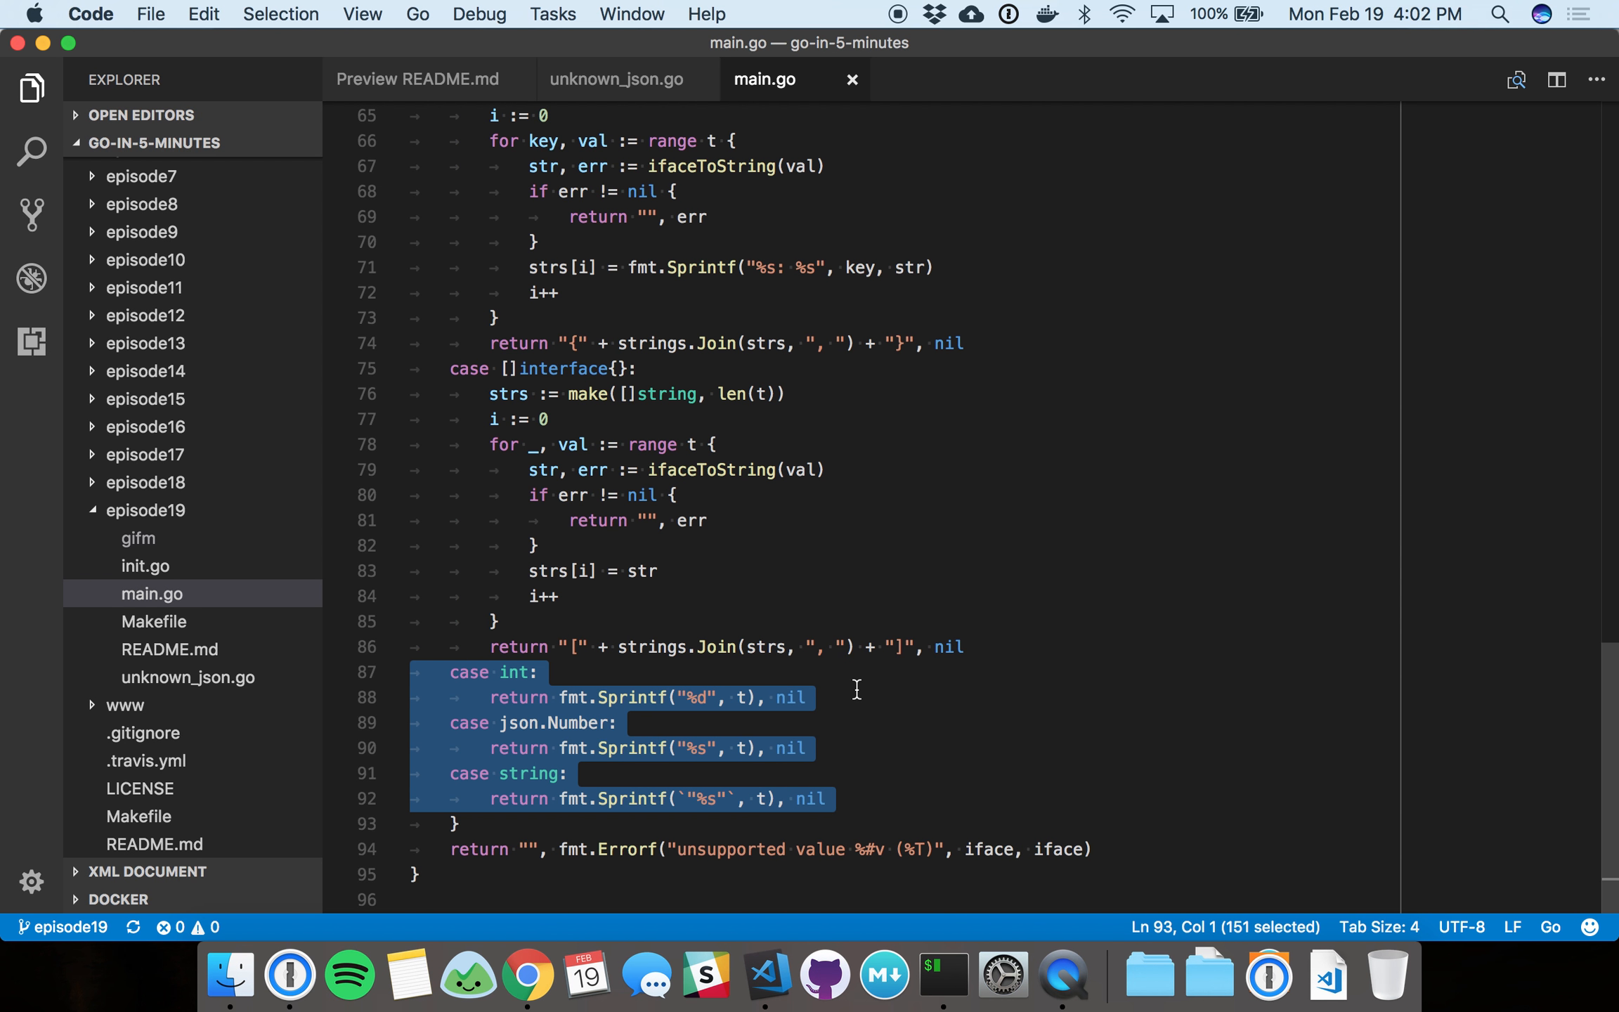
{"action": "left_click", "coordinate": [806, 697]}
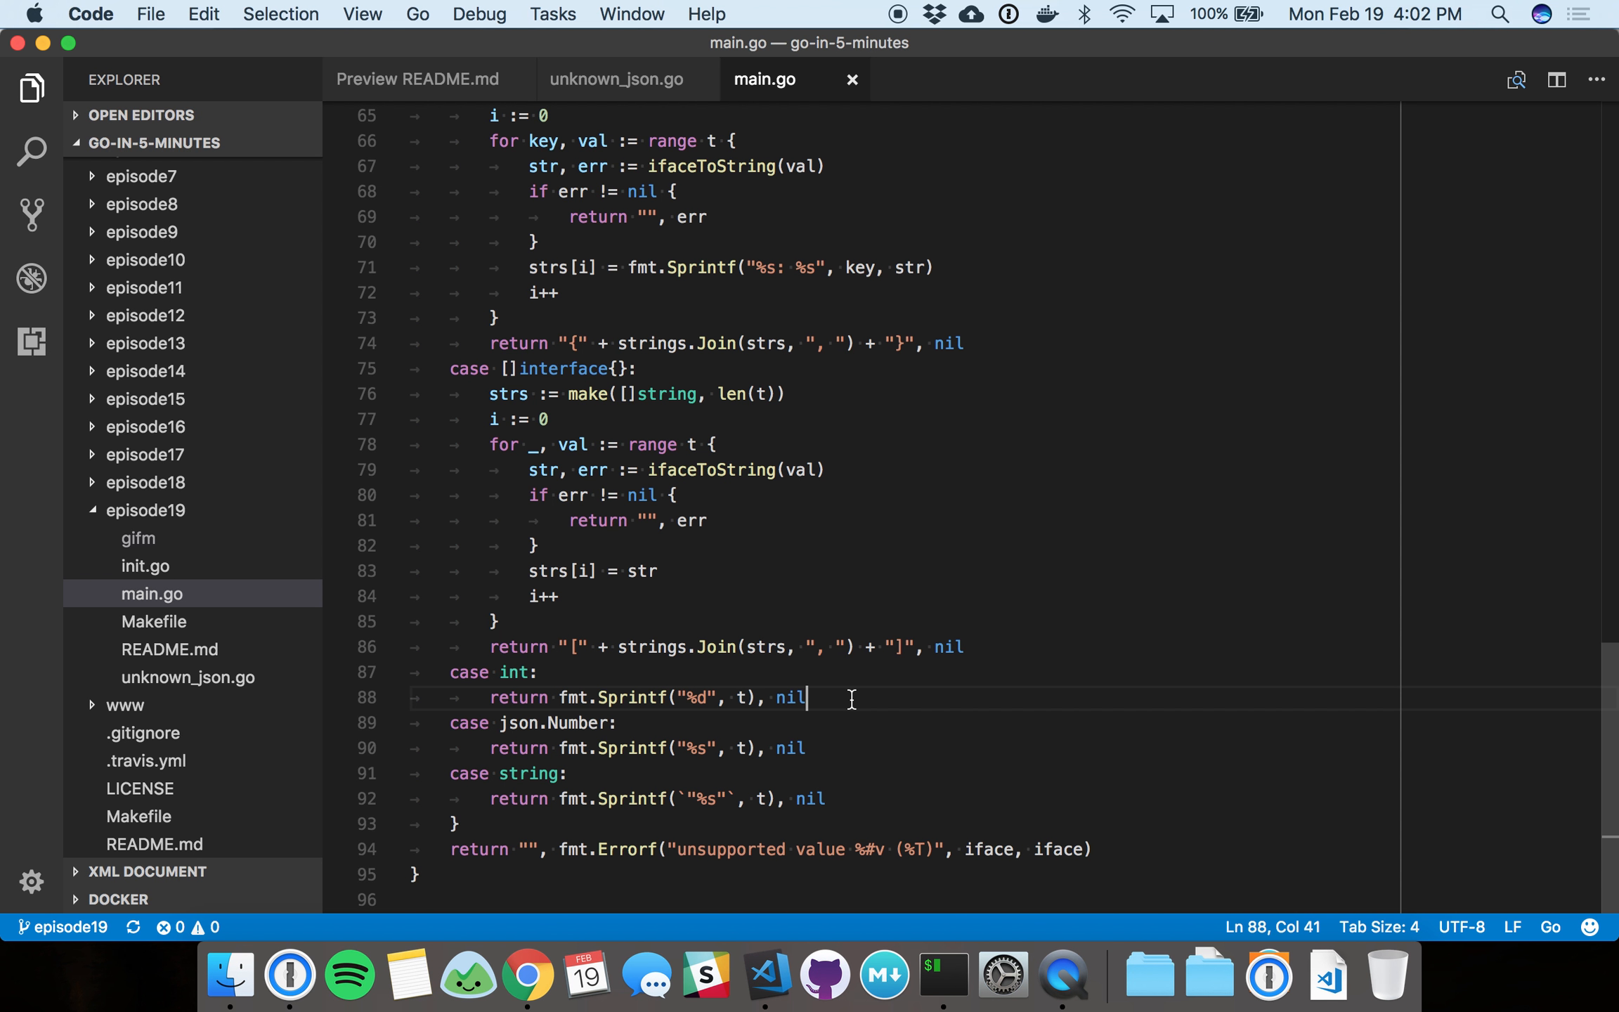
{"action": "mouse_move", "coordinate": [656, 722]}
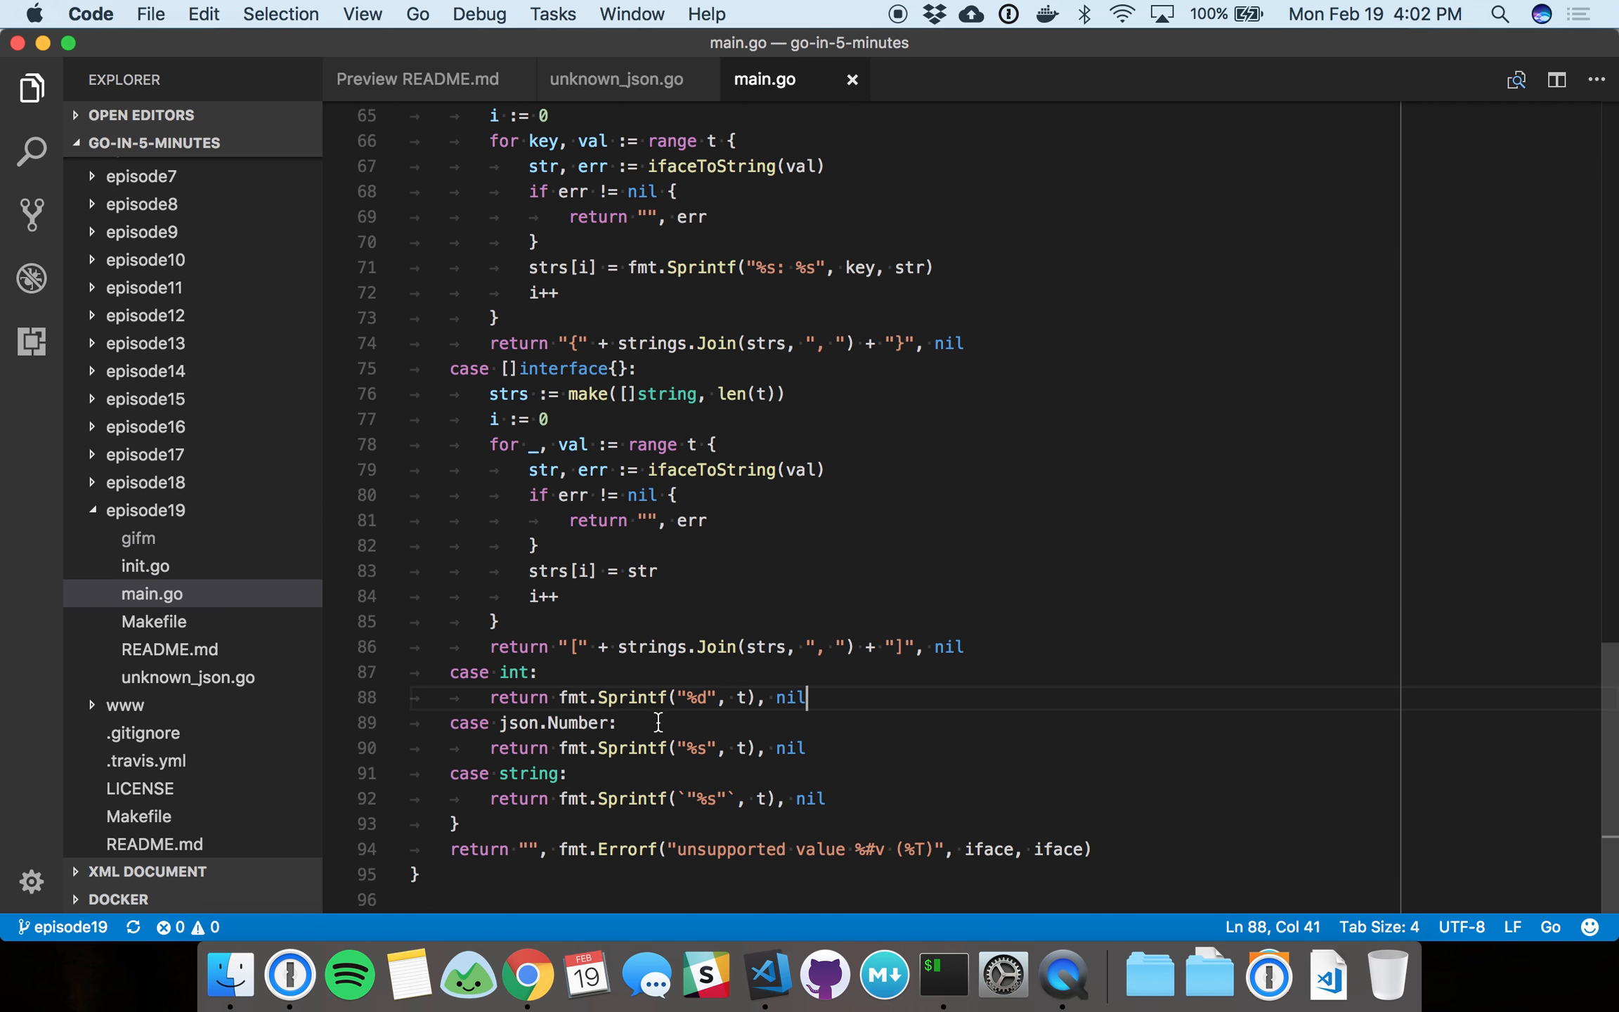
{"action": "mouse_move", "coordinate": [631, 773]}
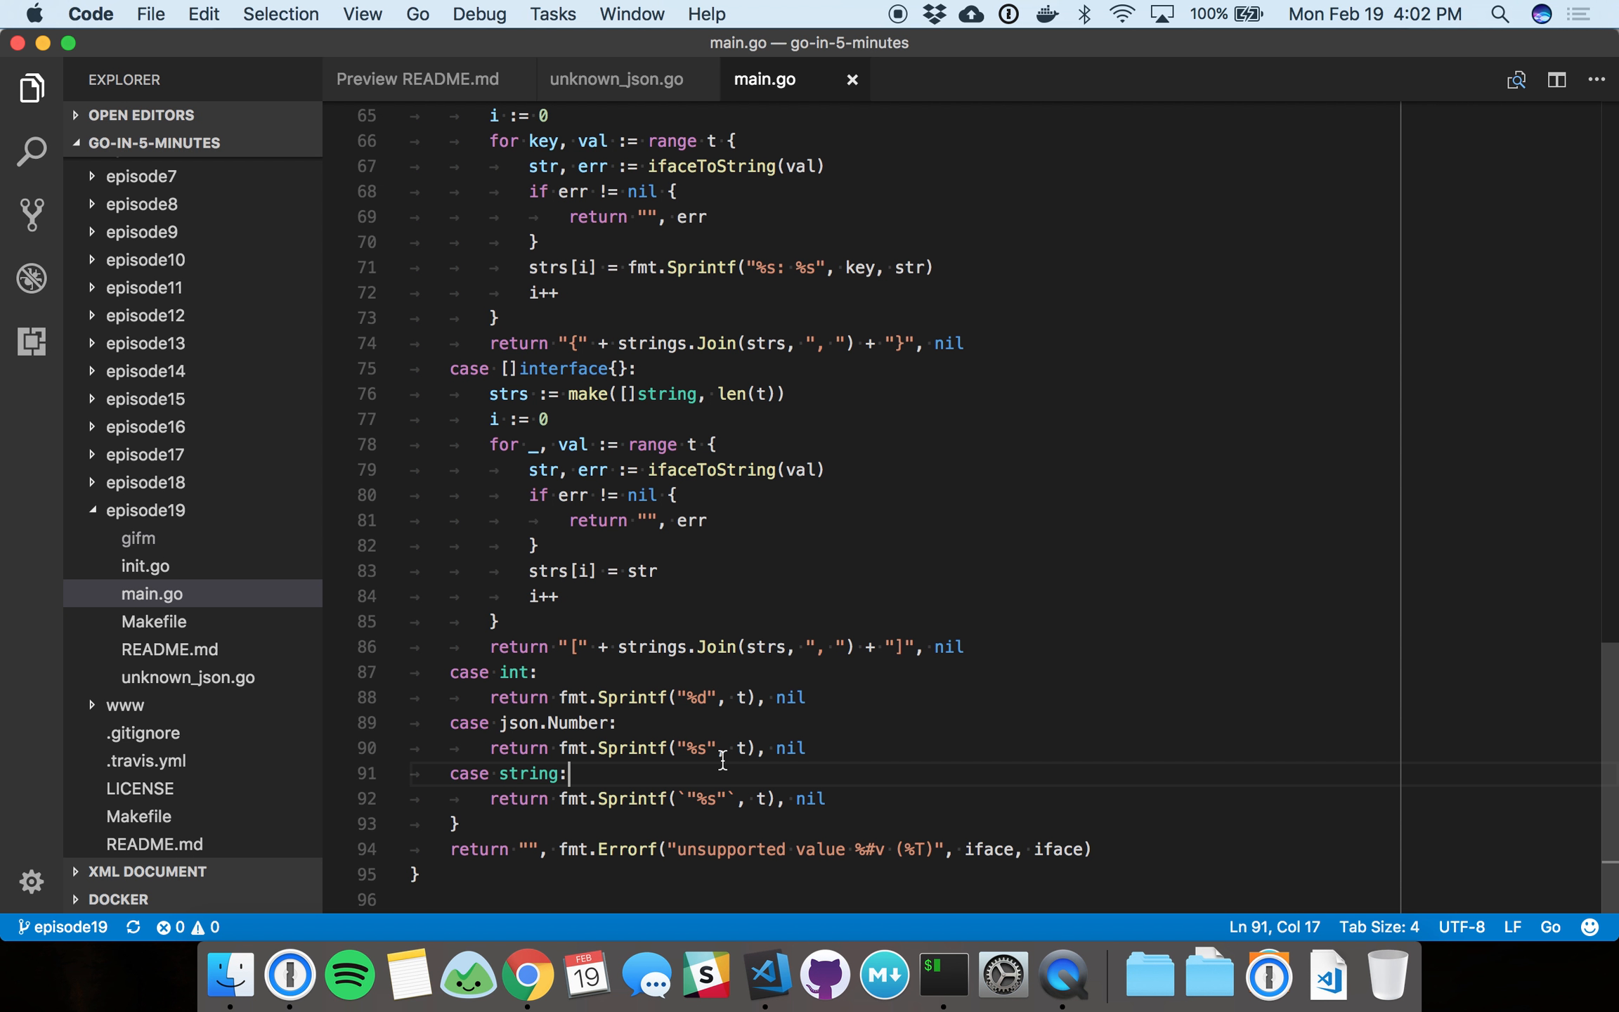
{"action": "left_click", "coordinate": [940, 974]}
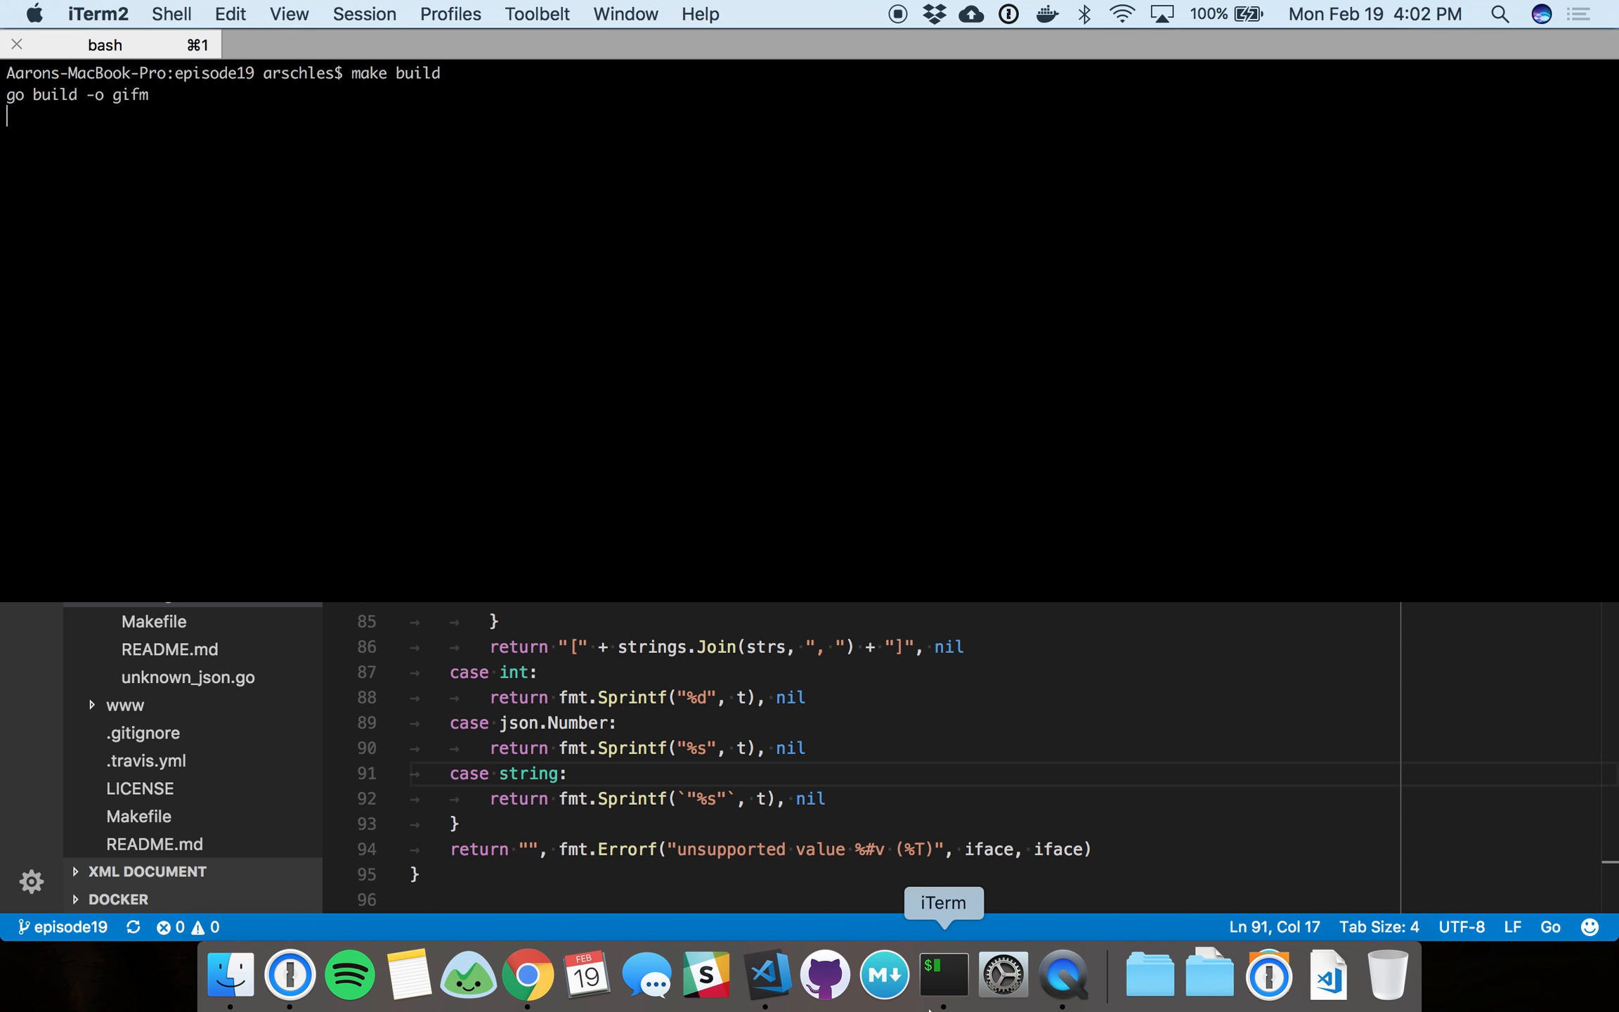
Run the freshly built gifm binary with make run.
{"action": "type", "text": "make run"}
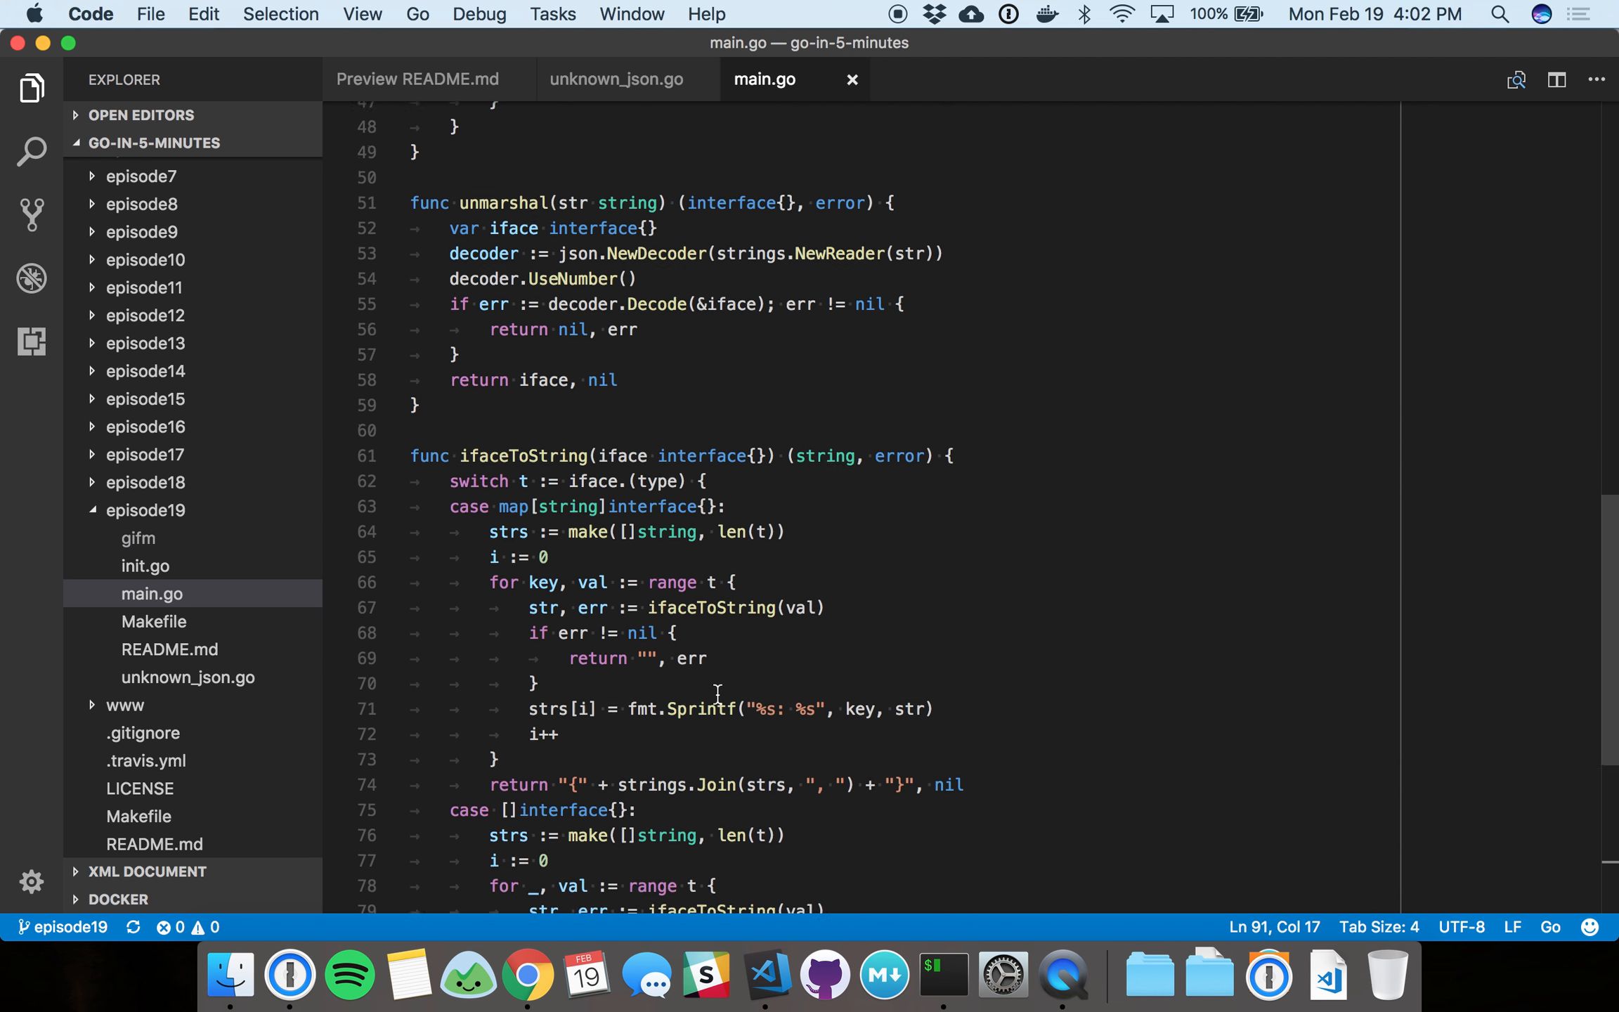
{"action": "scroll", "scroll_direction": "down", "scroll_amount": 3}
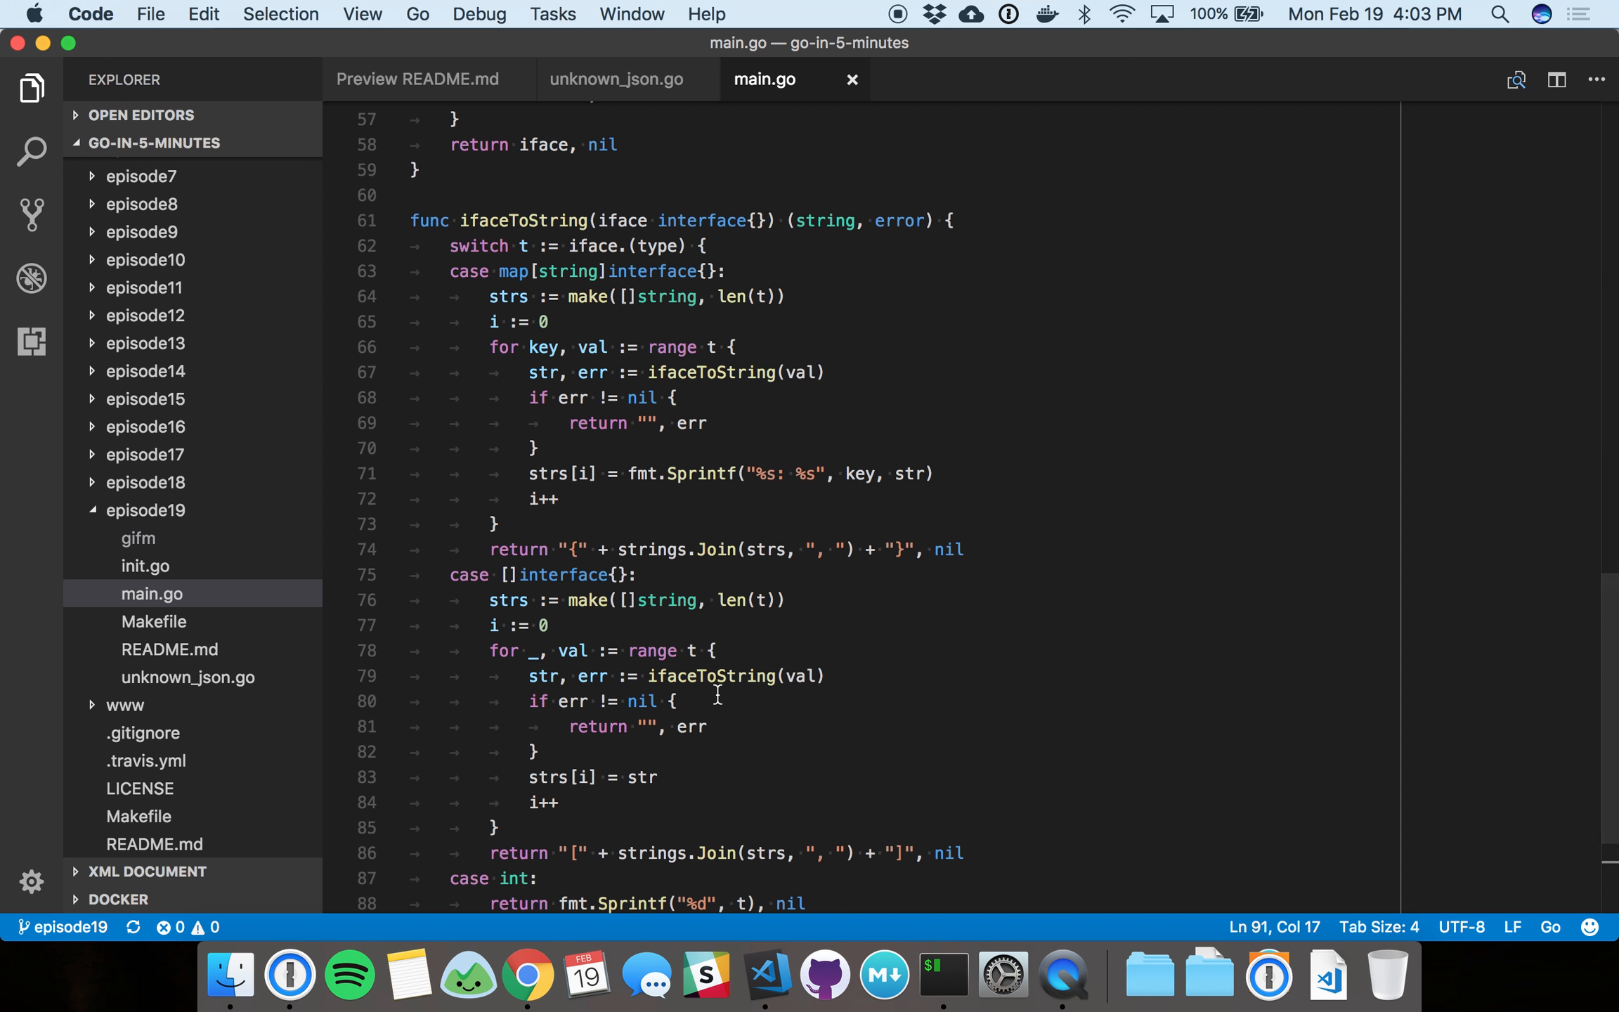
{"action": "scroll", "scroll_direction": "up", "scroll_amount": 3}
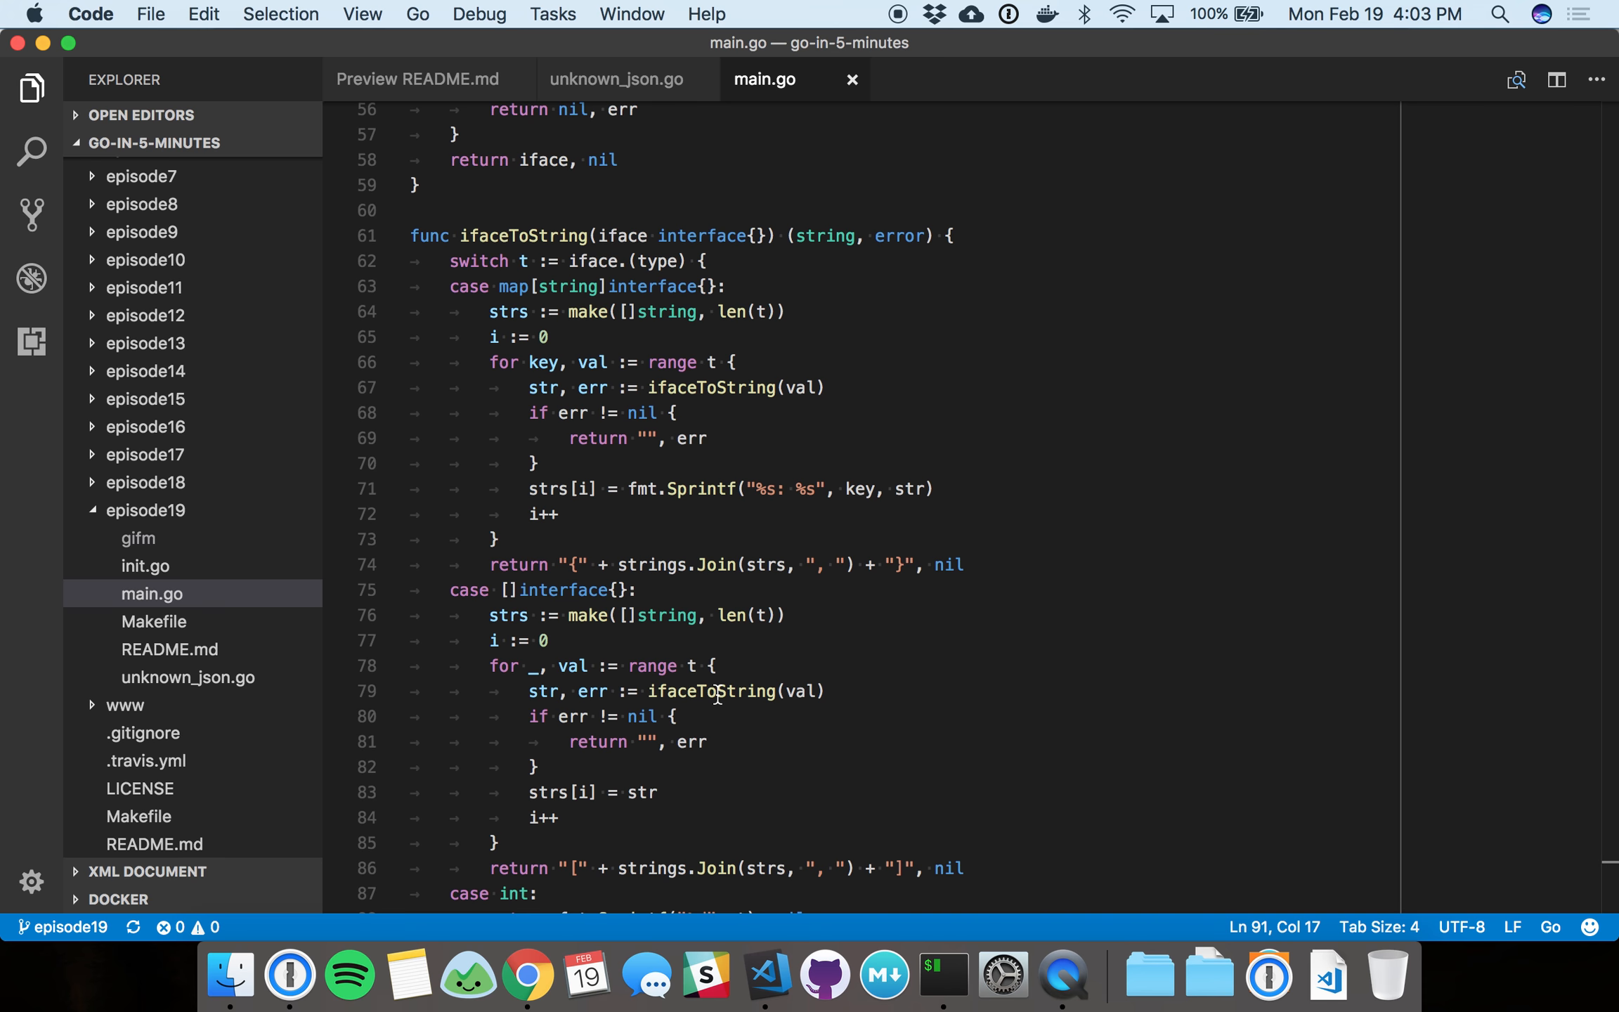
{"action": "mouse_move", "coordinate": [739, 650]}
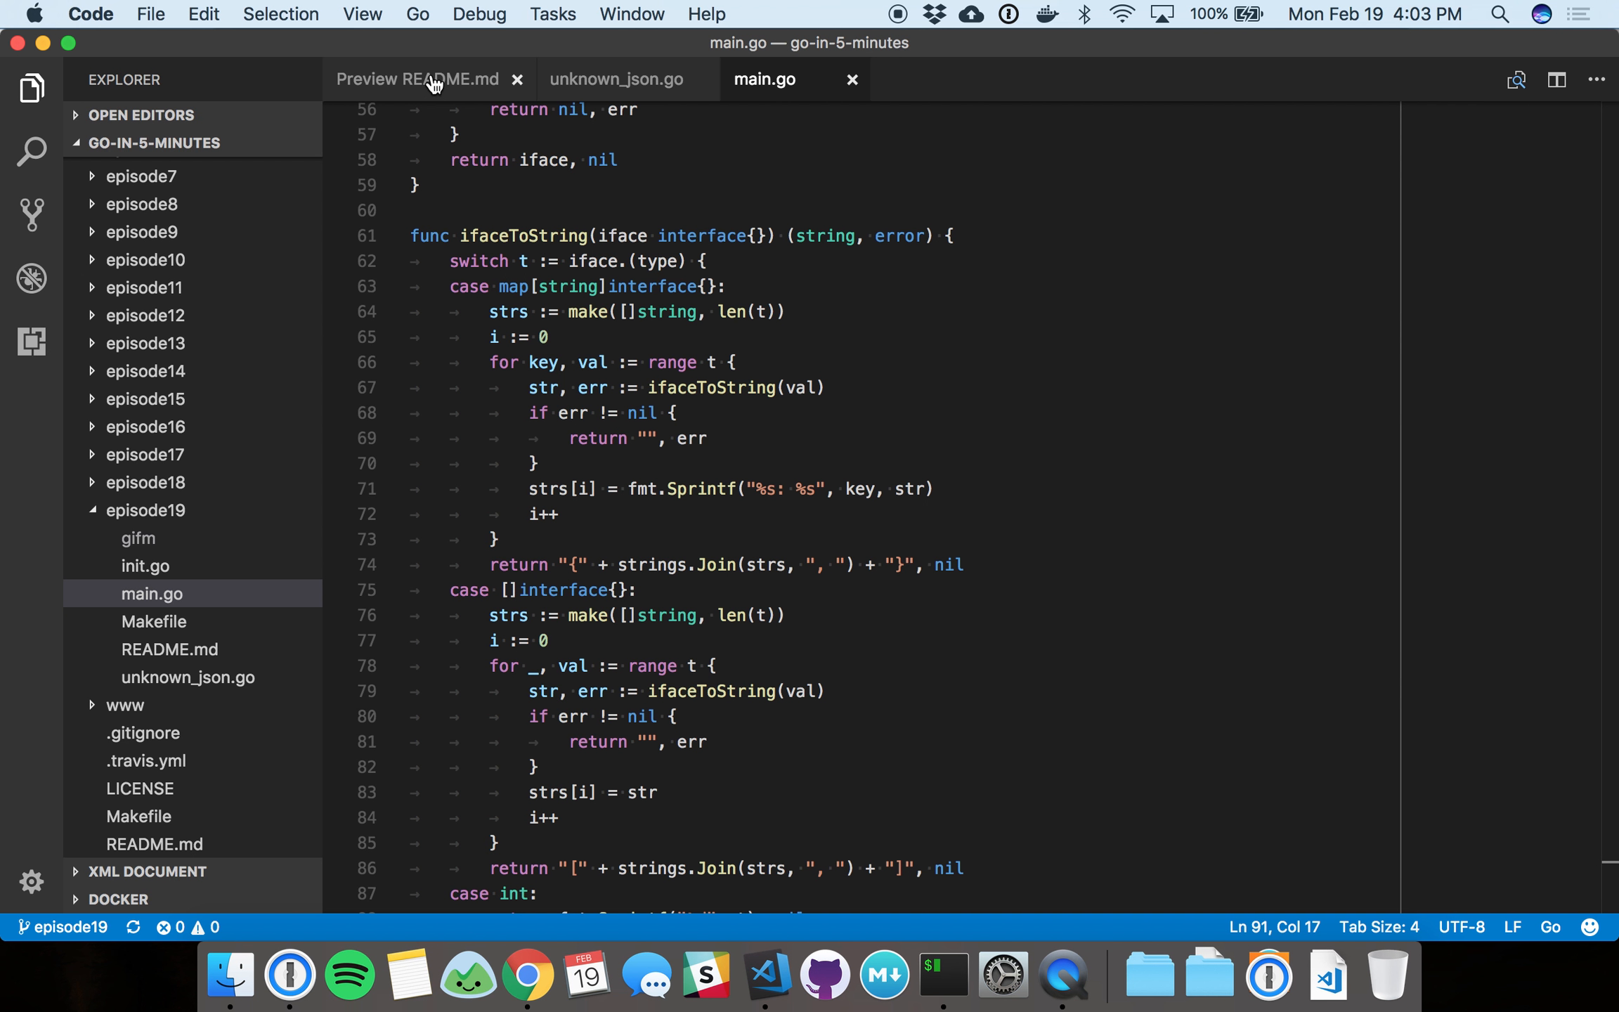
{"action": "left_click", "coordinate": [417, 79]}
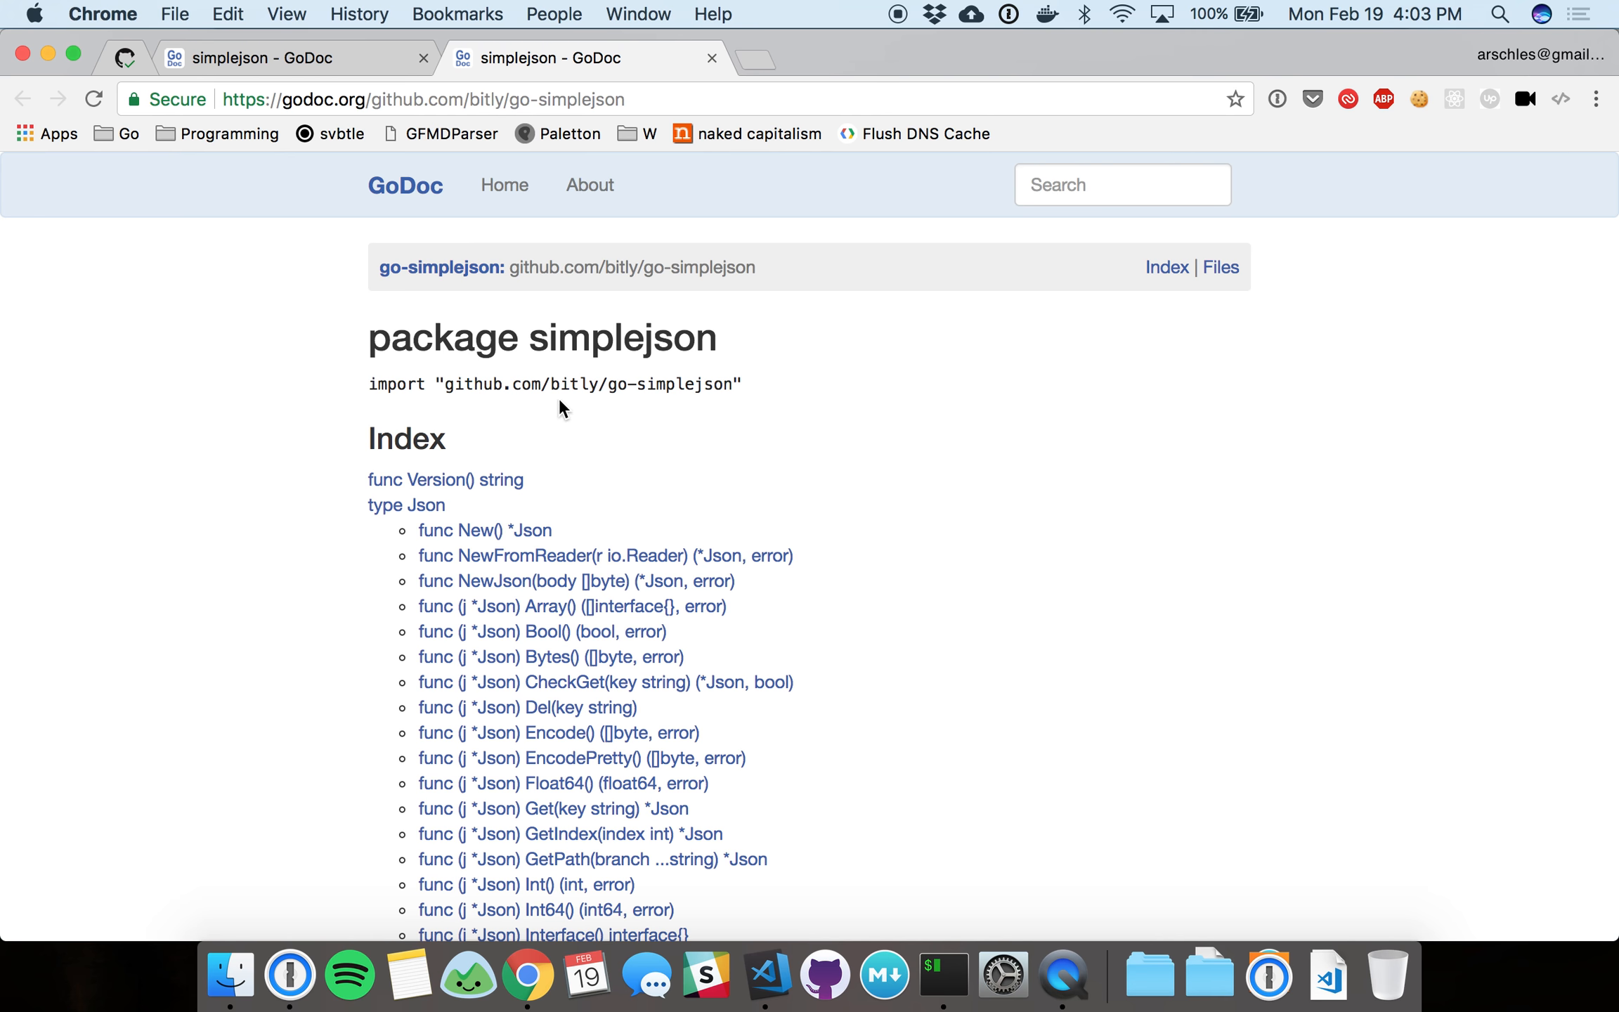
Scroll through the go-simplejson GoDoc function index, then return to the code editor.
{"action": "scroll", "scroll_direction": "down", "scroll_amount": 3}
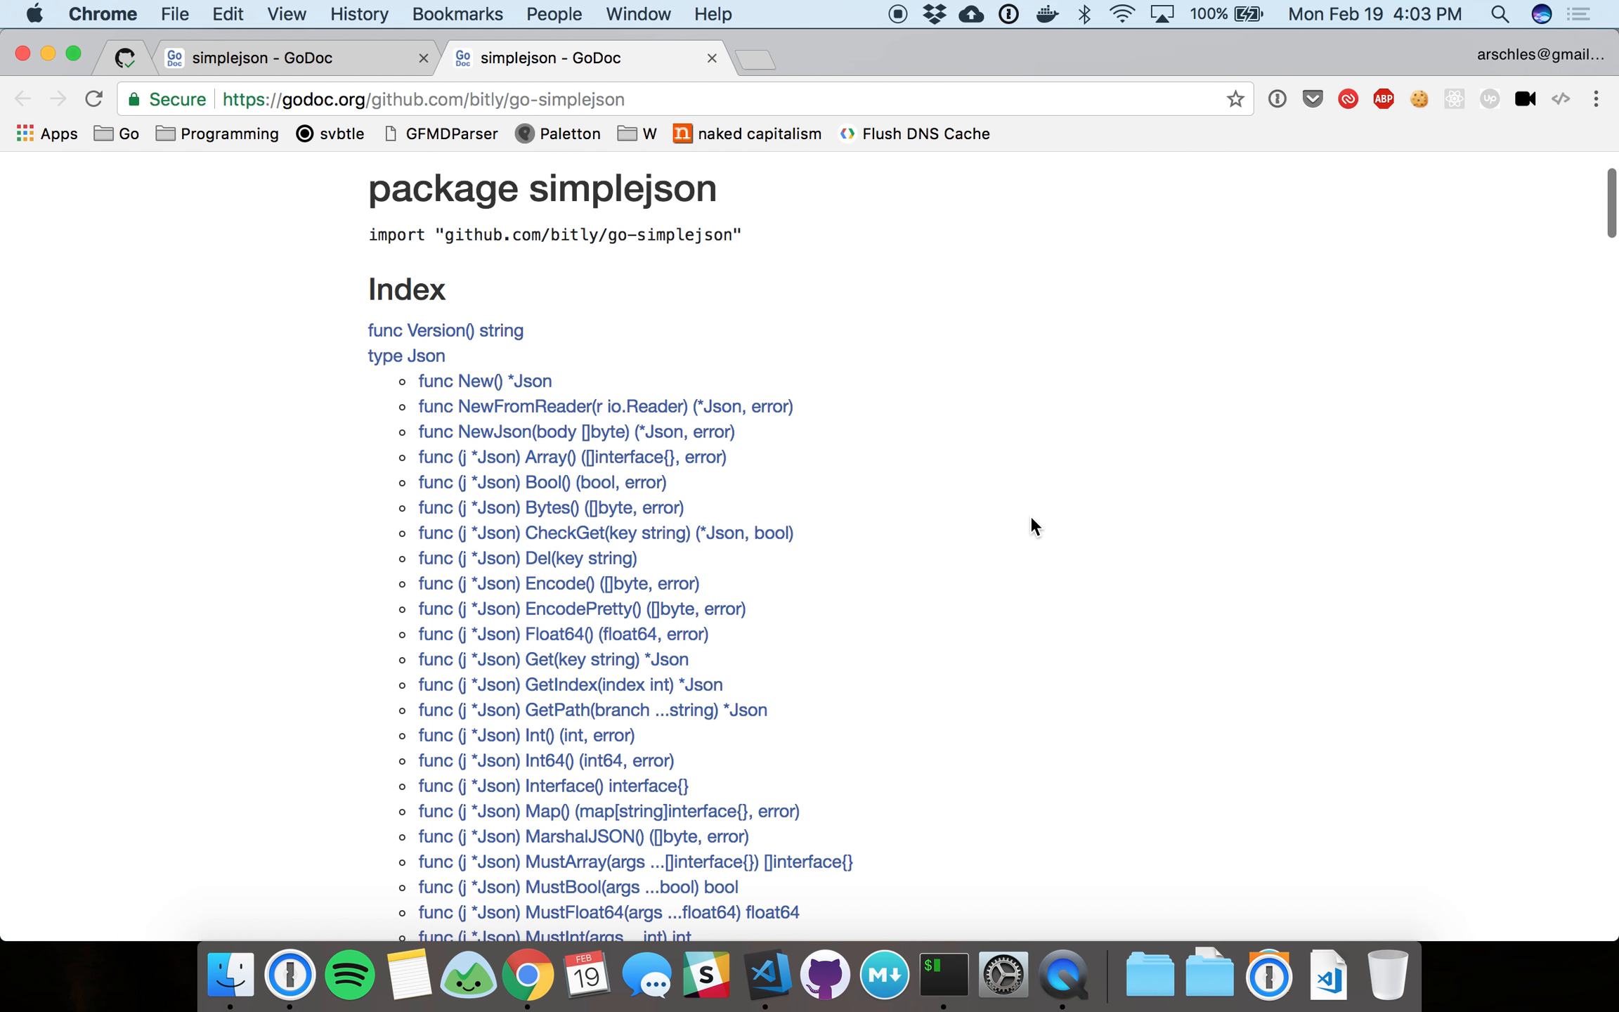
{"action": "scroll", "scroll_direction": "down", "scroll_amount": 3}
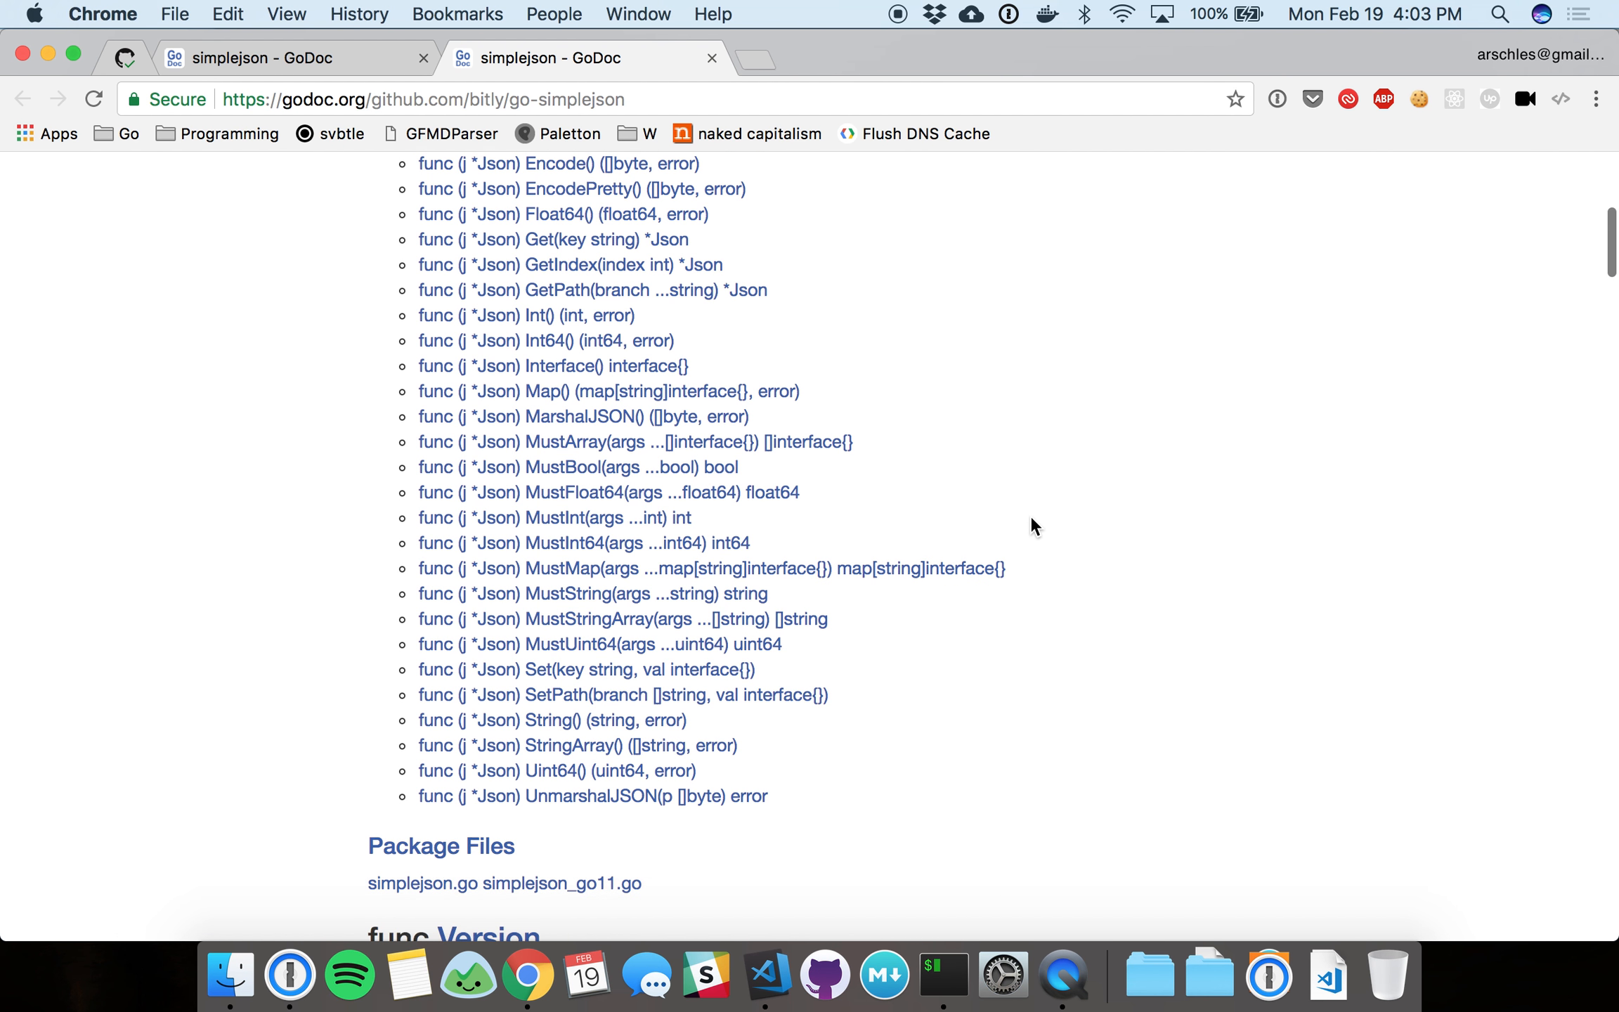
{"action": "scroll", "scroll_direction": "down", "scroll_amount": 3}
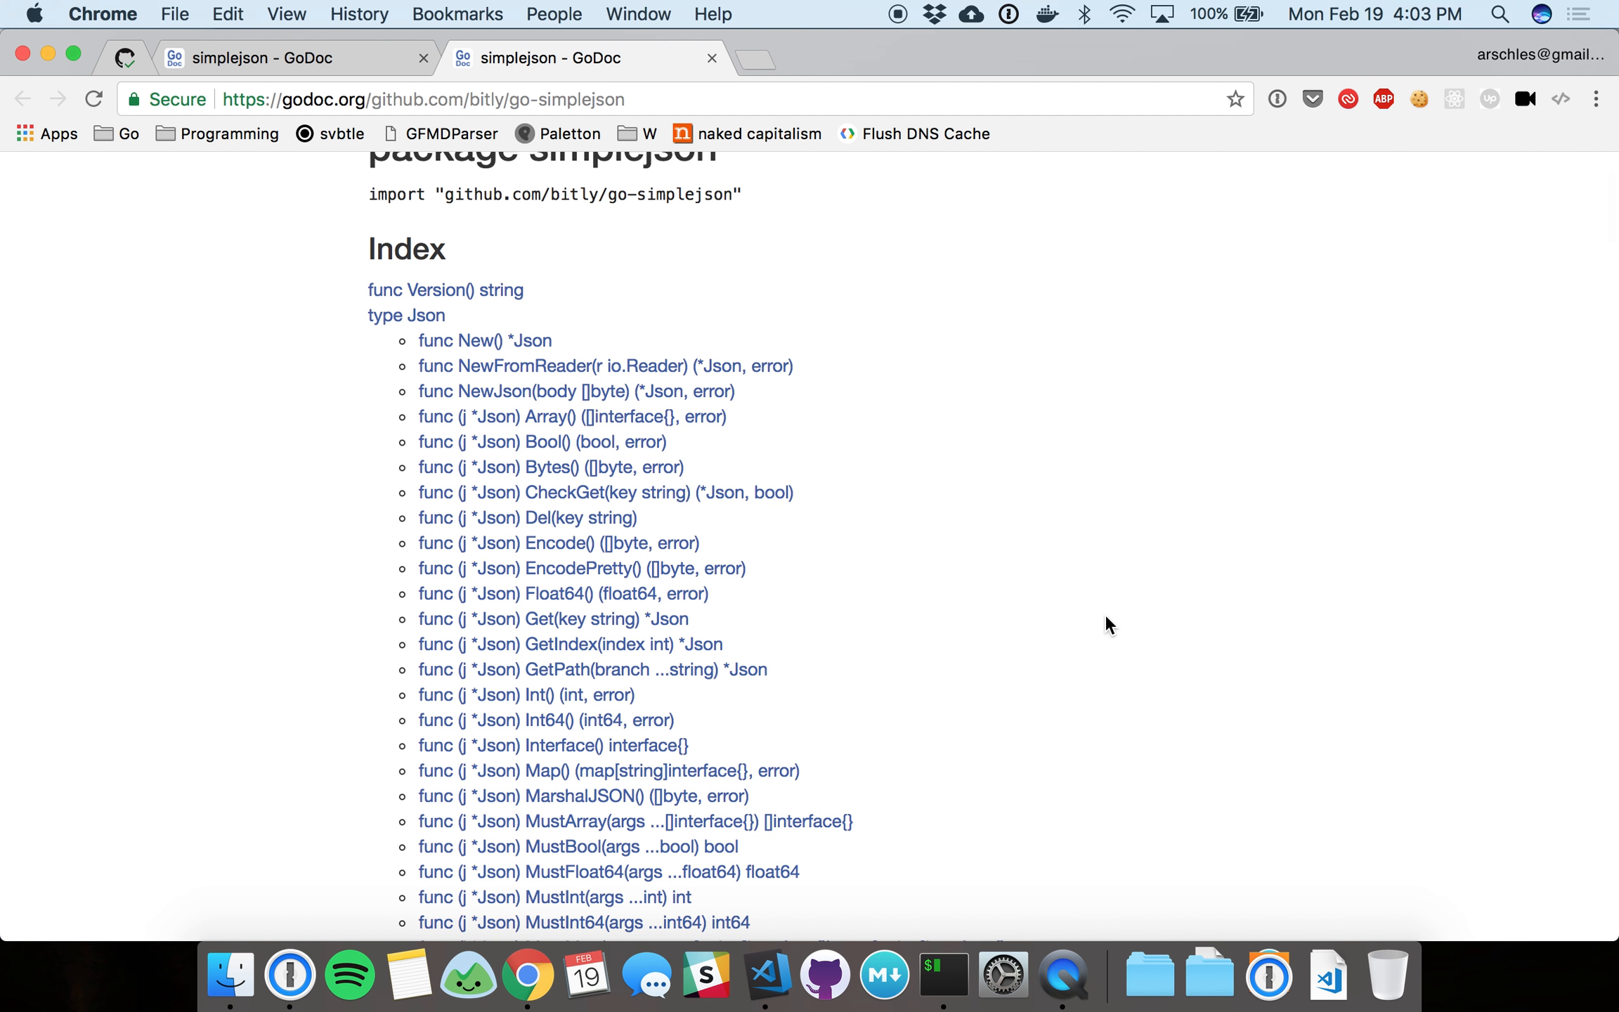
{"action": "mouse_move", "coordinate": [1049, 578]}
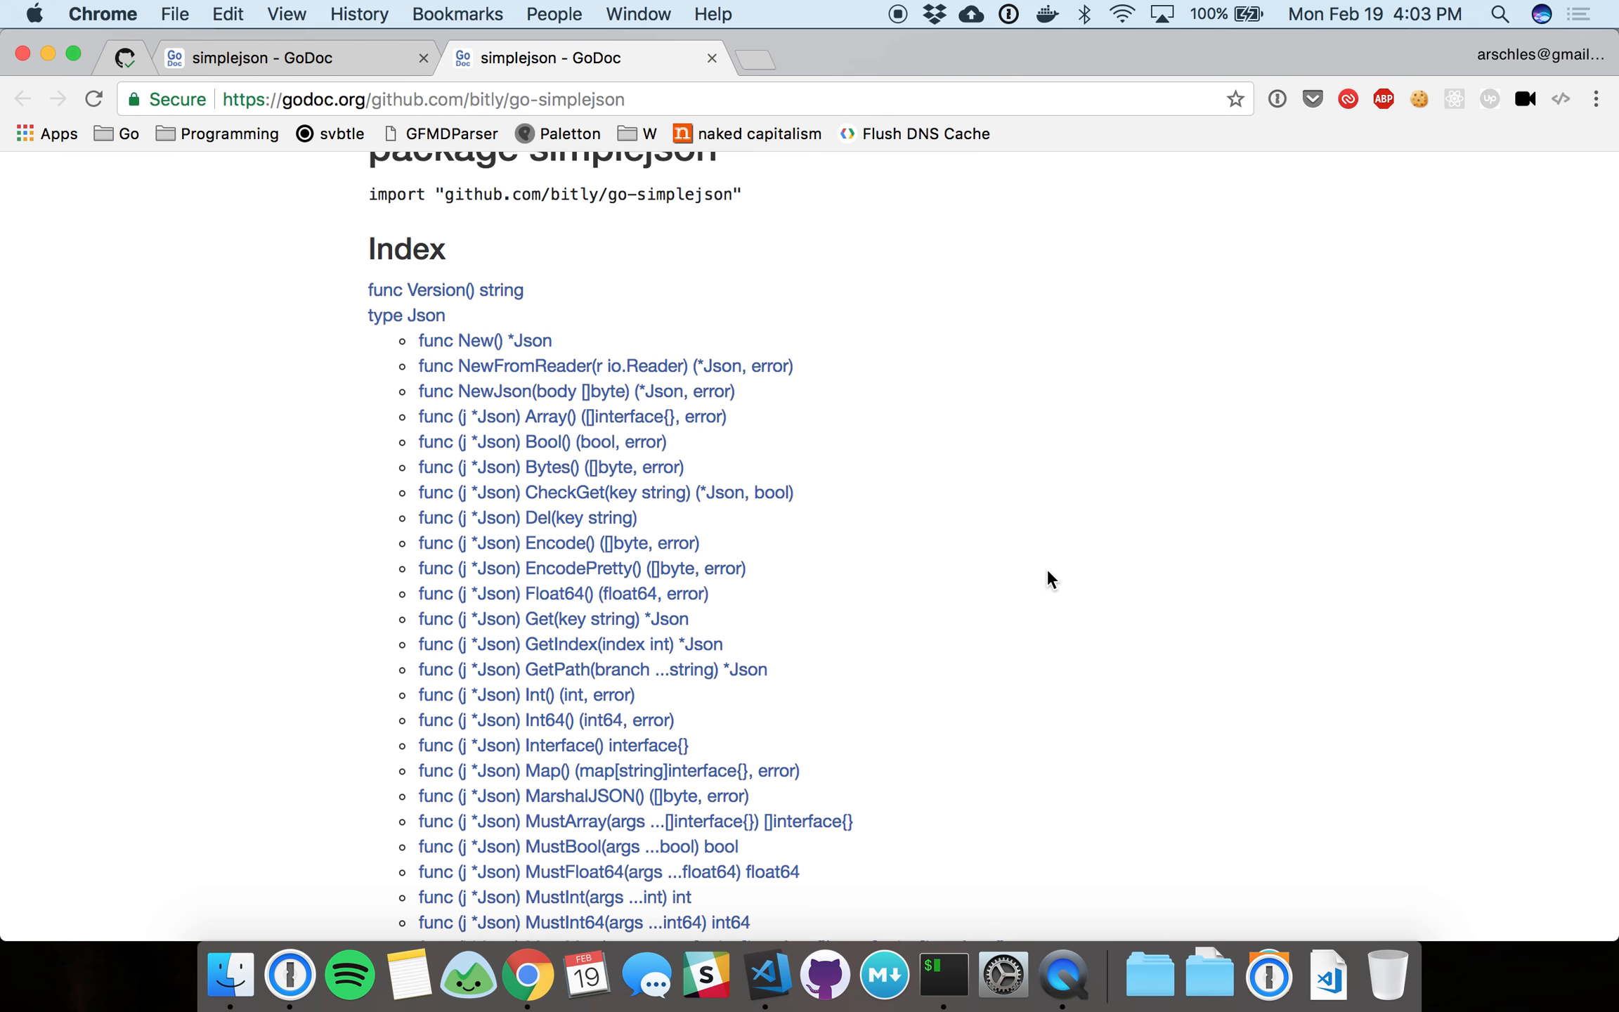
{"action": "mouse_move", "coordinate": [764, 973]}
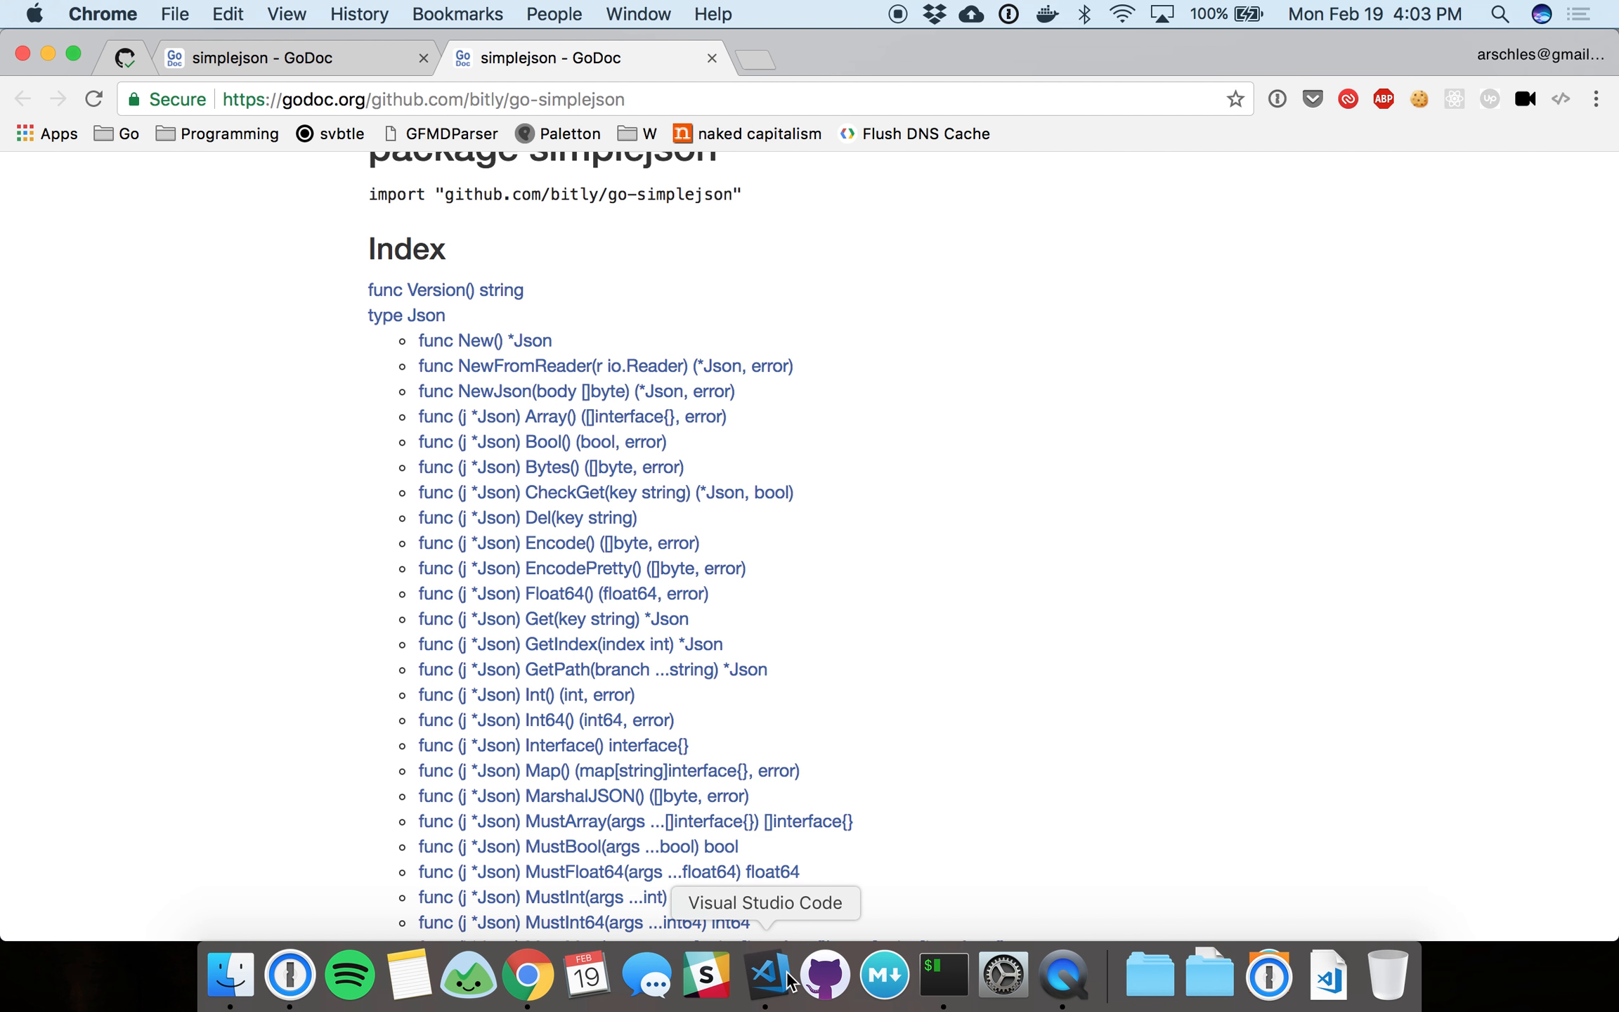
{"action": "left_click", "coordinate": [764, 972]}
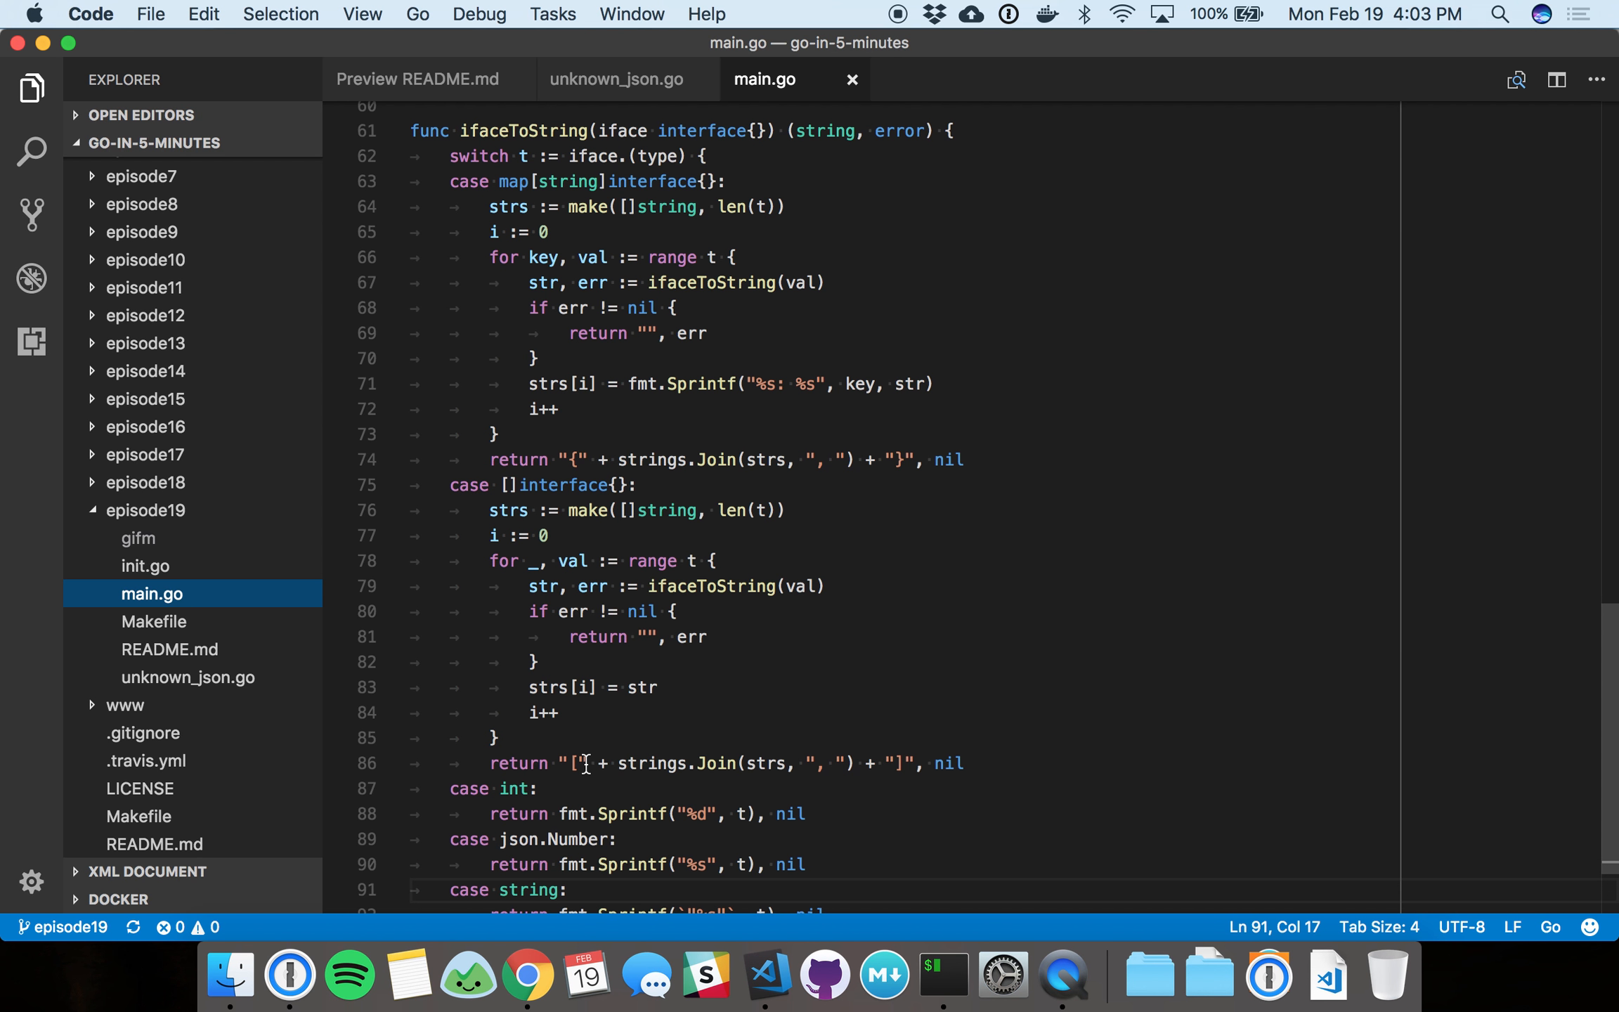
{"action": "mouse_move", "coordinate": [745, 749]}
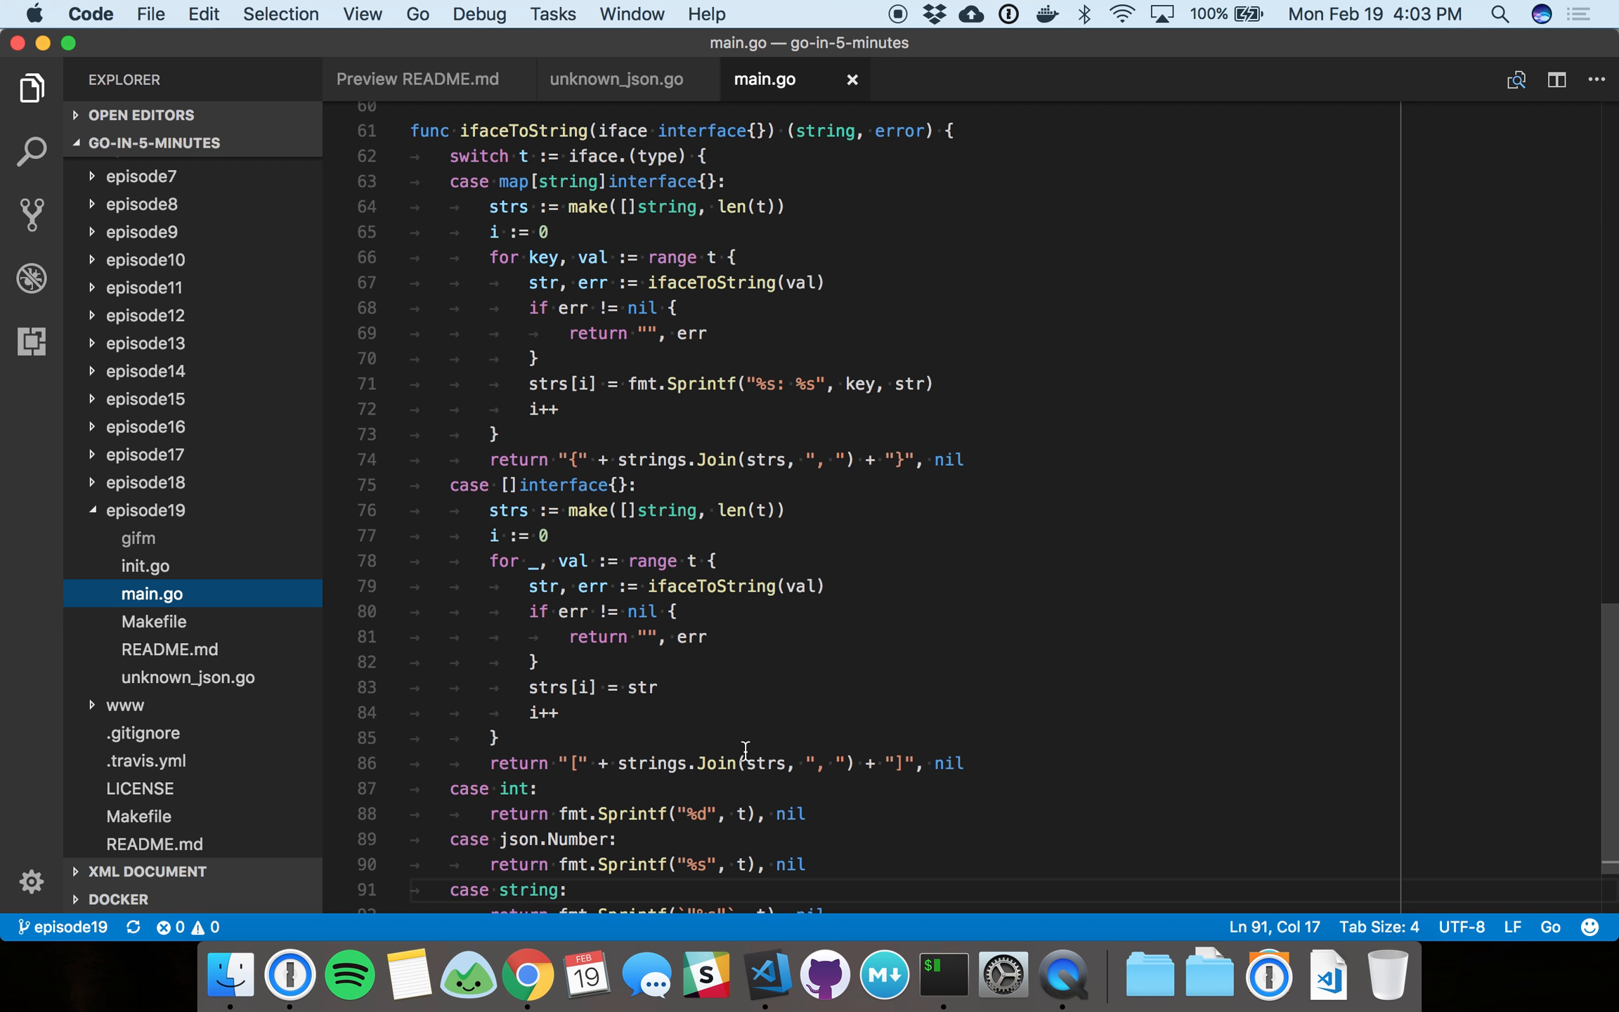
{"action": "mouse_move", "coordinate": [815, 10]}
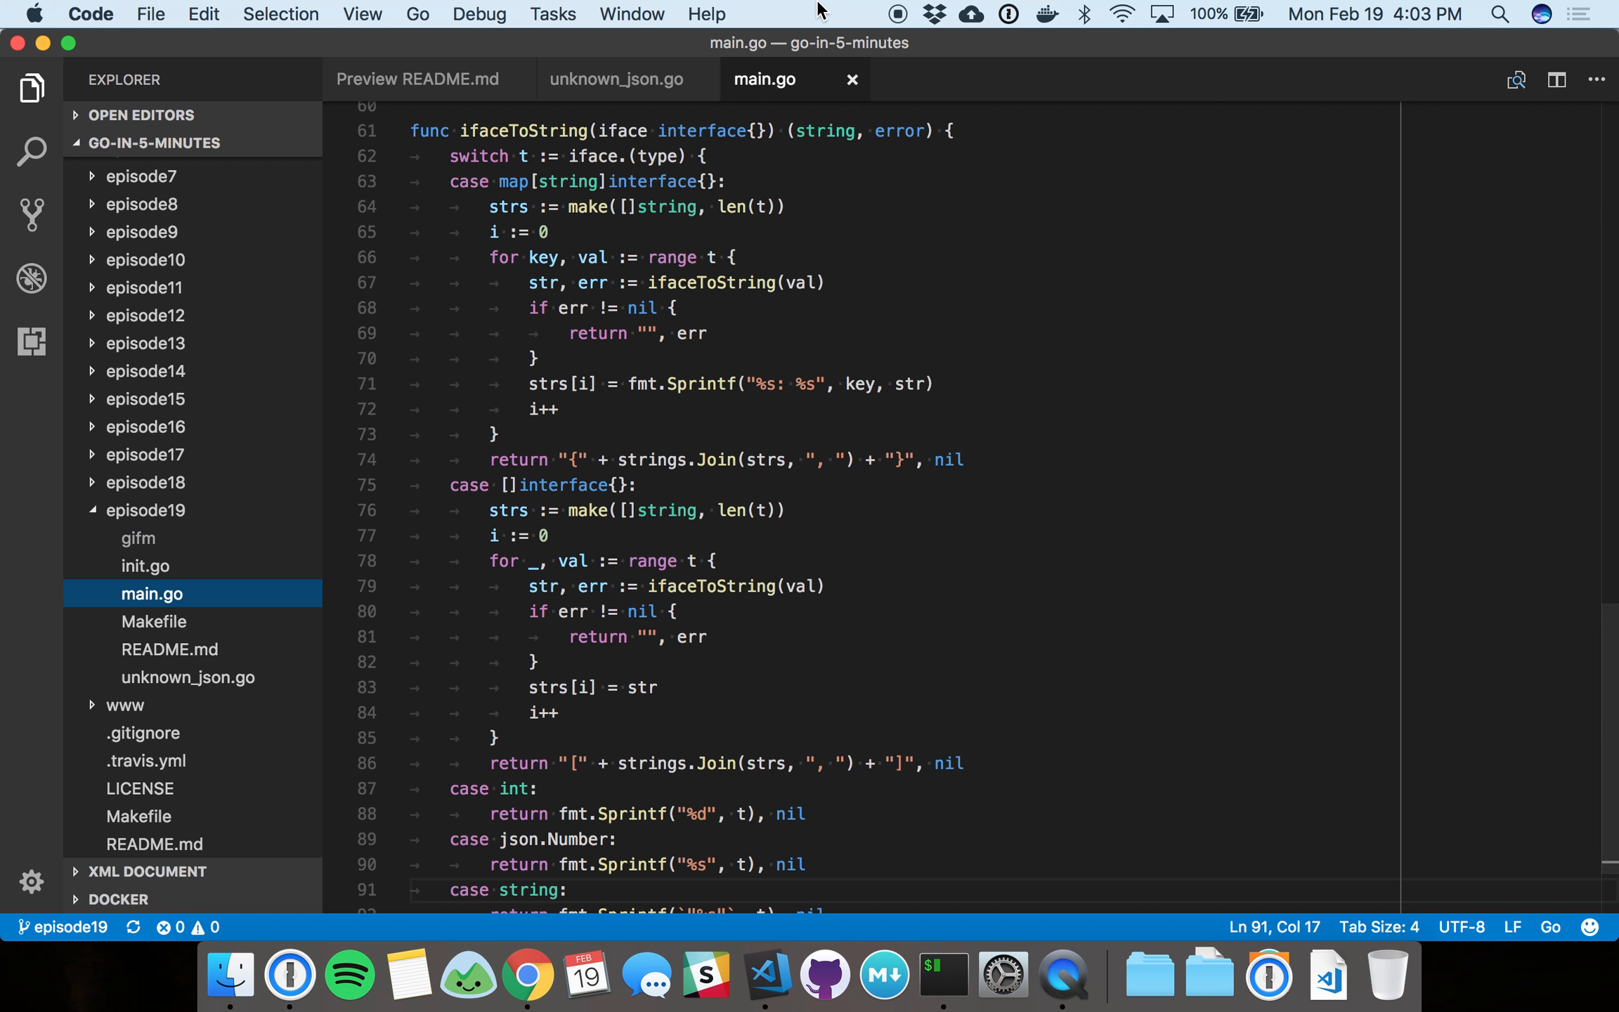
{"action": "mouse_move", "coordinate": [880, 16]}
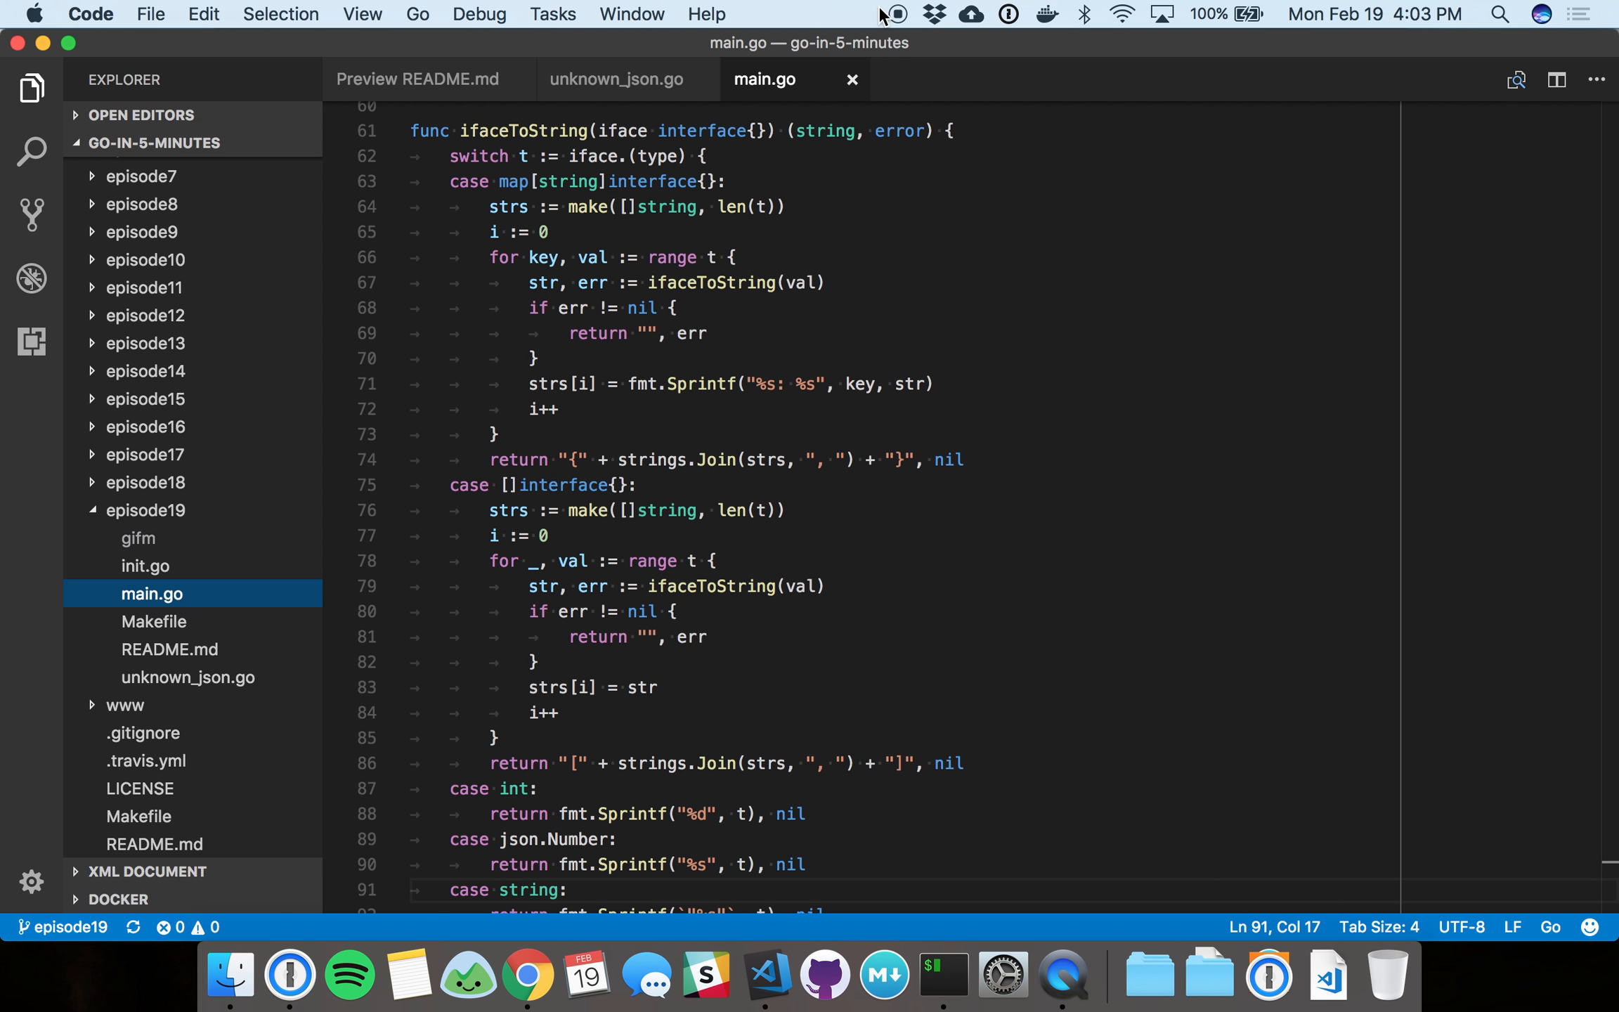
{"action": "mouse_move", "coordinate": [897, 18]}
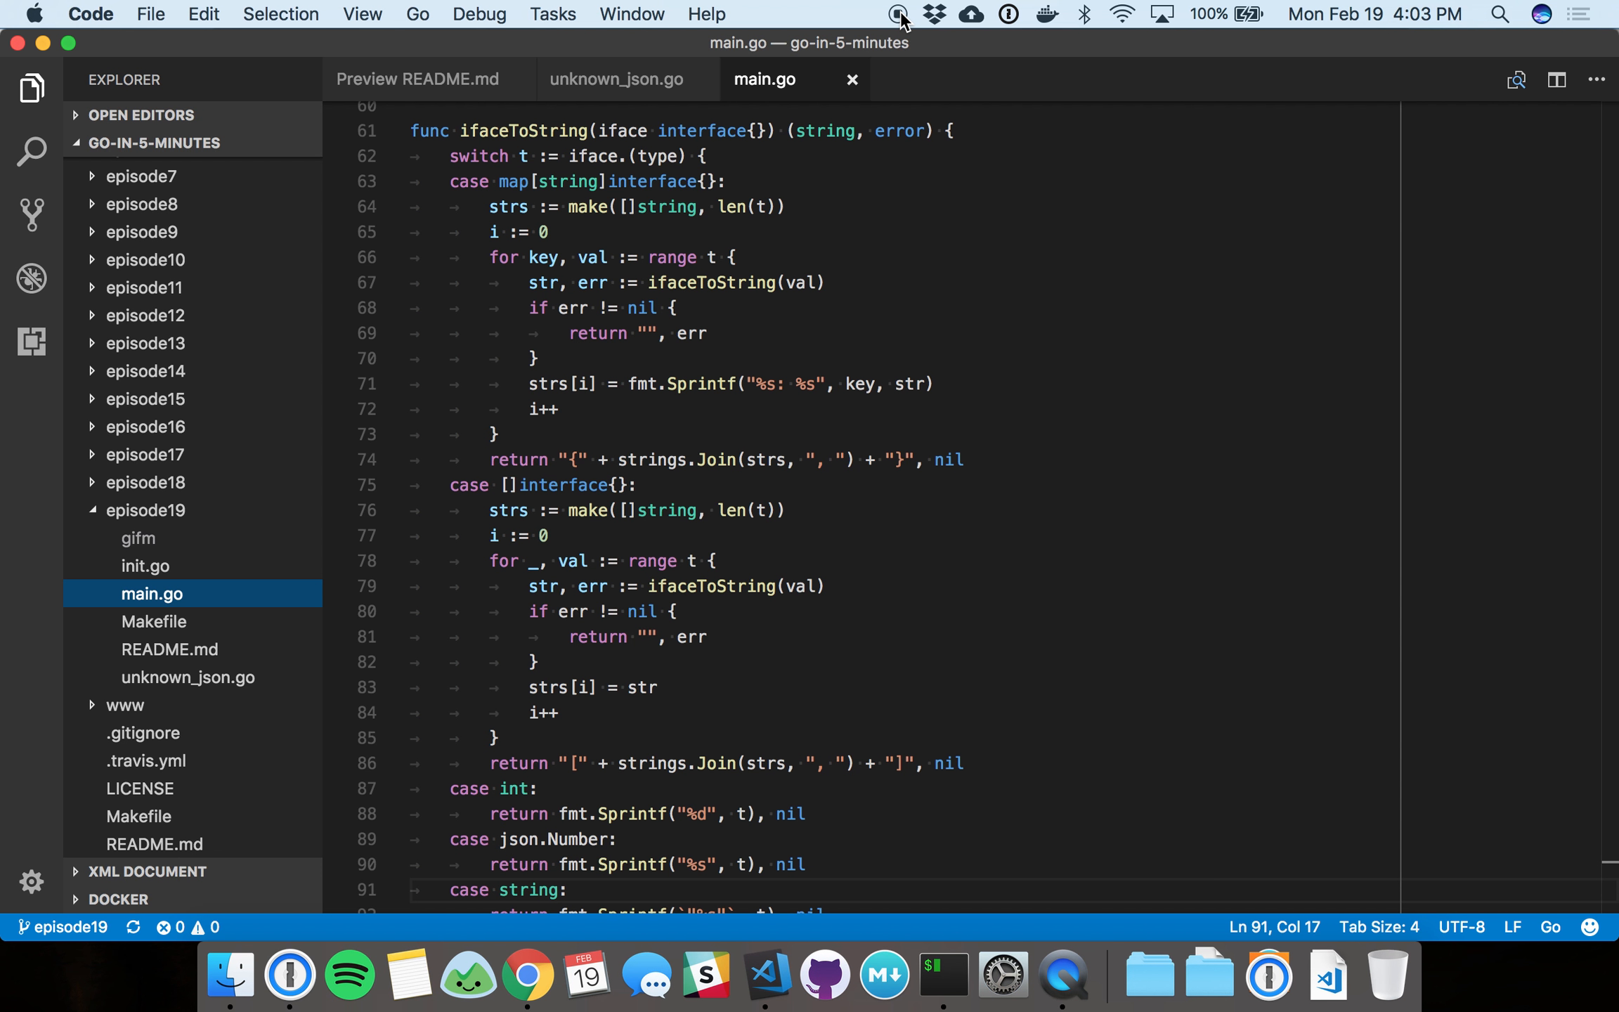